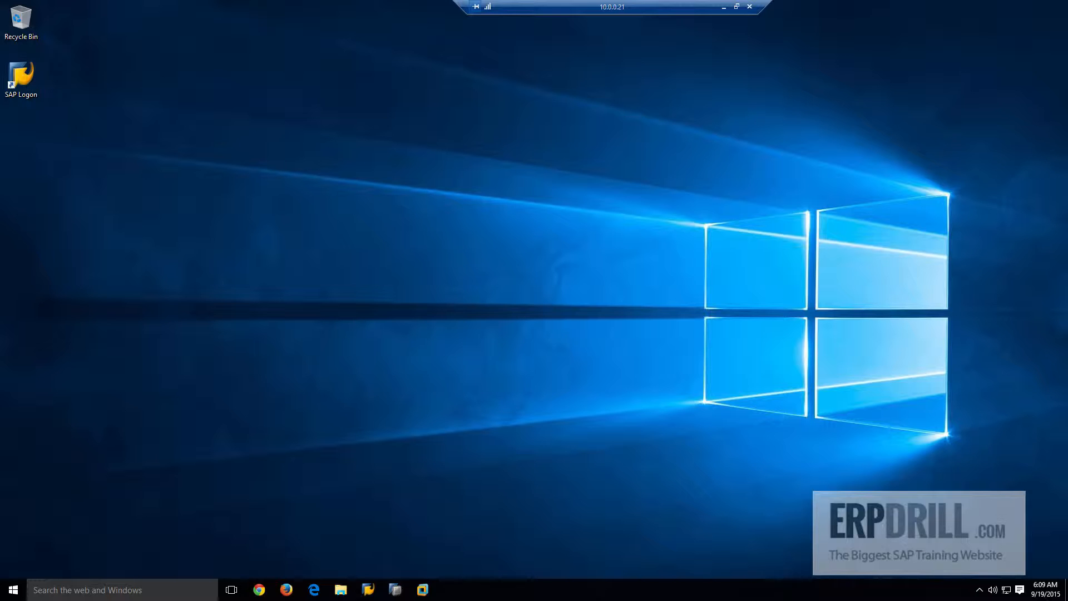
mouse_move(283, 449)
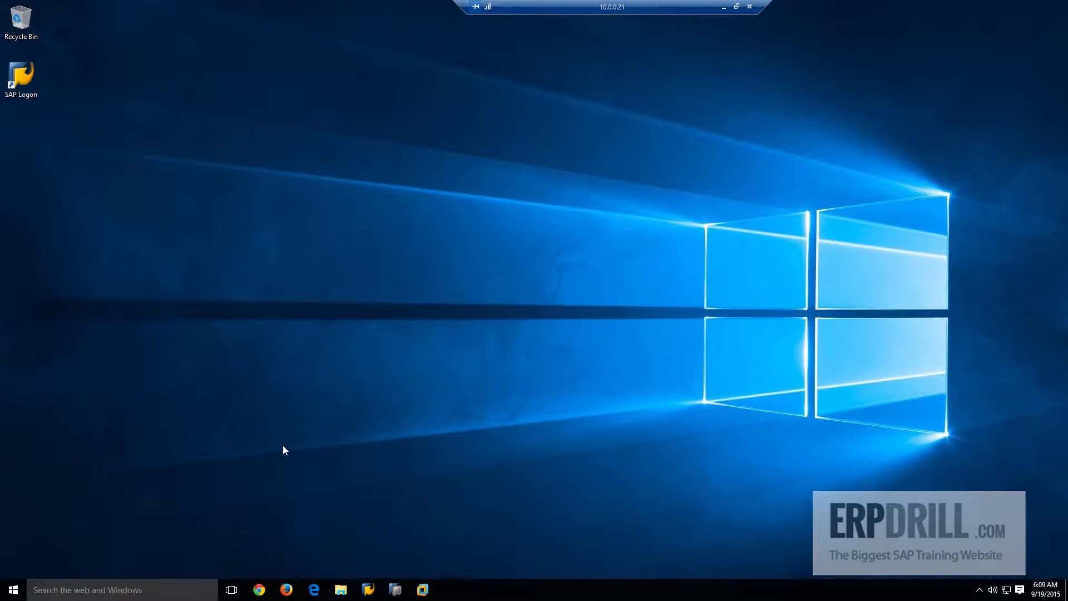
mouse_move(720, 356)
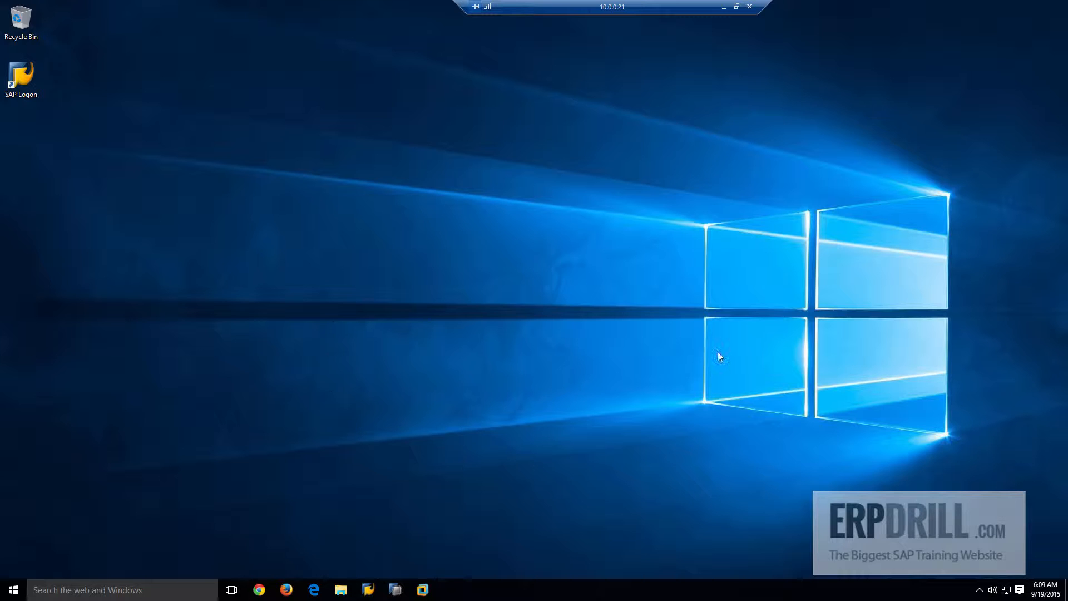
mouse_move(730, 114)
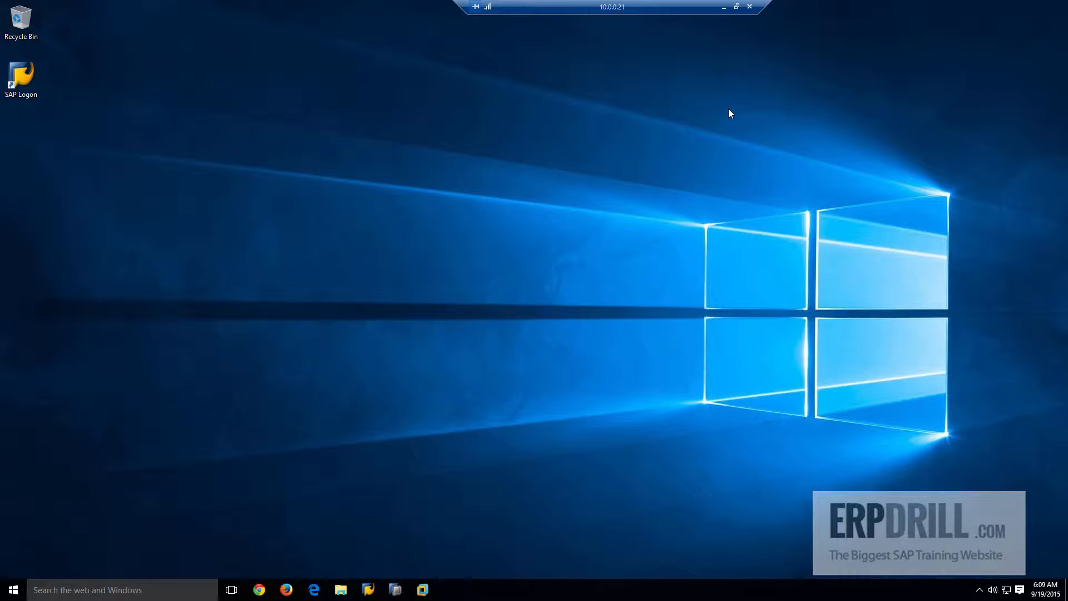
mouse_move(763, 210)
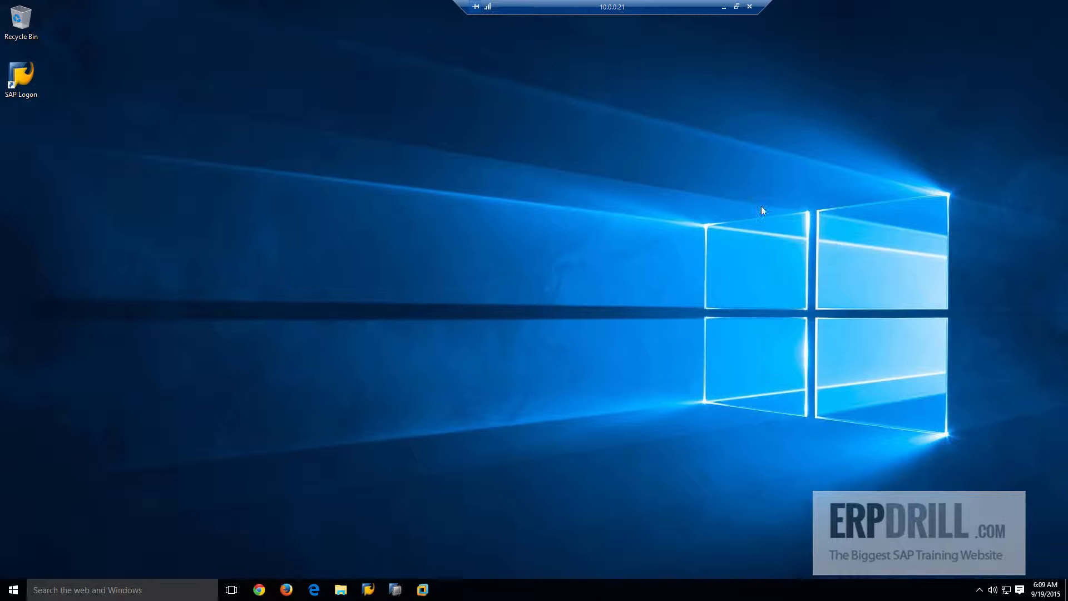
mouse_move(424, 590)
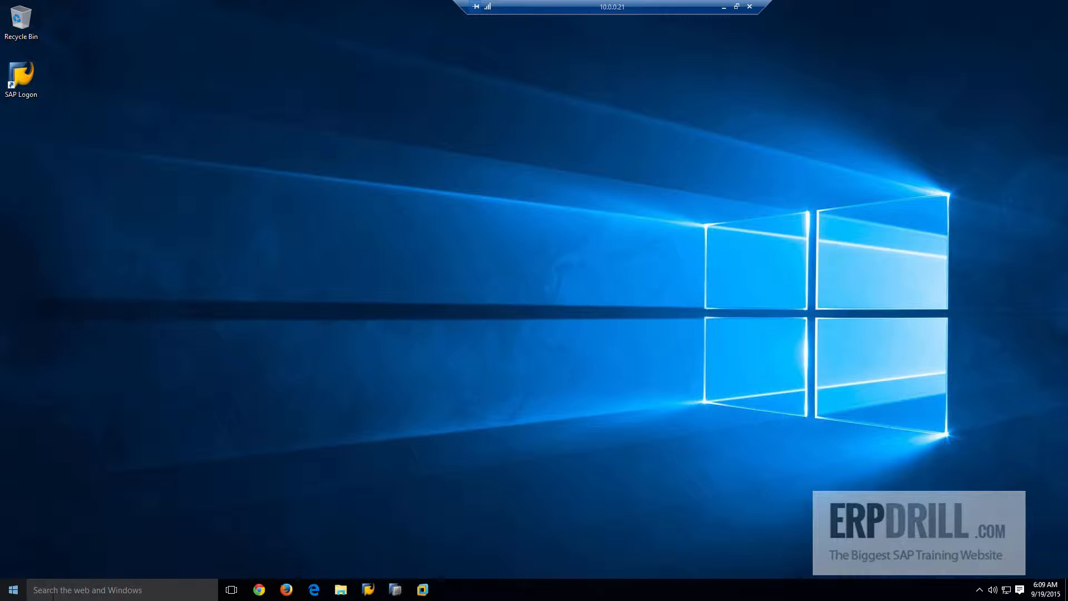
- Find Control Panel via the taskbar search ('con') and show the System page for S4HanaSvr
left_click(123, 590)
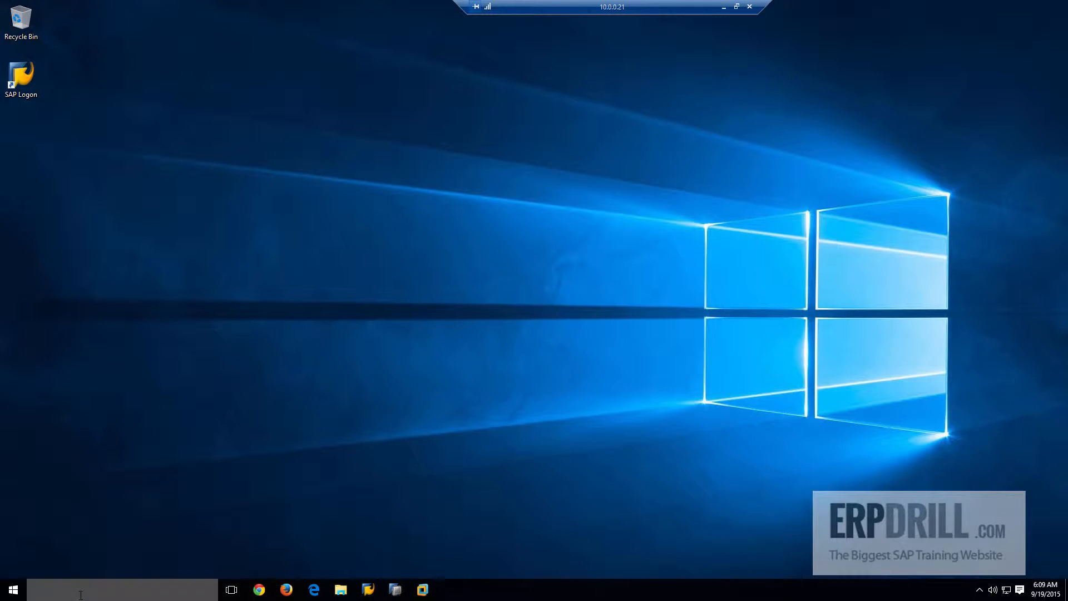
type("con")
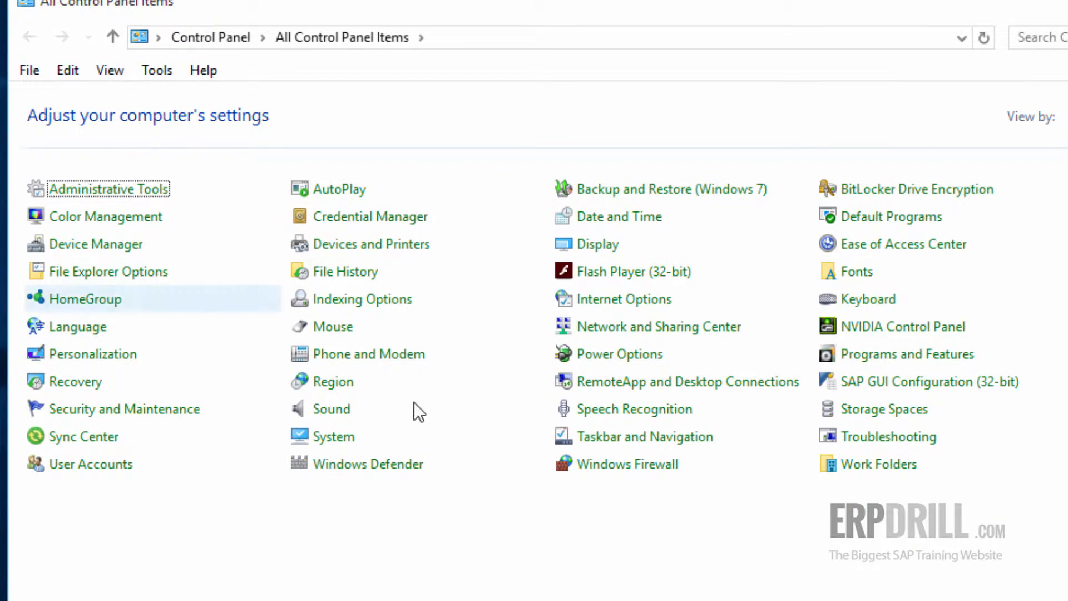
double_click(333, 437)
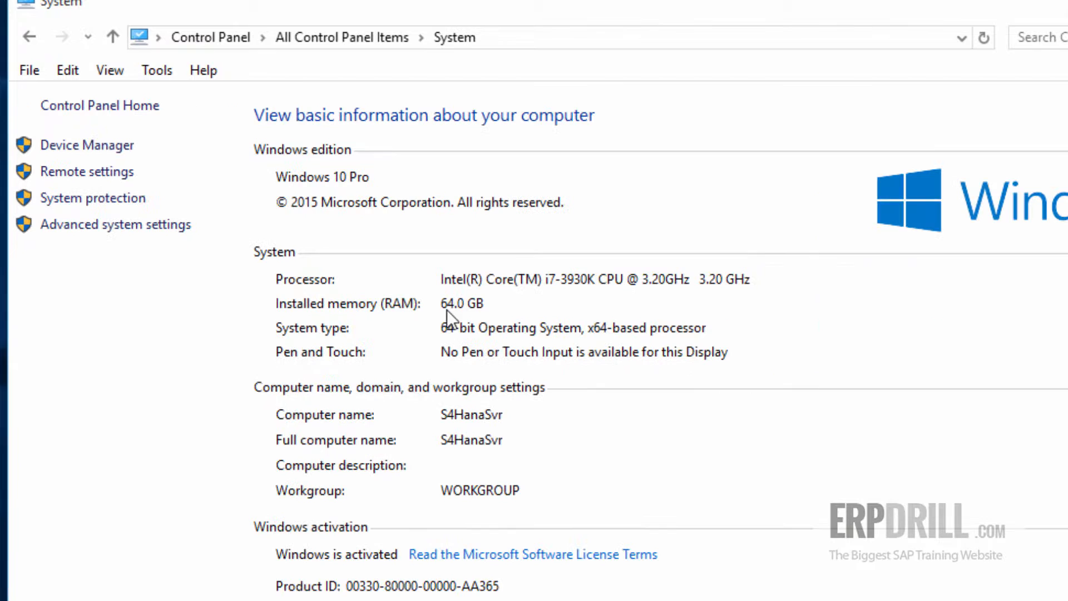
mouse_move(349, 448)
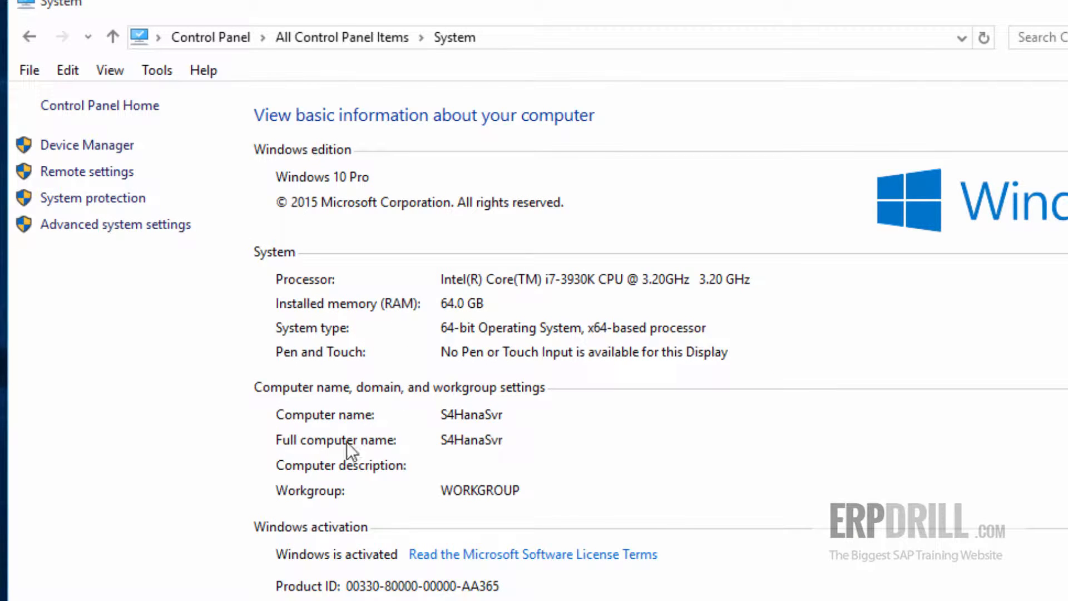
mouse_move(629, 403)
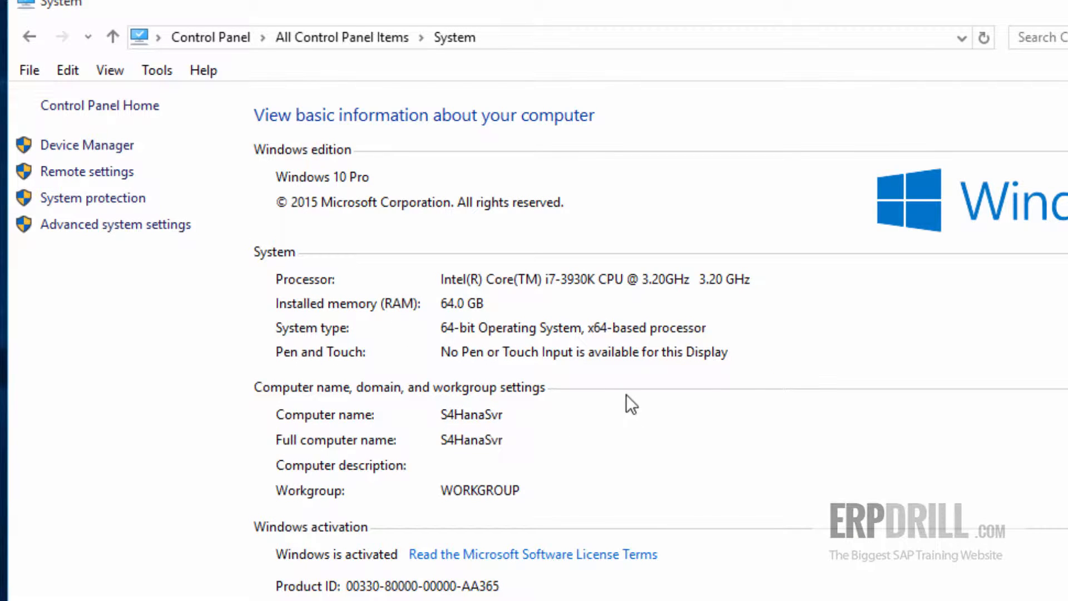
mouse_move(433, 481)
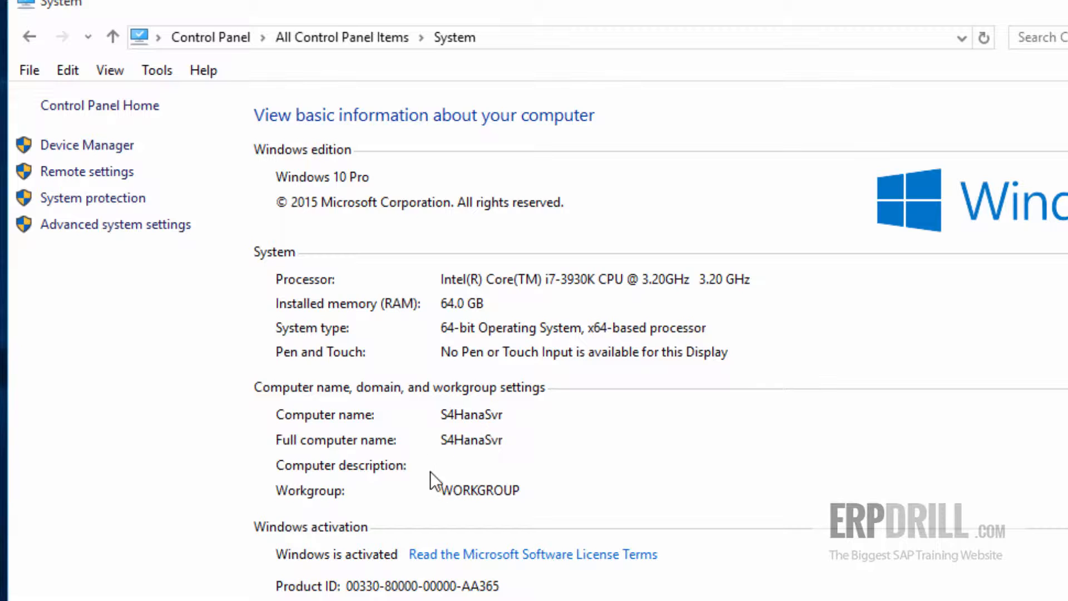
mouse_move(751, 291)
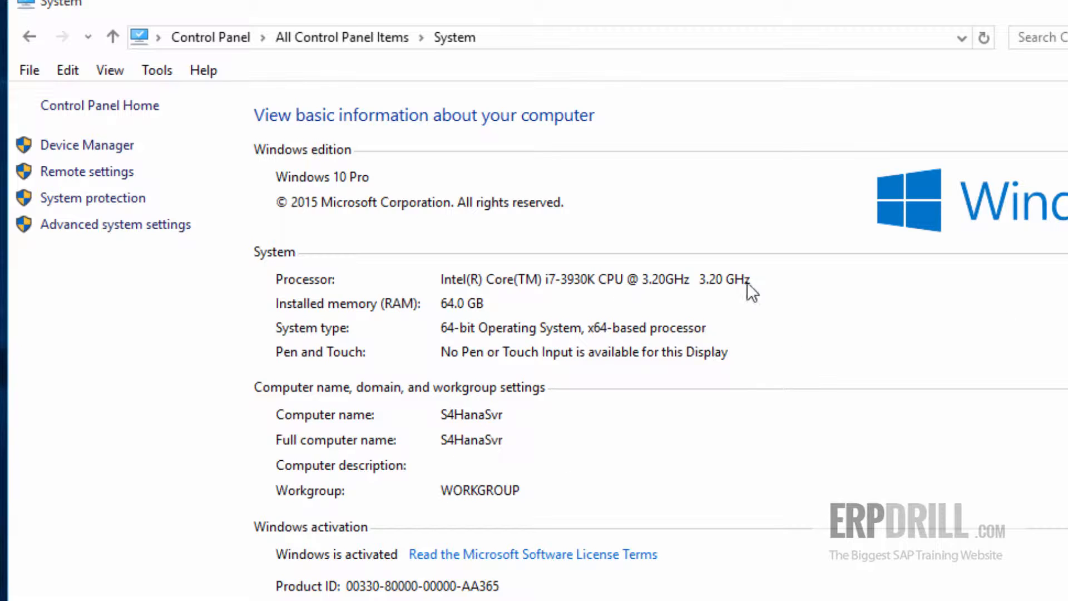
mouse_move(709, 279)
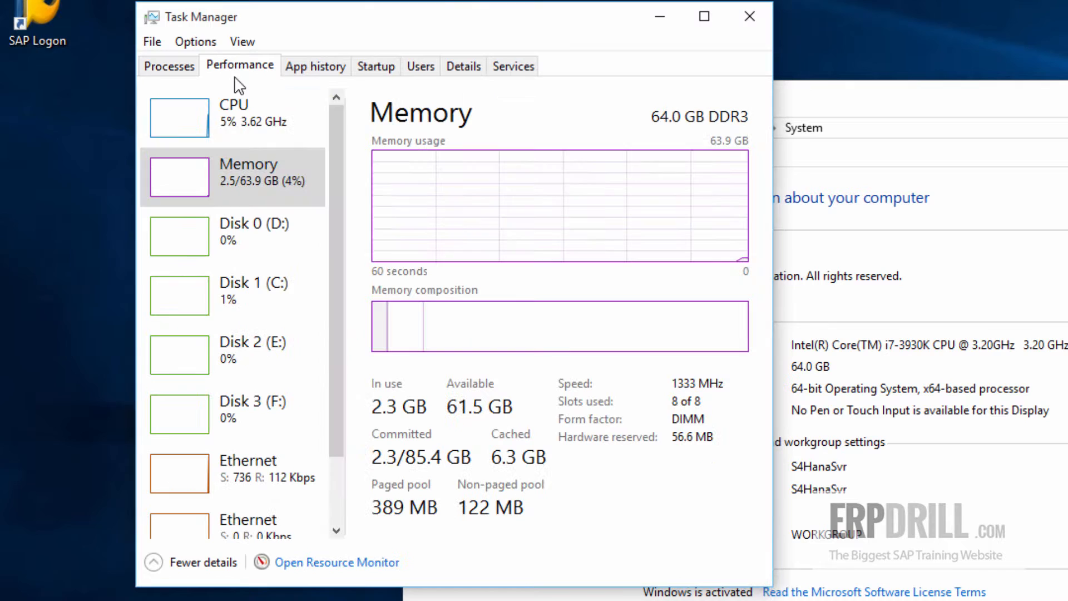
mouse_move(389, 415)
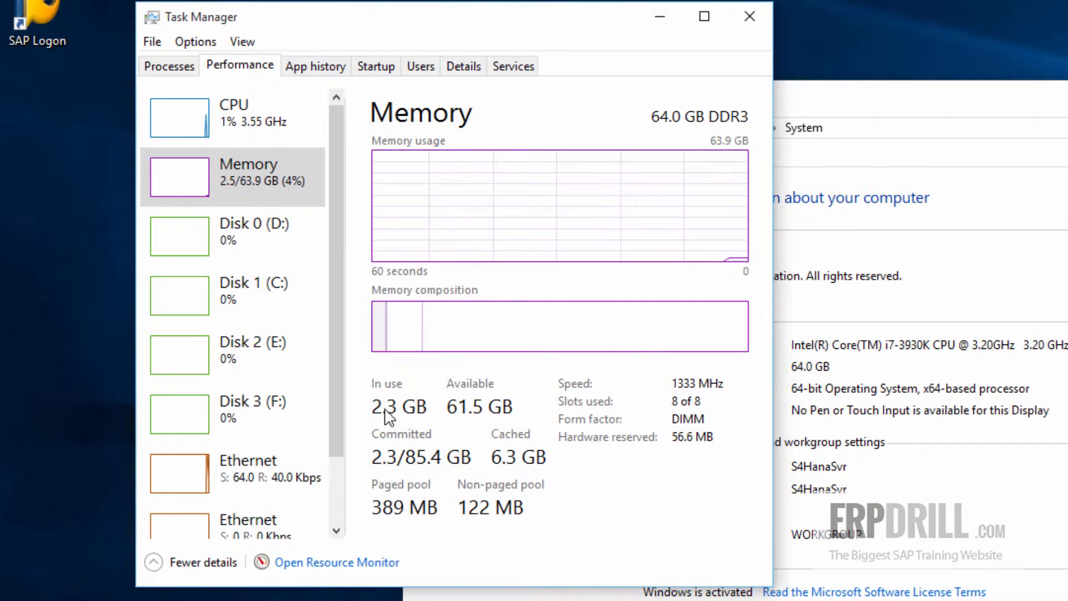
- Review memory usage on Task Manager's Performance view, then close it and the System window
left_click(231, 116)
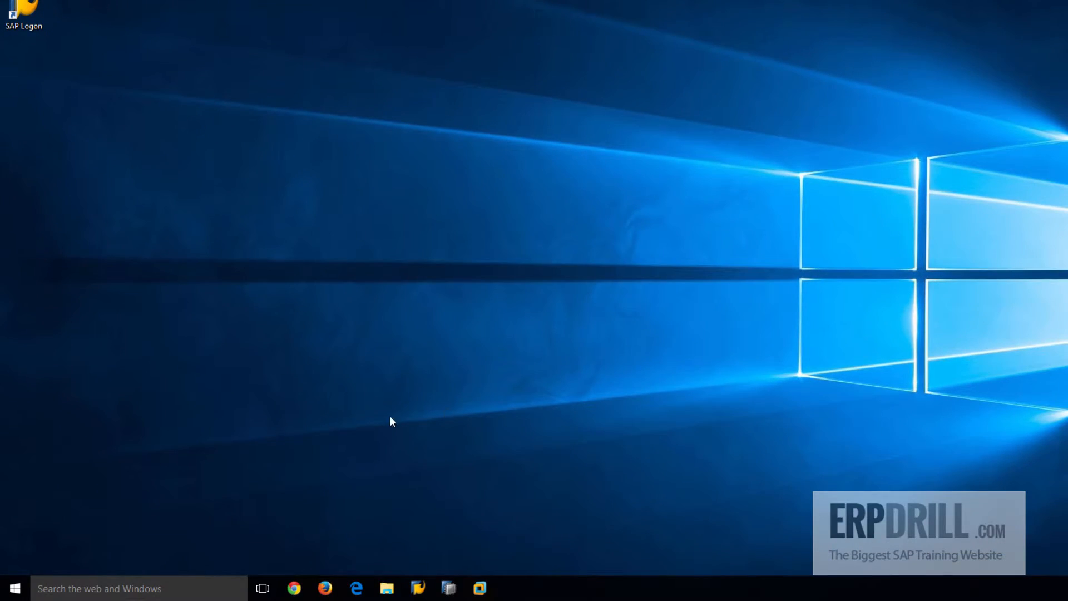
- Show This PC in File Explorer and check free space on OS-Drive (C:) and S4-ECC (D:)
left_click(386, 588)
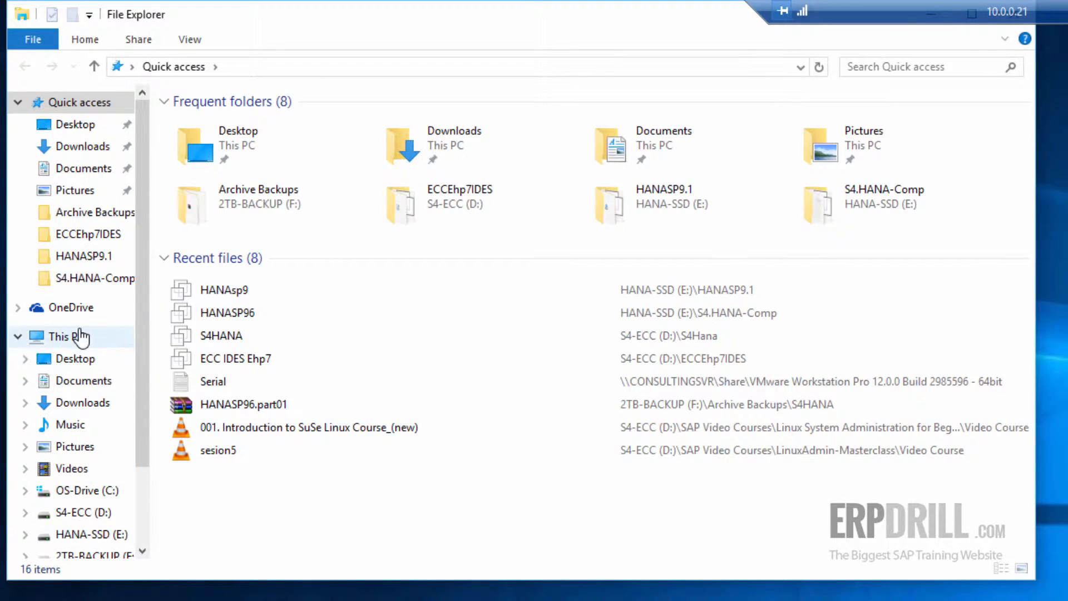
left_click(60, 336)
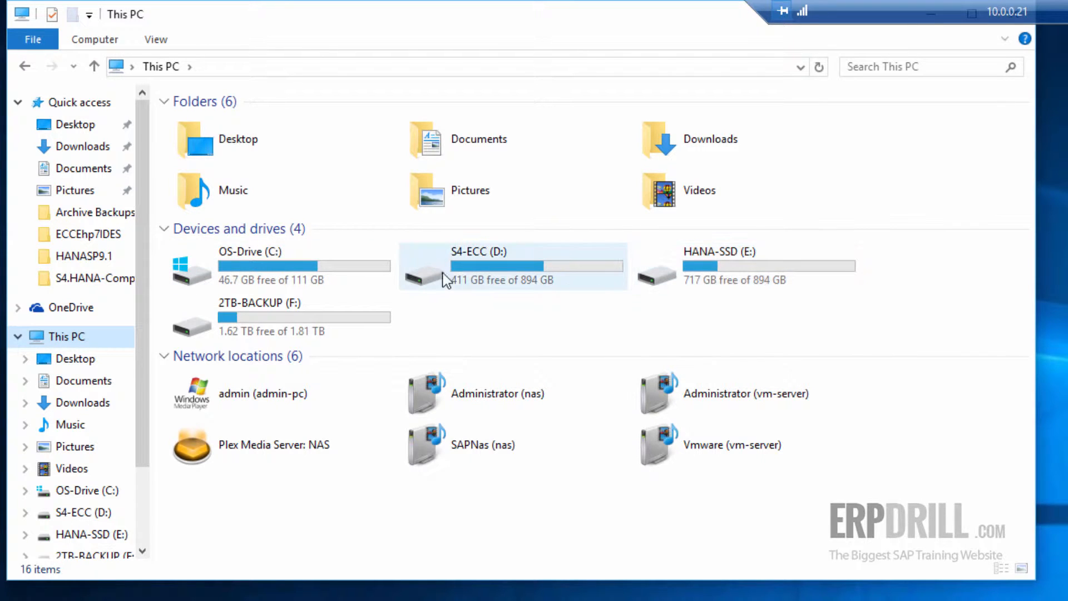
left_click(228, 266)
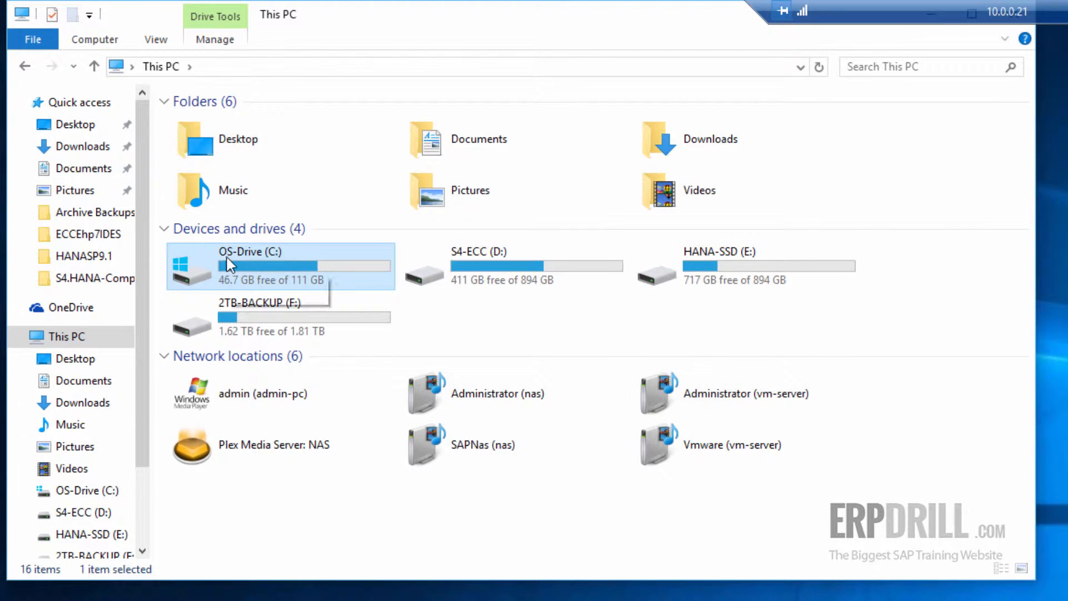
mouse_move(303, 288)
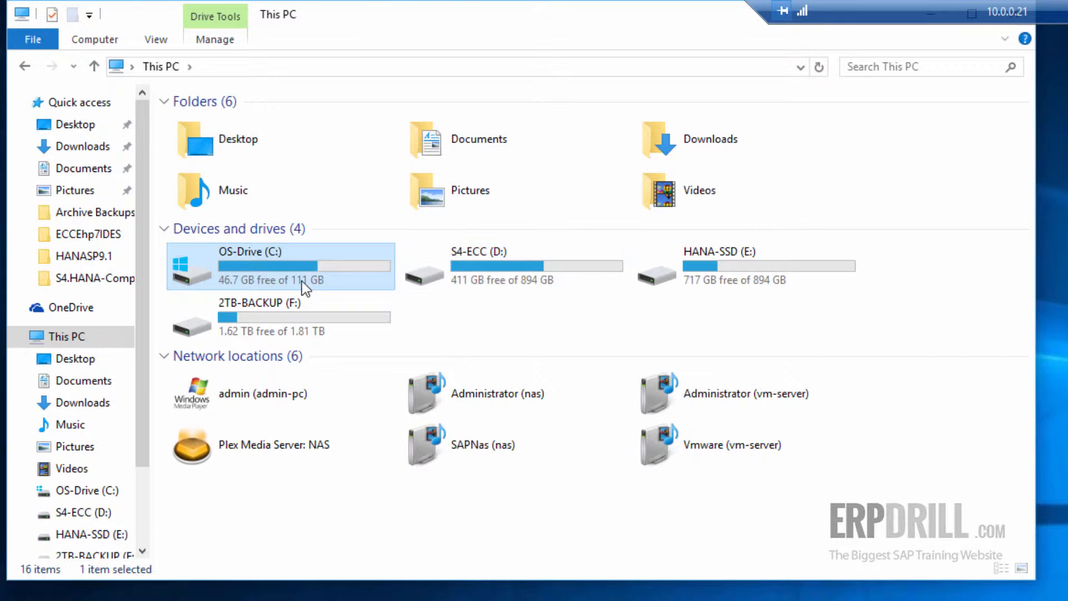
mouse_move(272, 283)
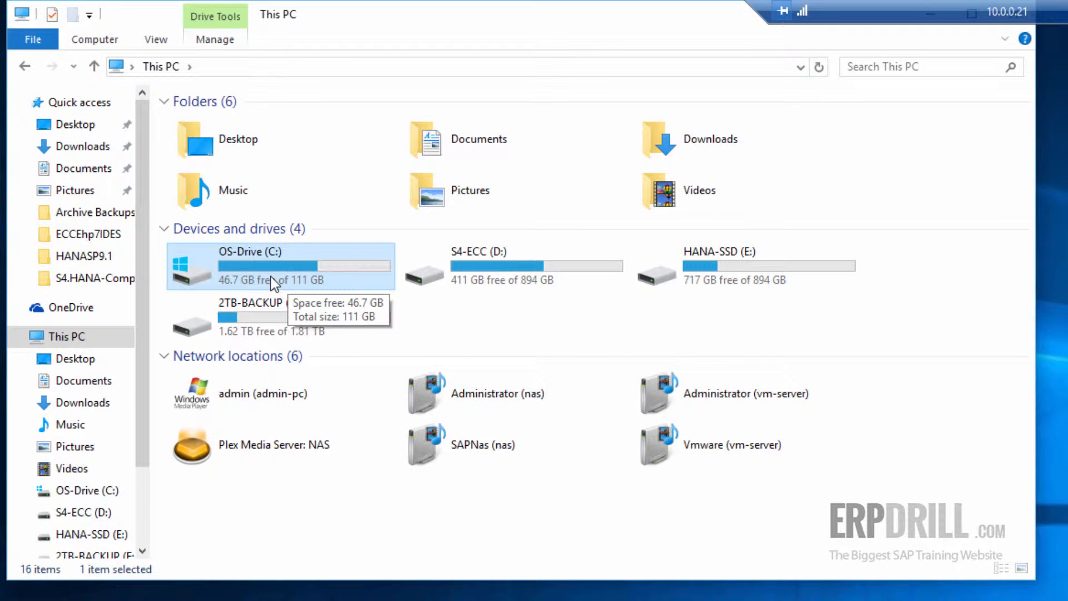
mouse_move(273, 303)
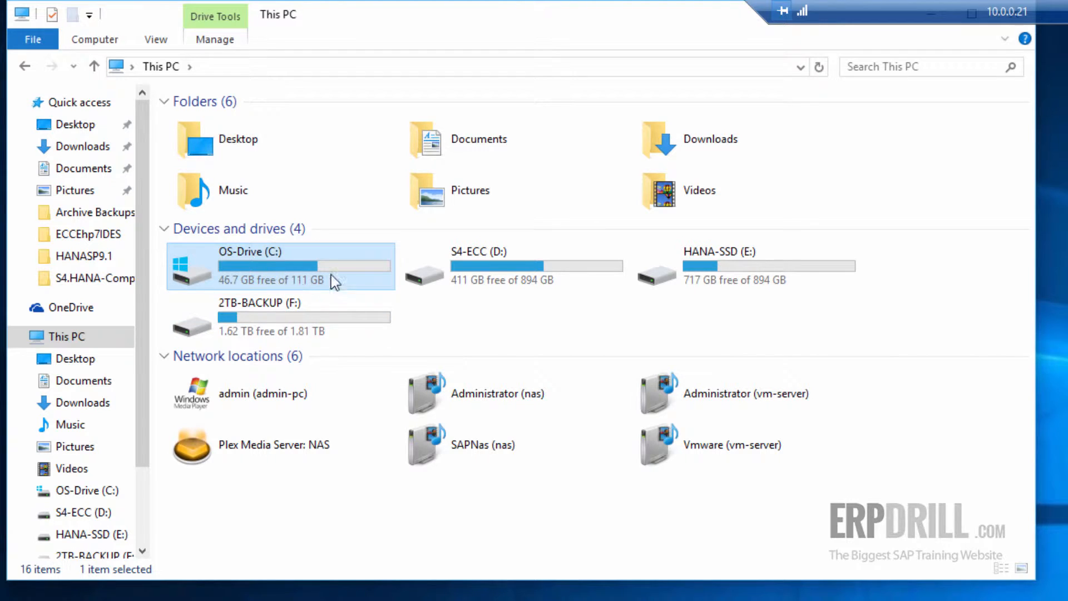
mouse_move(231, 286)
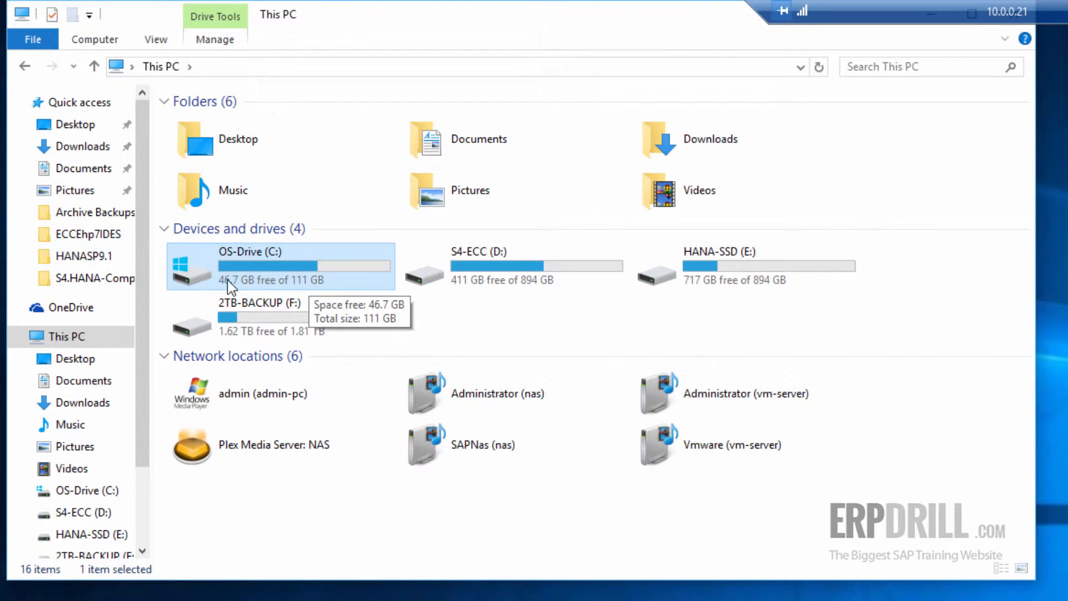
mouse_move(317, 292)
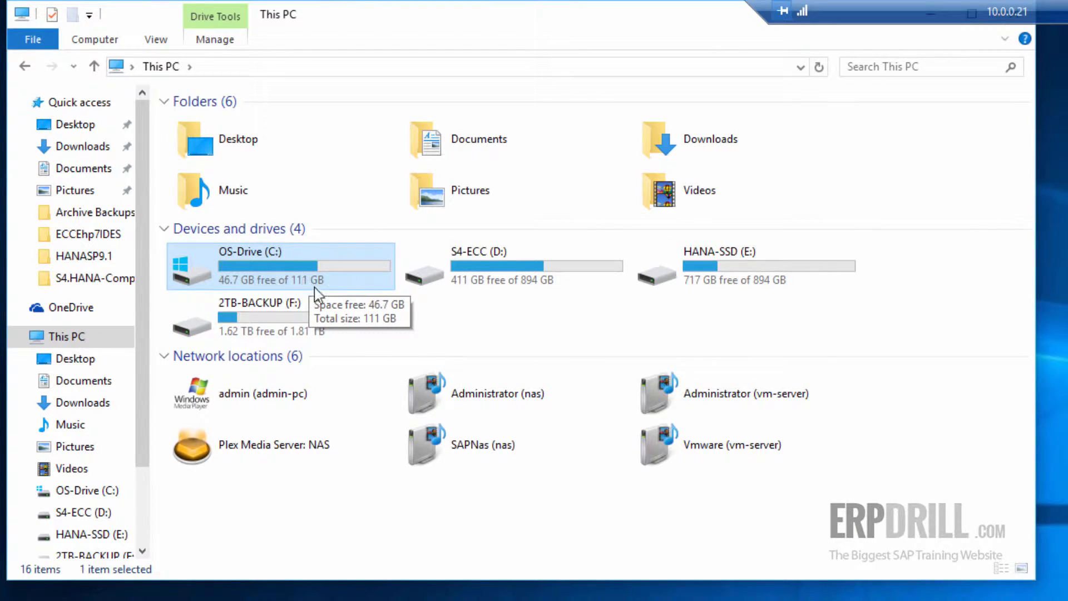
mouse_move(285, 294)
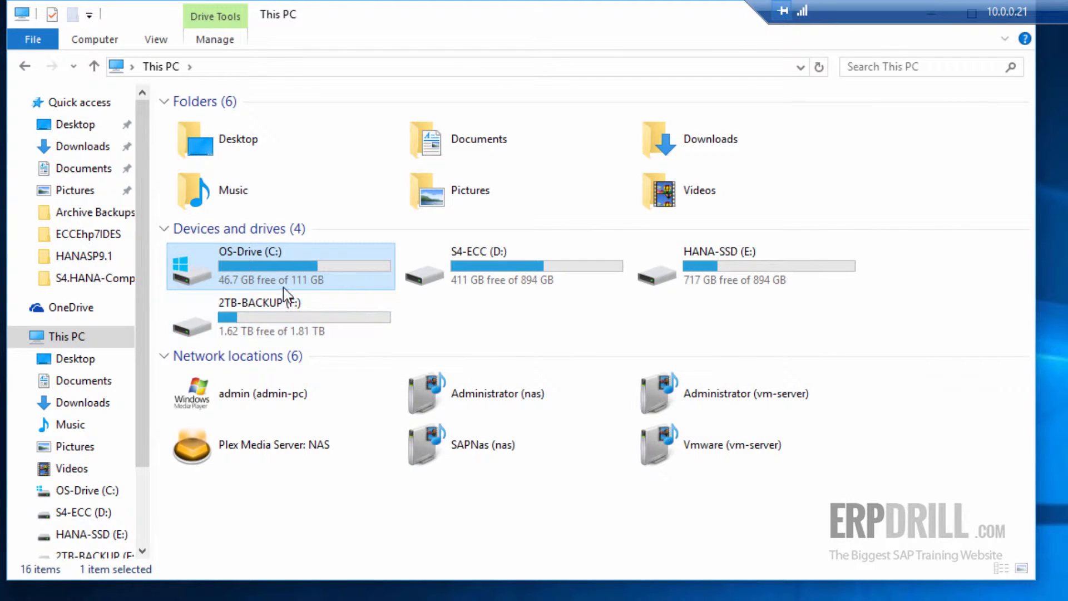
mouse_move(285, 289)
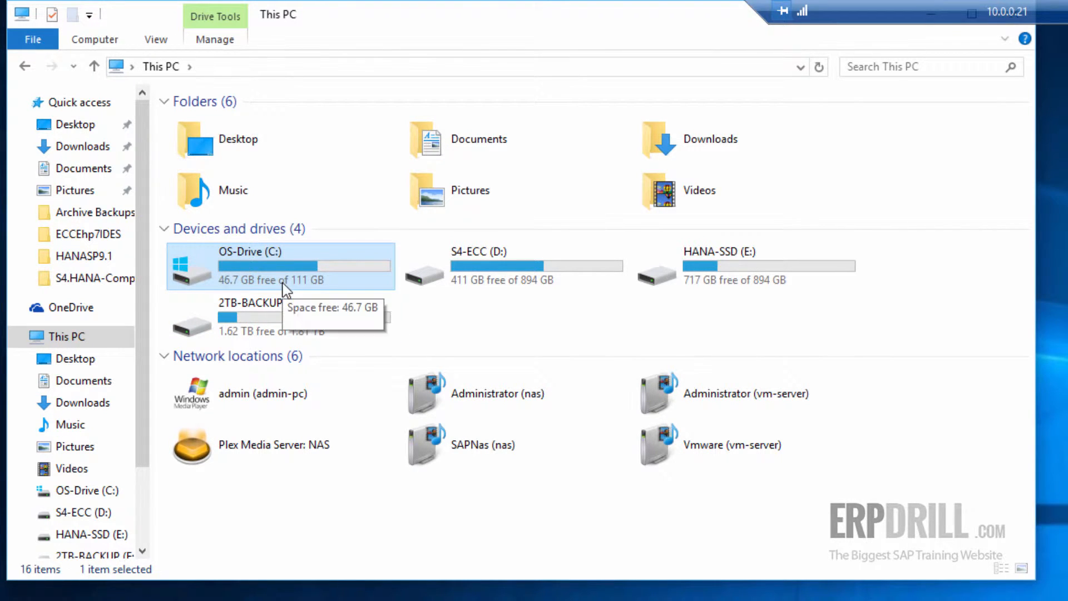
mouse_move(247, 310)
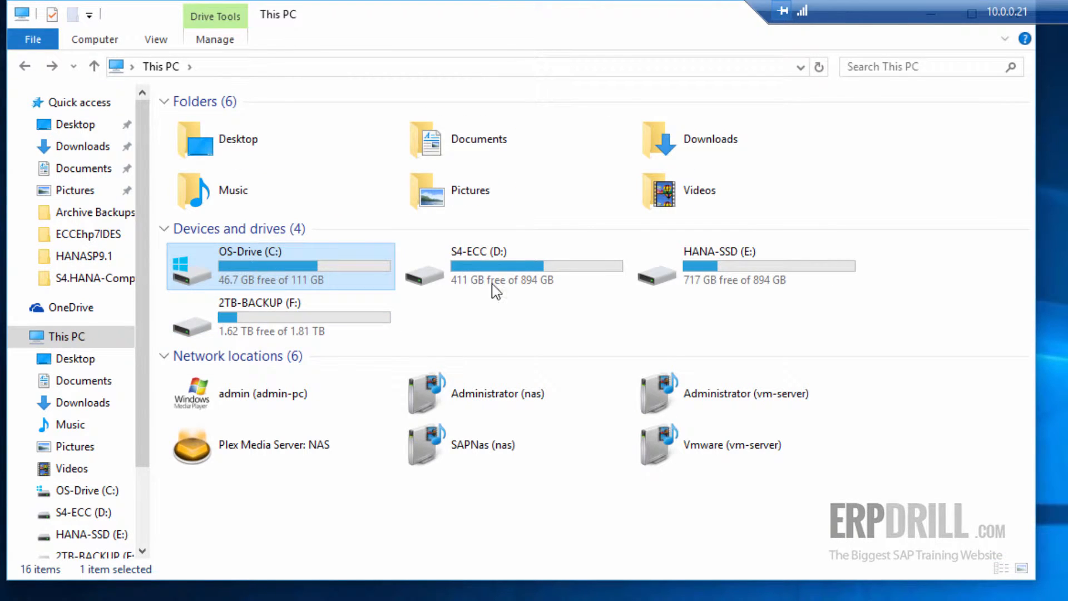
left_click(511, 266)
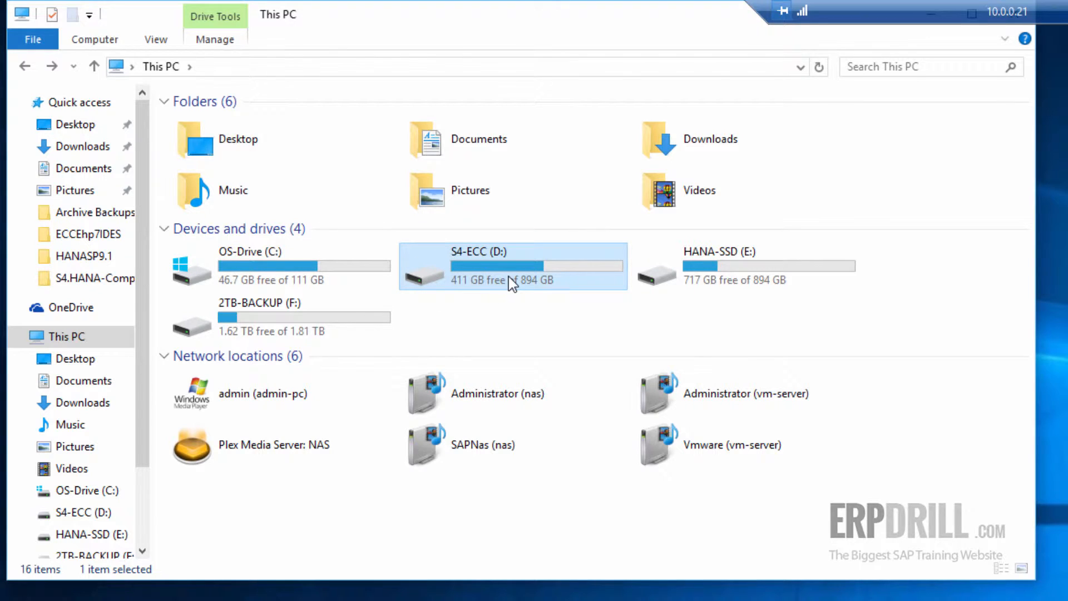
- Peek into S4-ECC (D:), then browse the HANA-SSD (E:) drive's HANASP9.1 folders
double_click(512, 266)
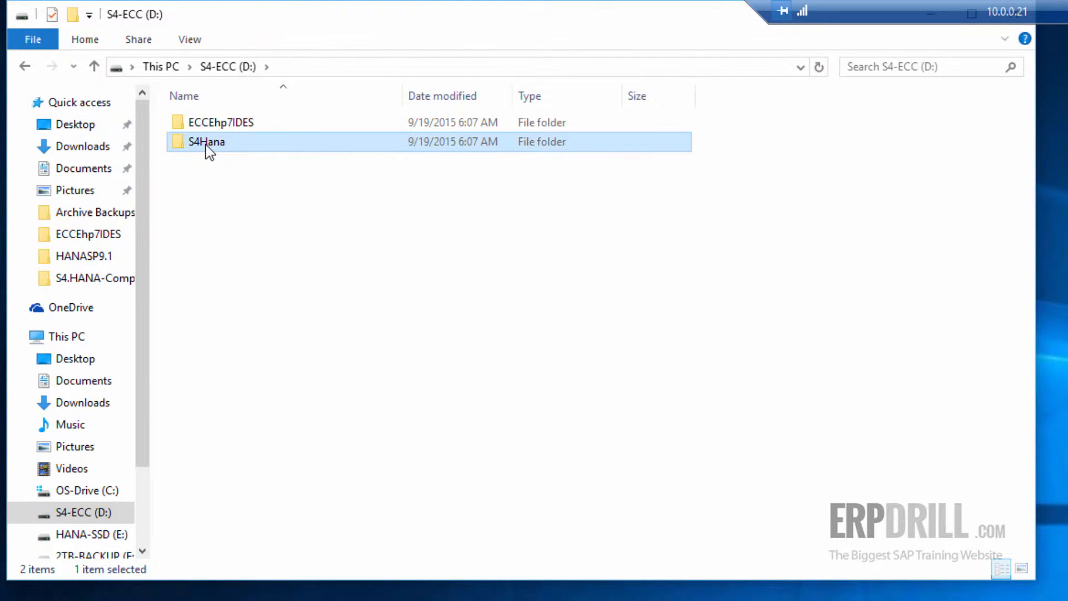
left_click(221, 122)
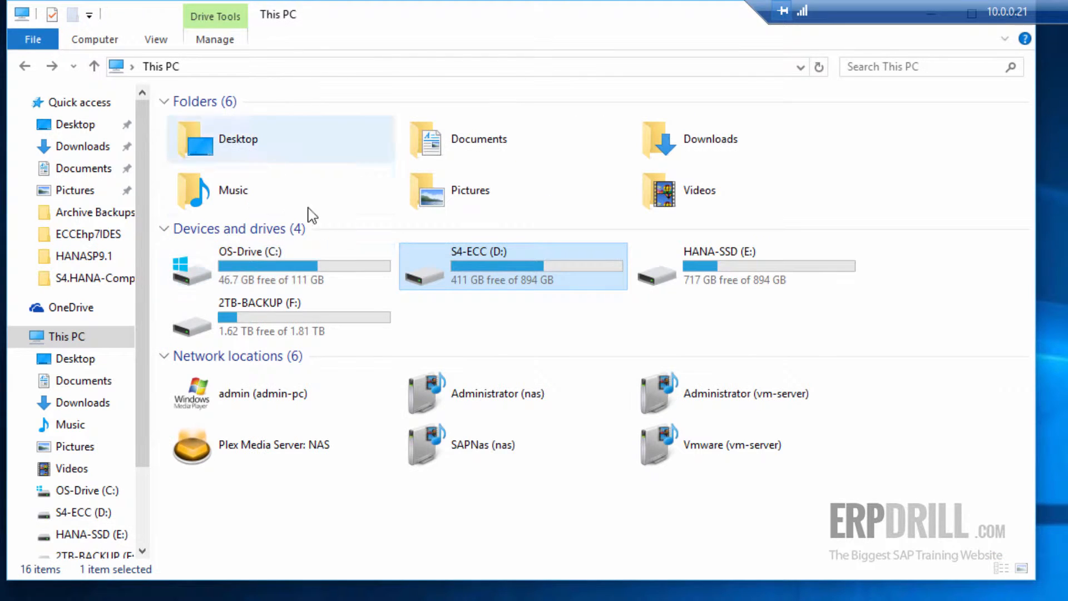
double_click(718, 252)
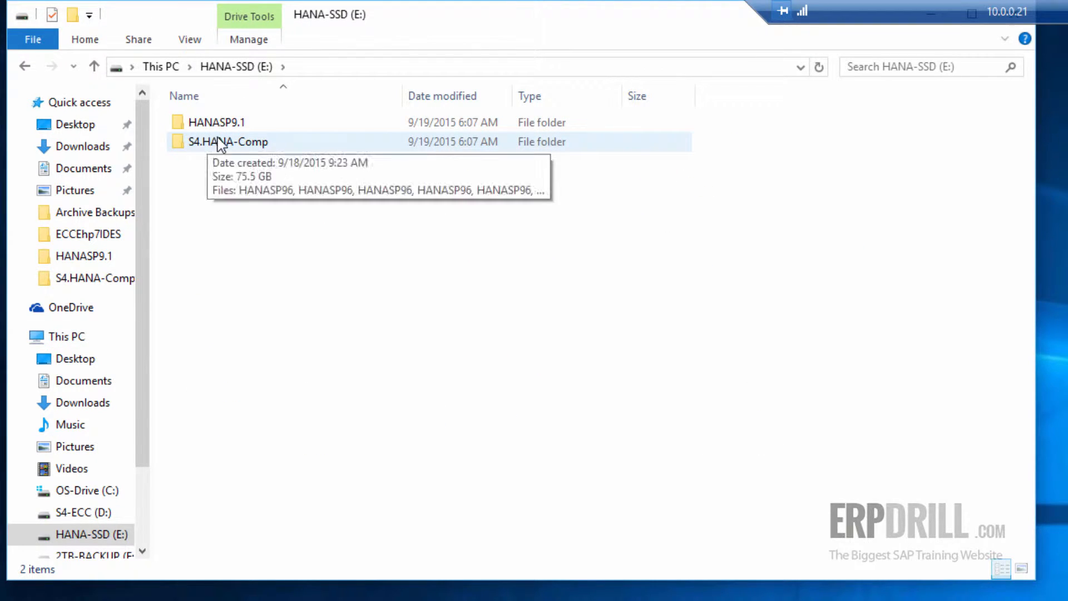
left_click(215, 122)
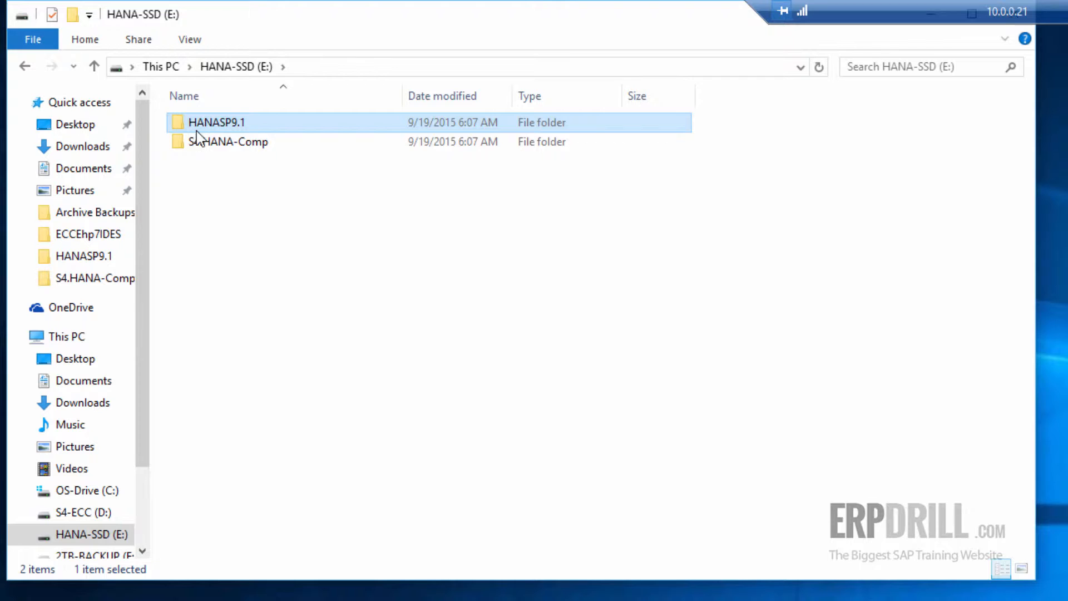
mouse_move(270, 129)
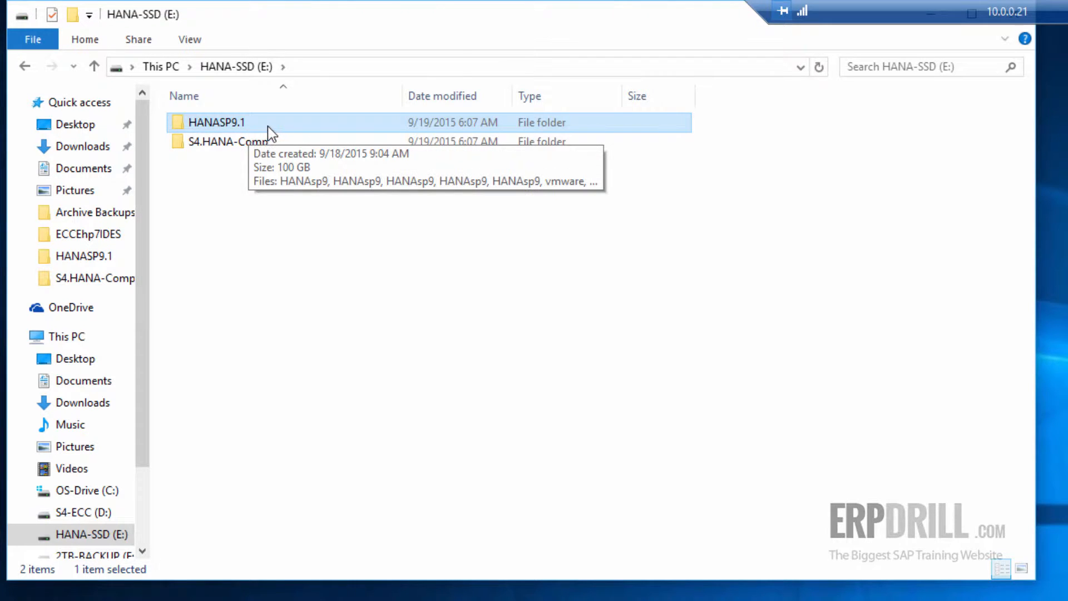
mouse_move(224, 141)
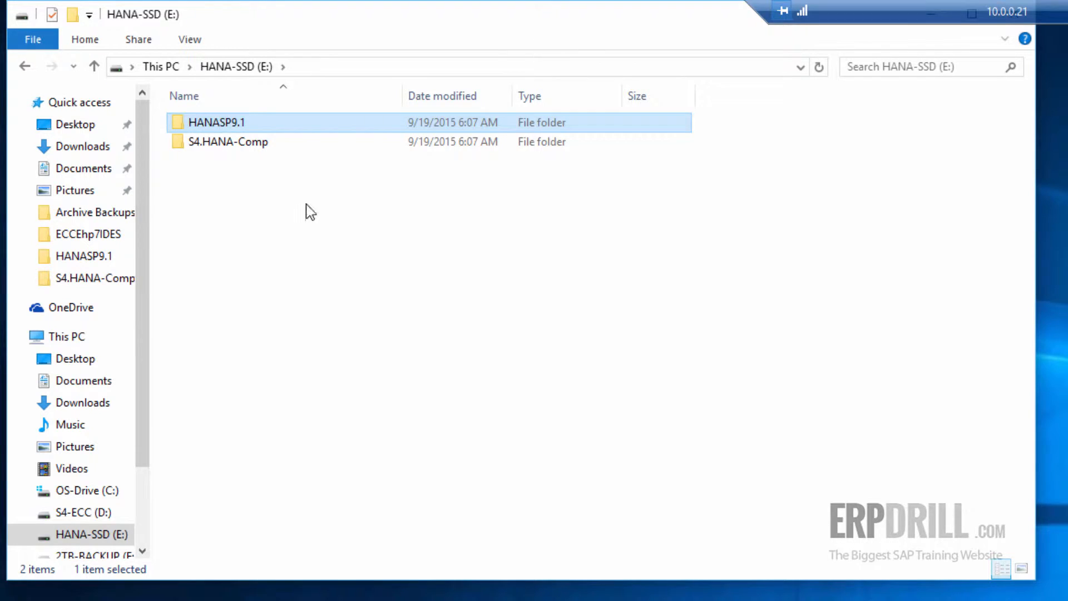
left_click(228, 141)
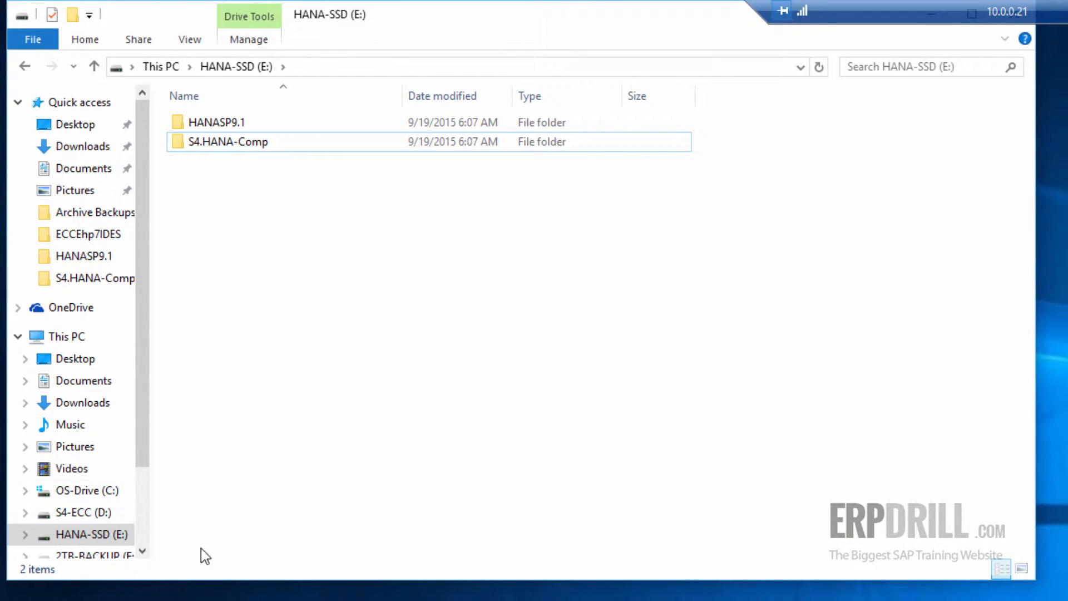
scroll("down", 3)
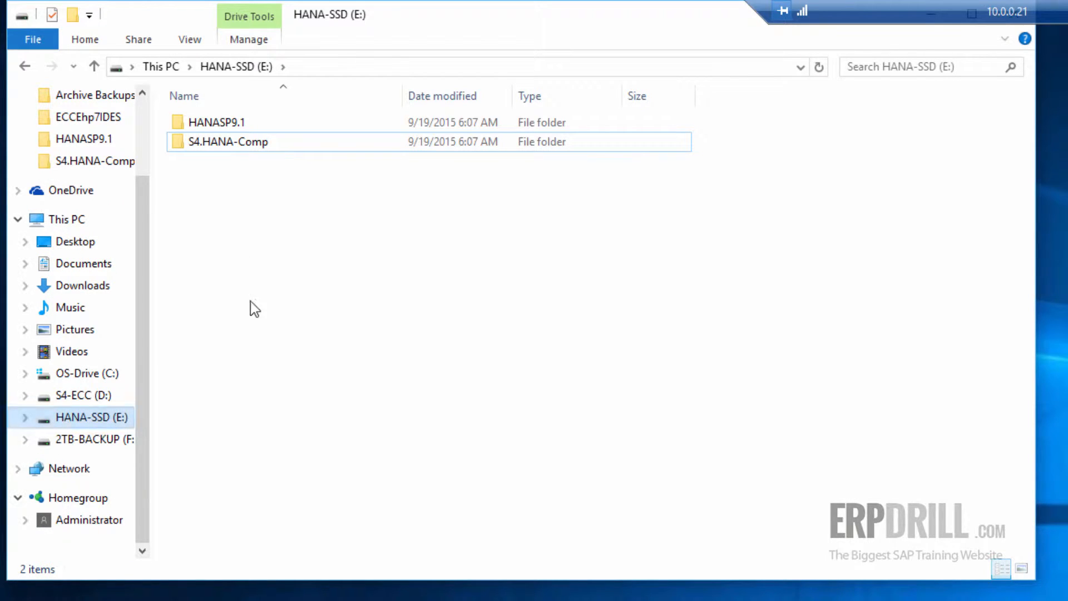
- Look inside S4.HANA-Comp, return, then show S4-ECC (D:) with ECCEhp7IDES and S4Hana
double_click(230, 141)
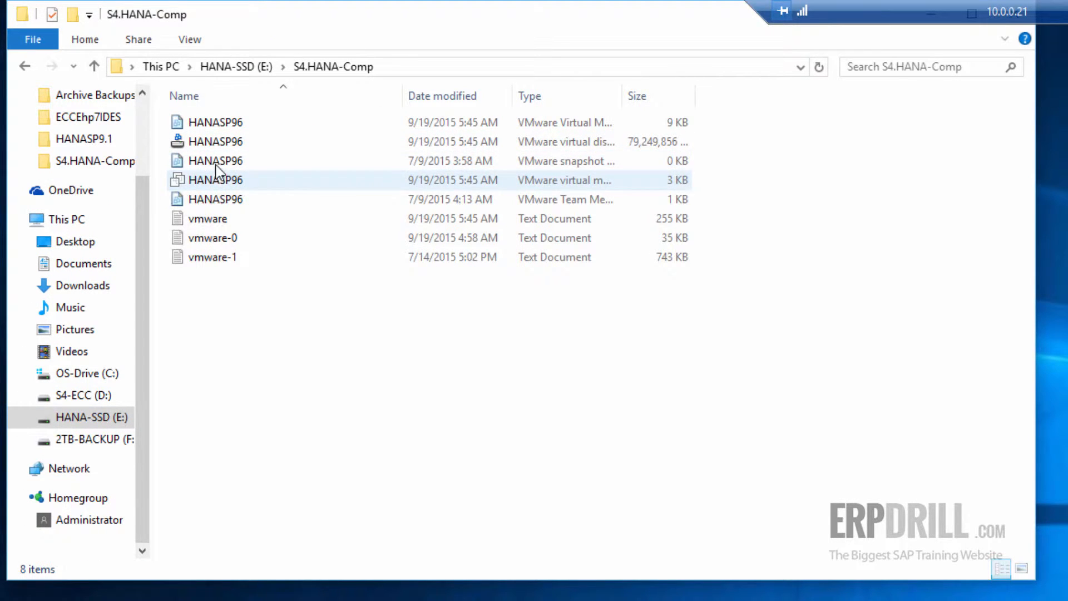
left_click(248, 106)
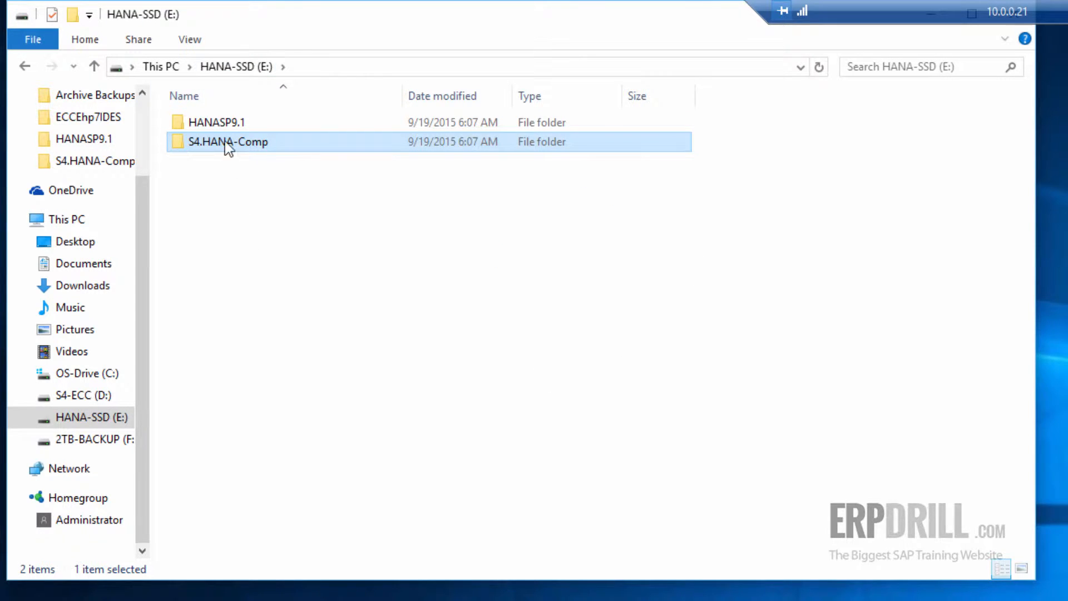
left_click(215, 122)
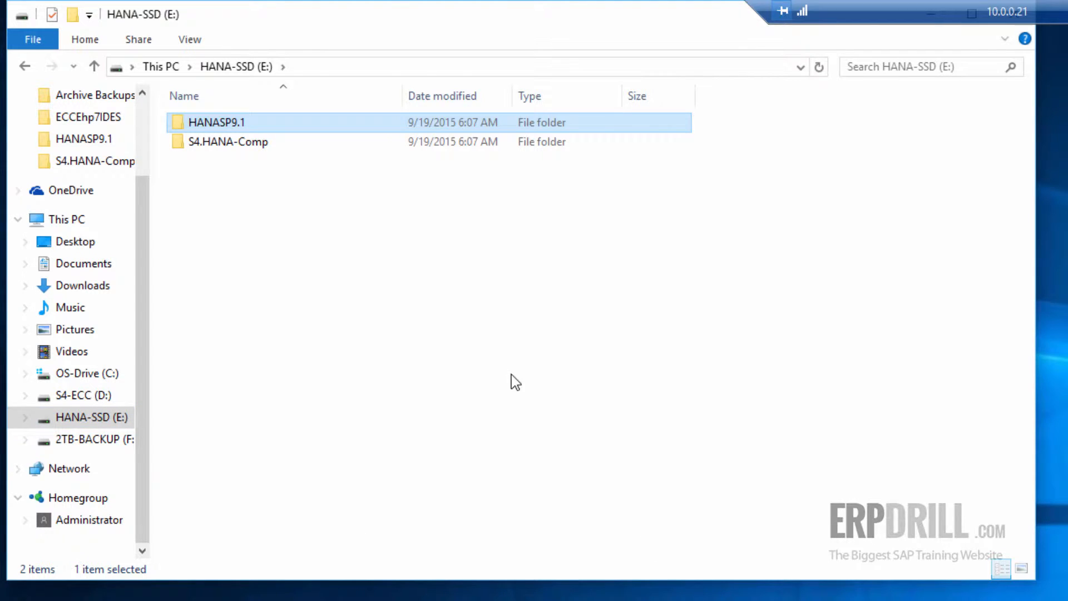
left_click(75, 395)
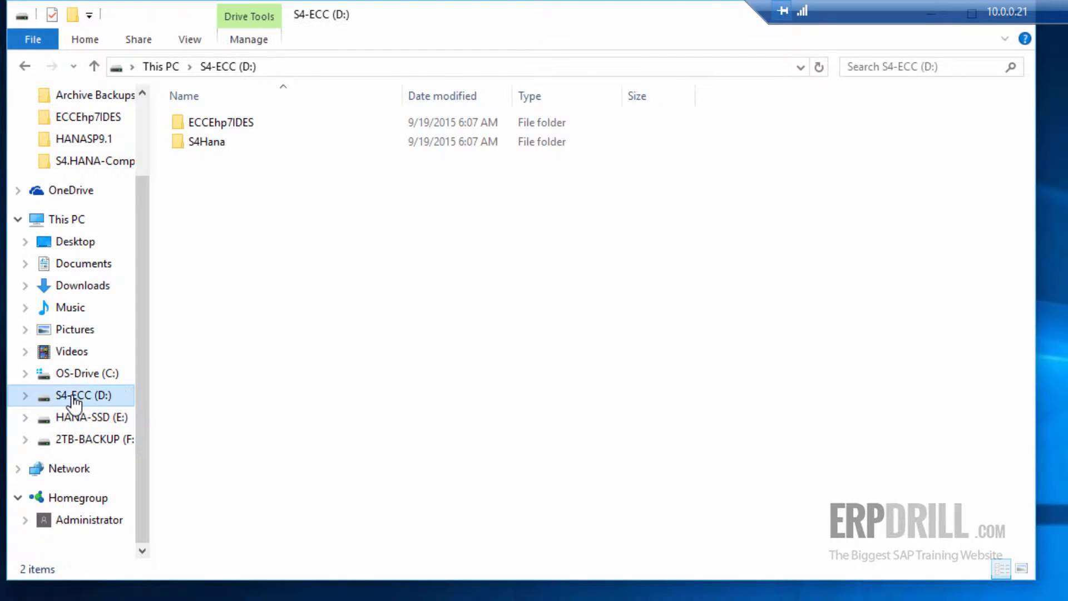
left_click(206, 141)
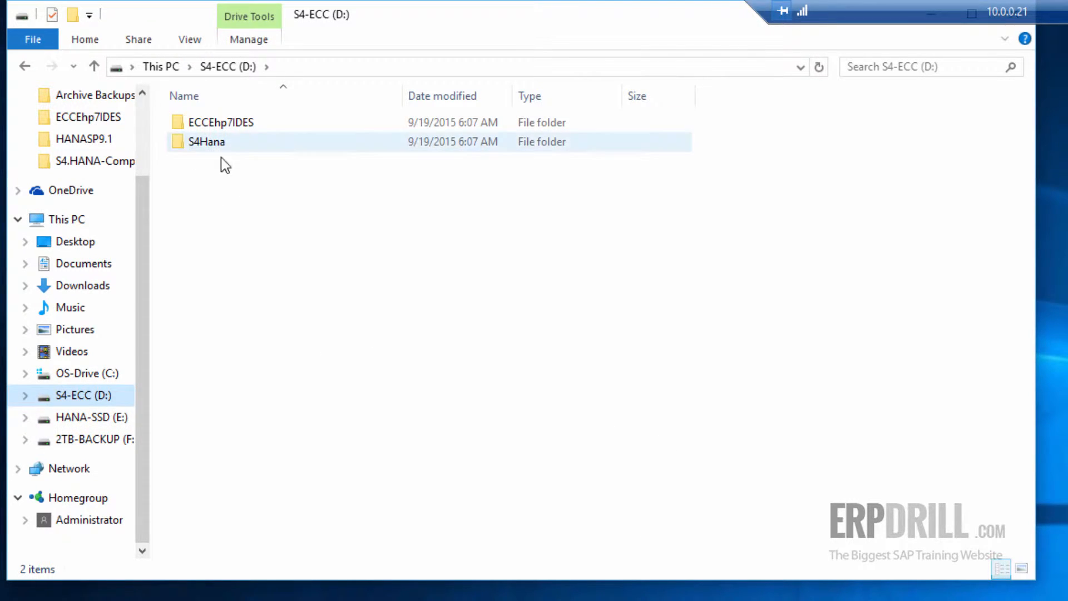
left_click(753, 528)
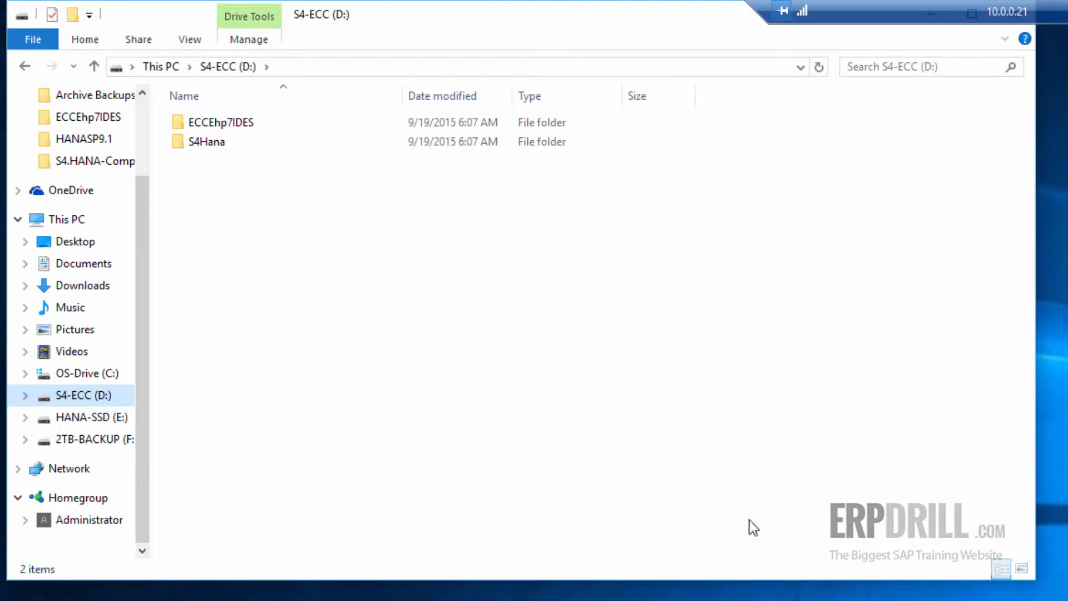
mouse_move(688, 438)
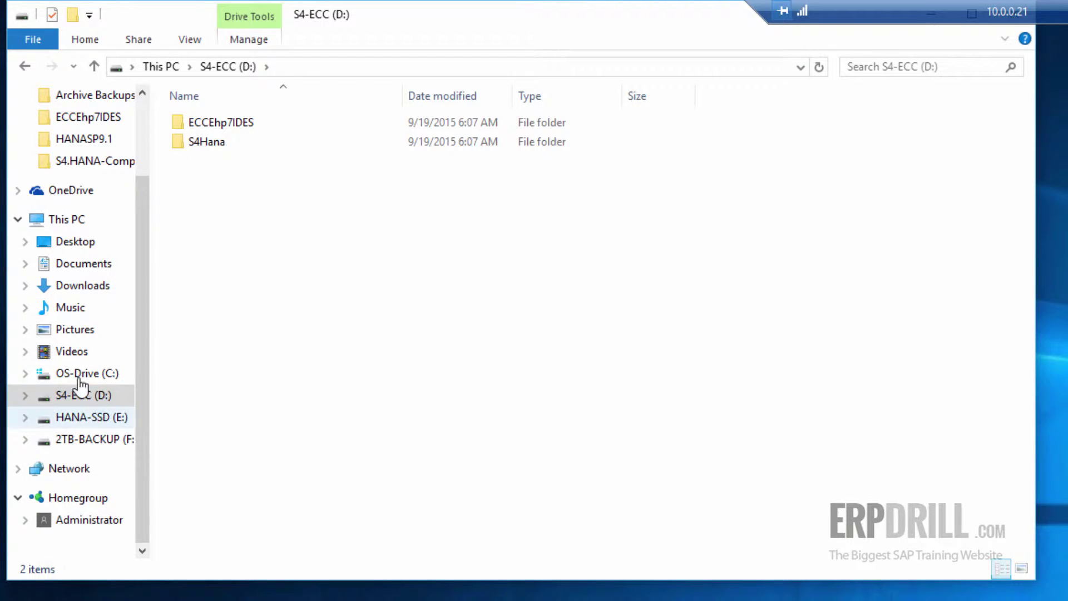
- Show the 2TB-BACKUP (F:) drive with Archive Backups and SAP Tools, and go into SAP Tools
left_click(90, 439)
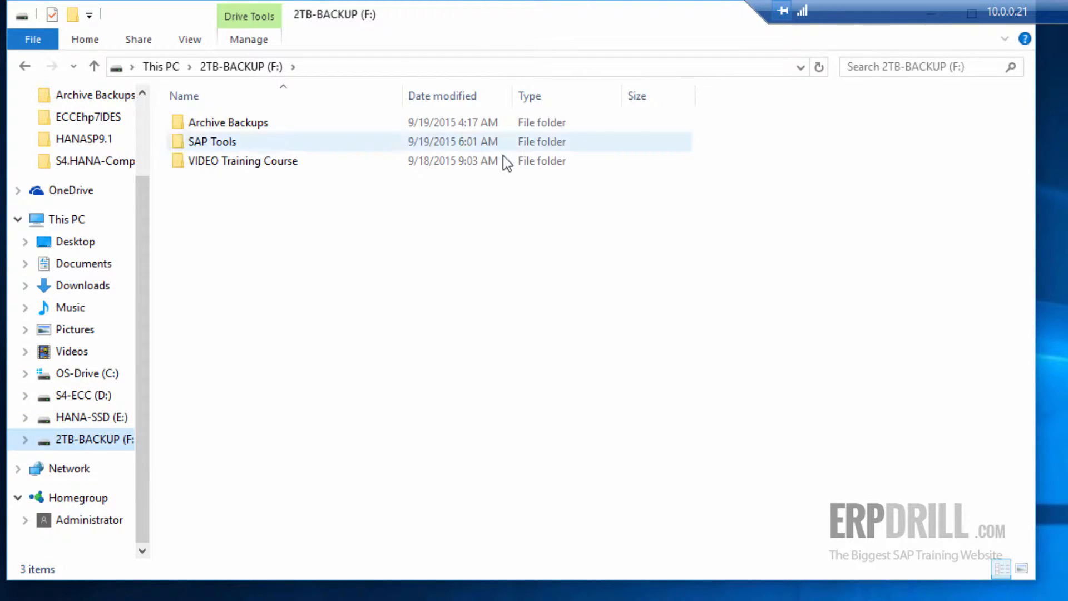
left_click(227, 123)
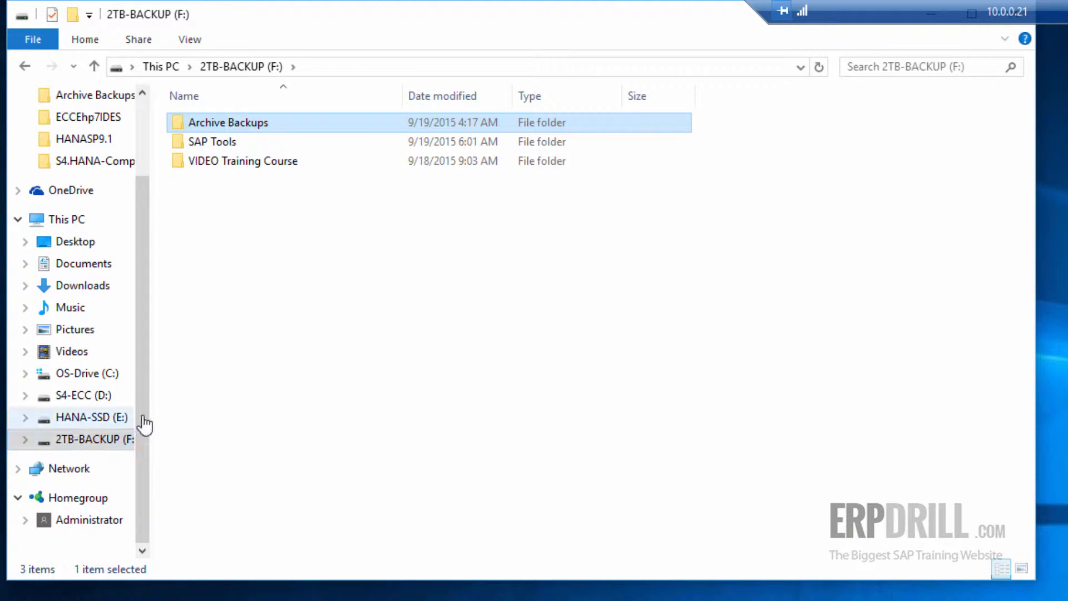
mouse_move(86, 405)
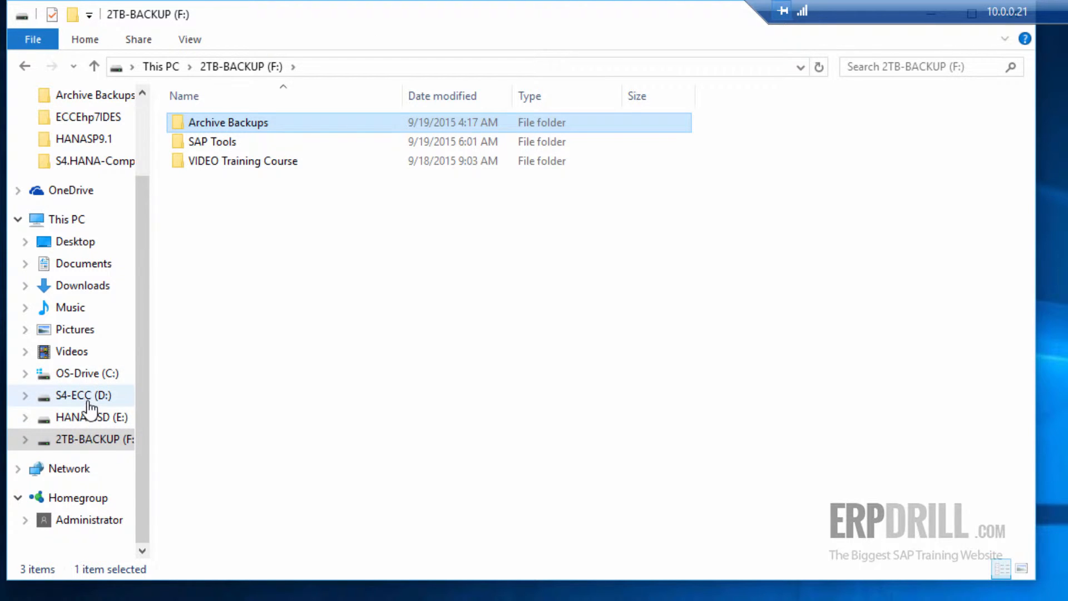
left_click(212, 141)
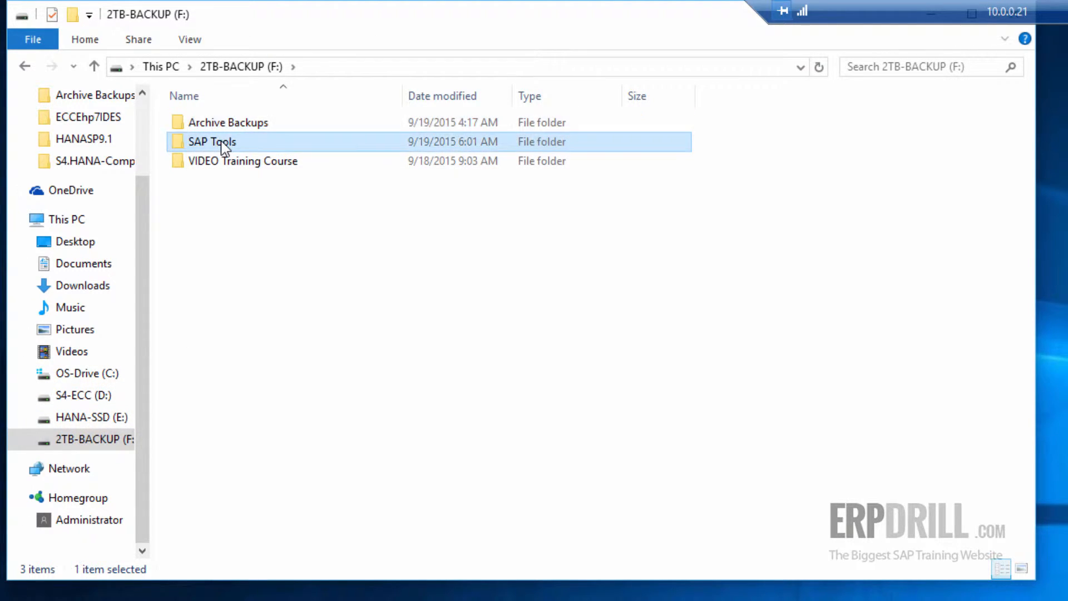
double_click(212, 141)
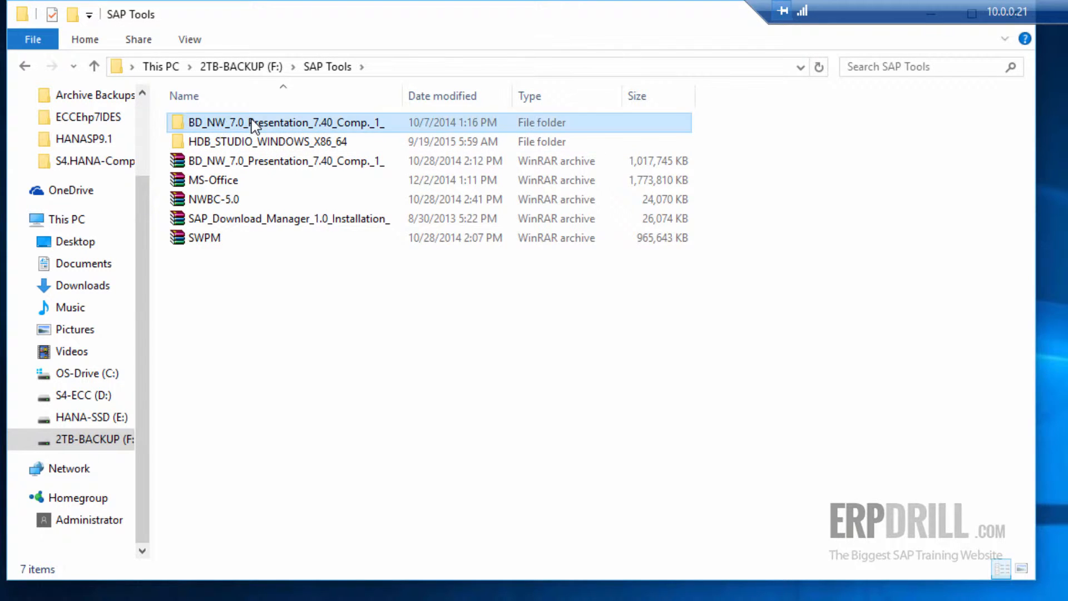
- Inspect the HDB Studio, MS-Office, NWBC-5.0, SAP Download Manager and SWPM archives
left_click(268, 142)
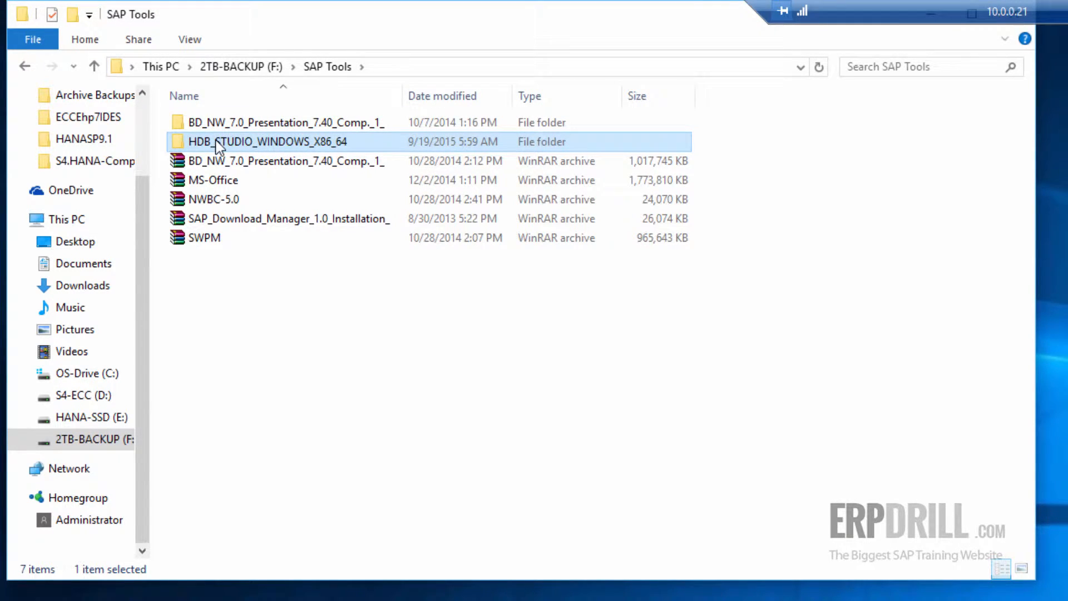
left_click(214, 181)
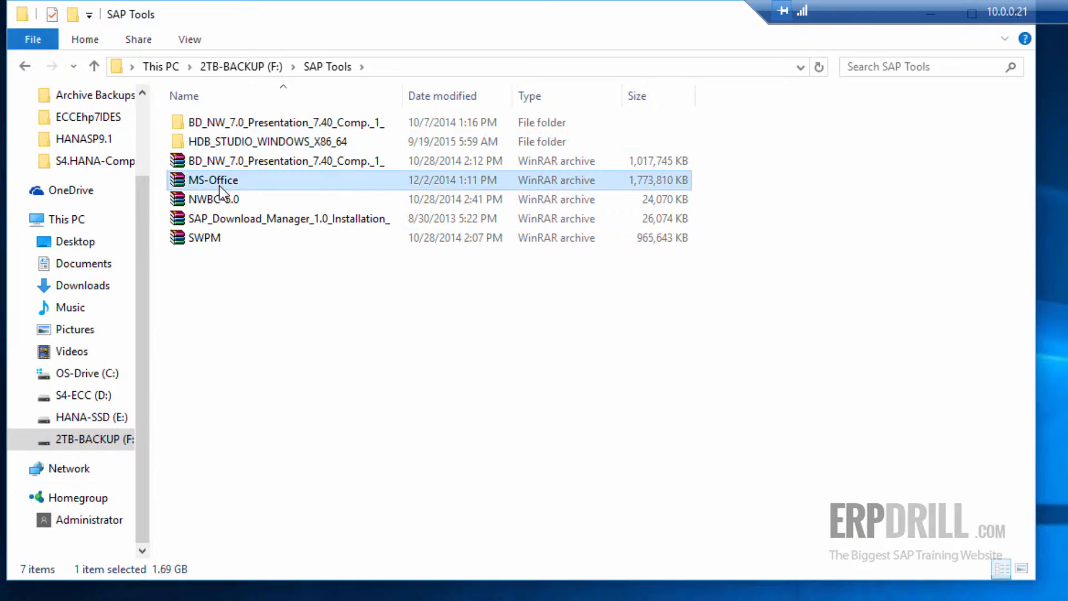
left_click(215, 198)
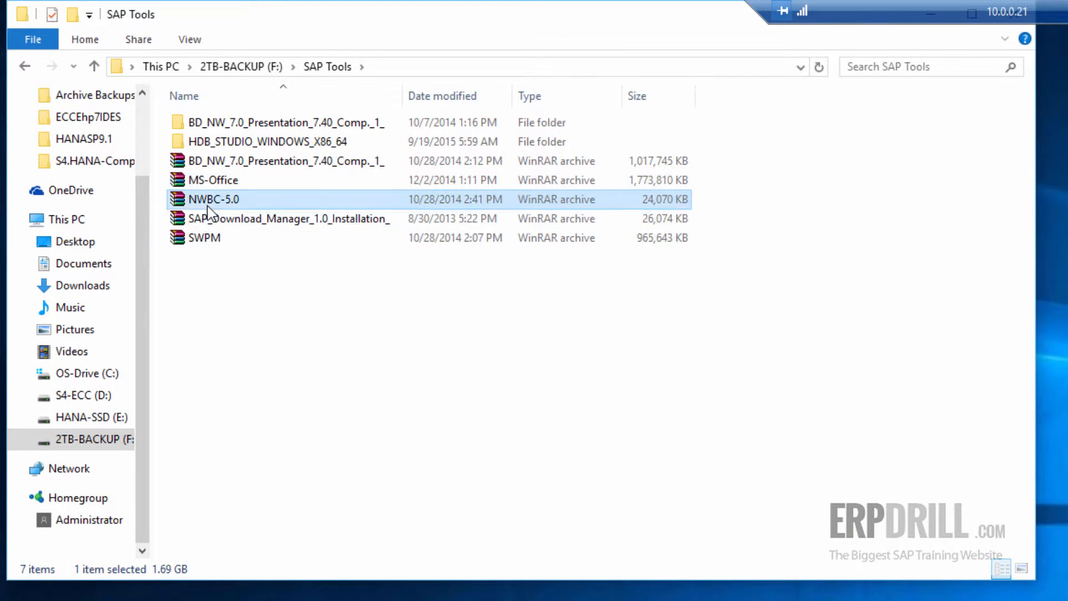
left_click(286, 218)
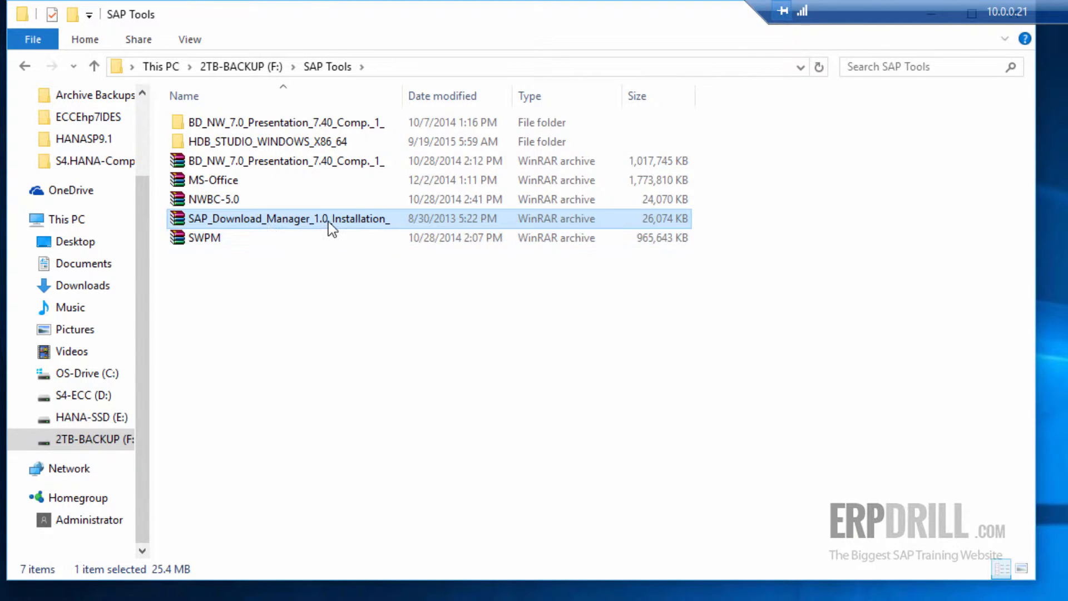
mouse_move(186, 231)
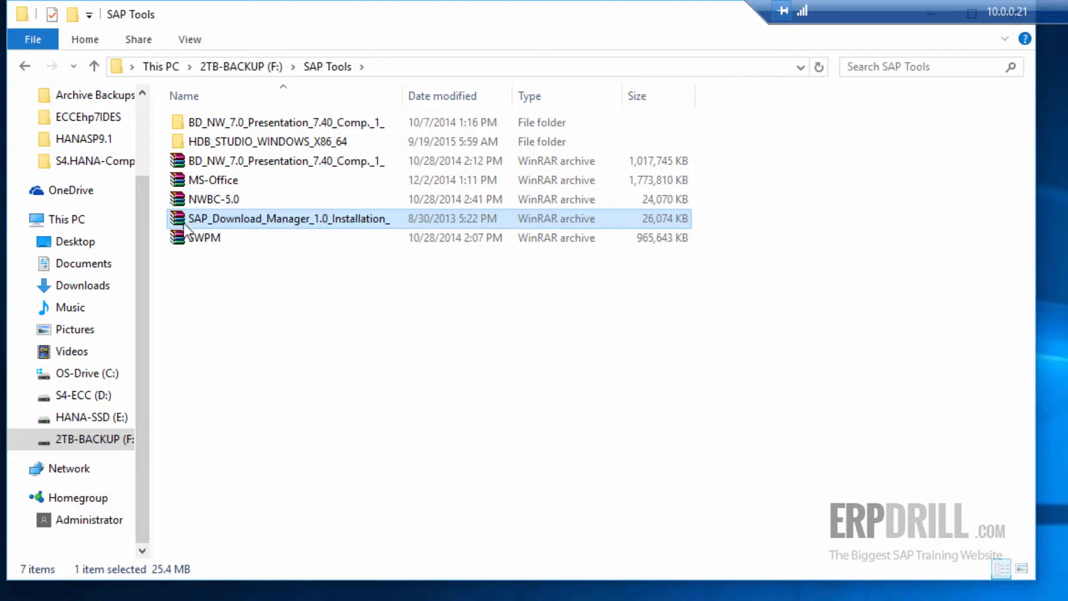
left_click(205, 238)
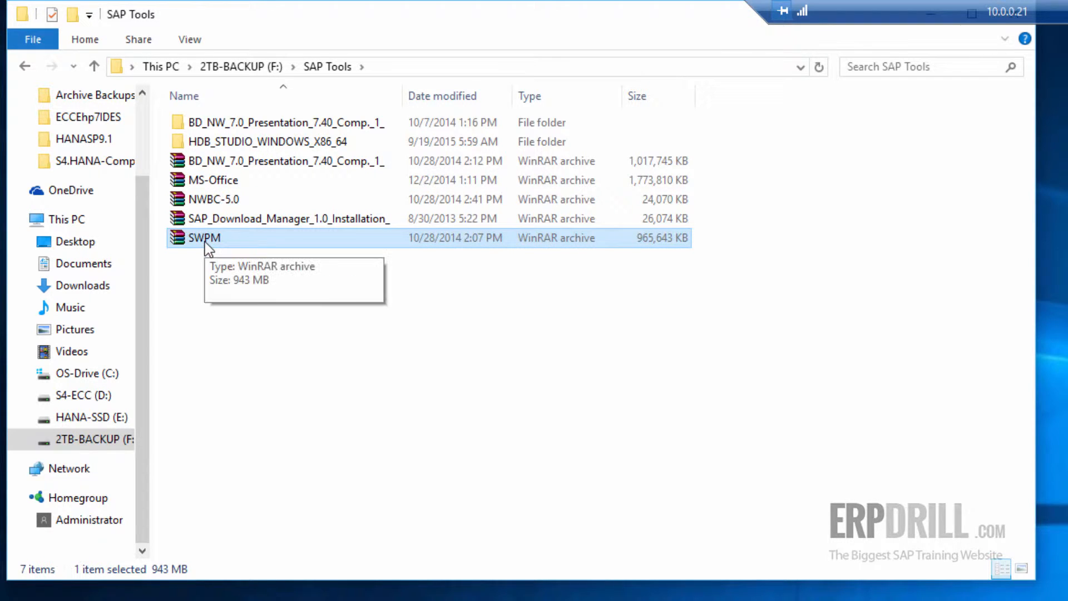
mouse_move(99, 439)
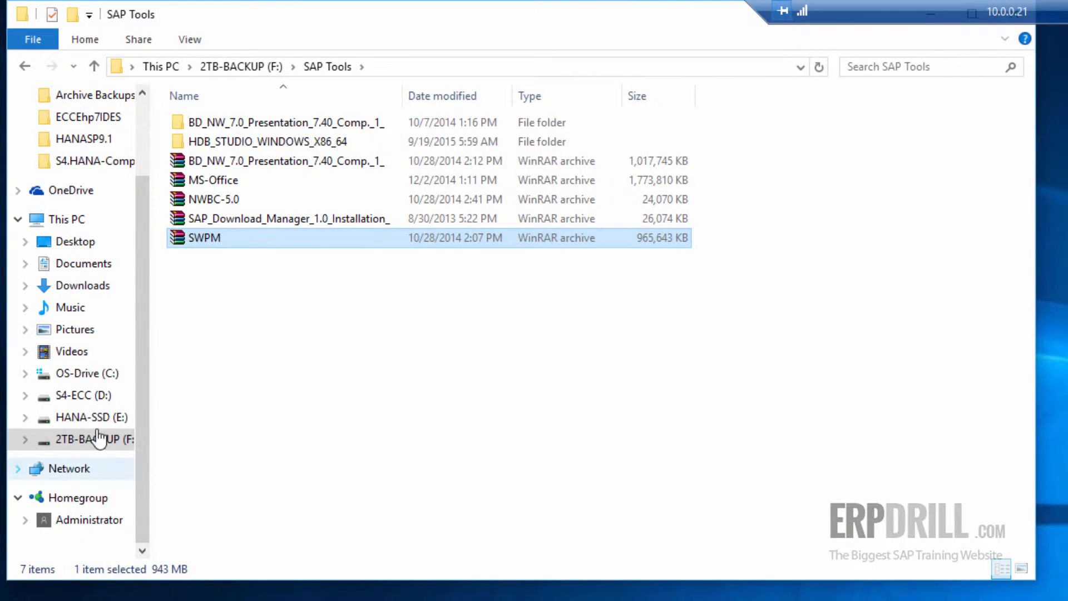
mouse_move(80, 379)
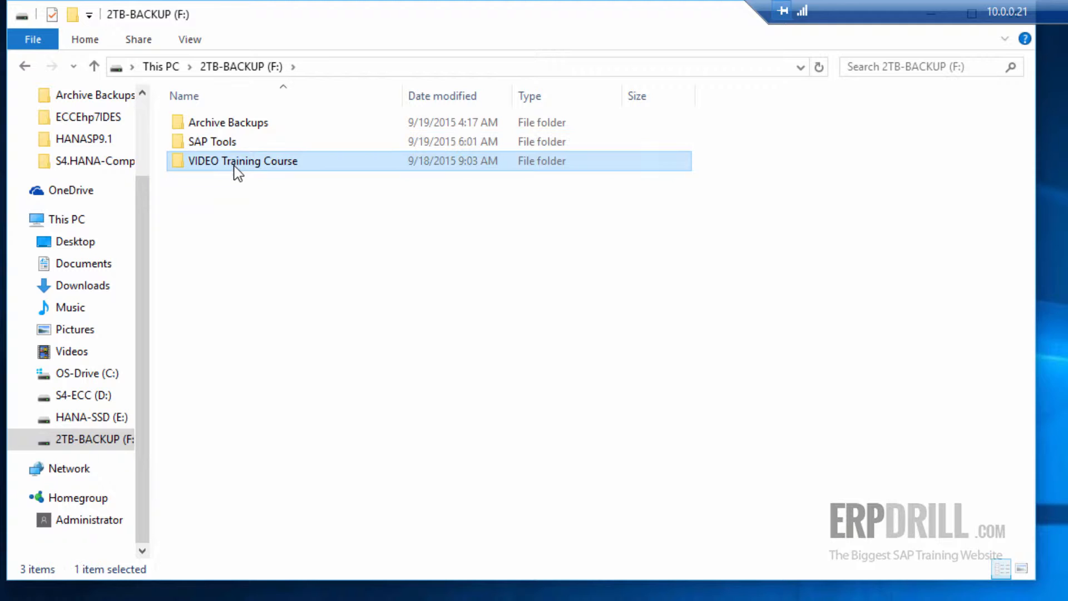
double_click(242, 160)
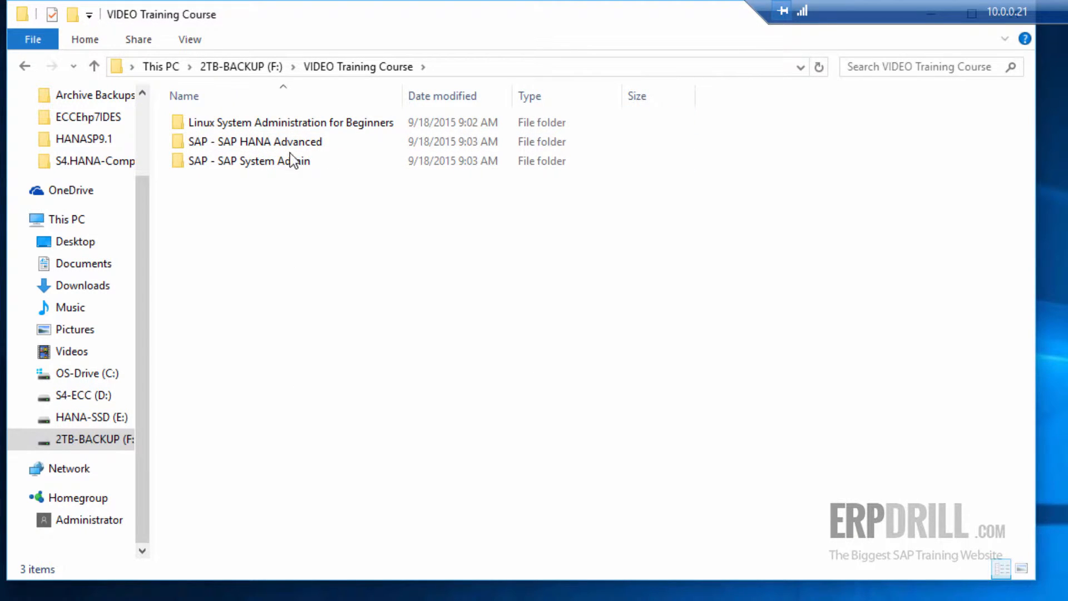
left_click(291, 122)
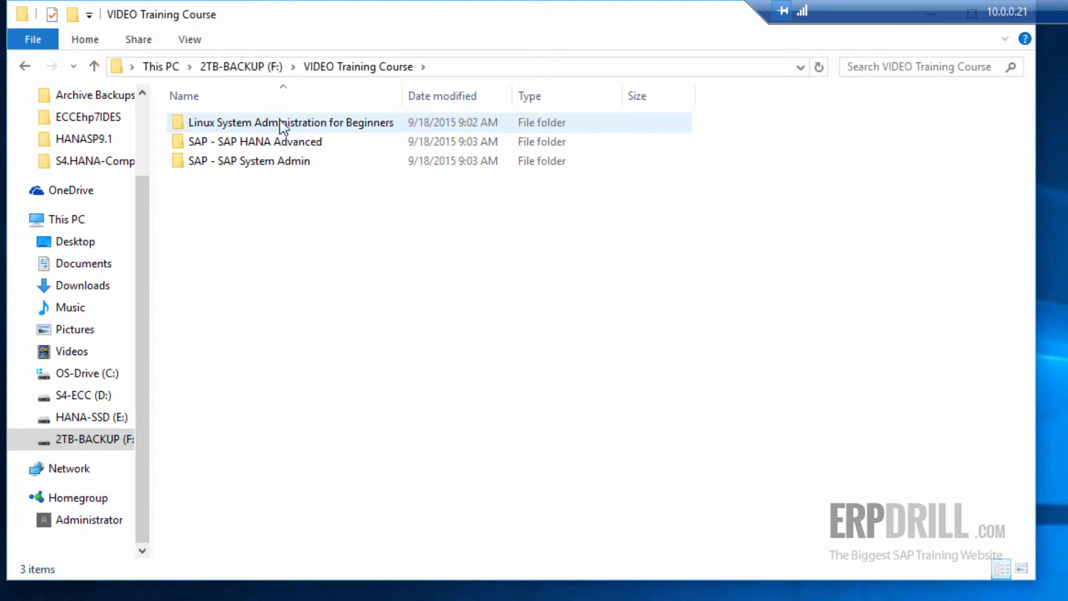
left_click(254, 141)
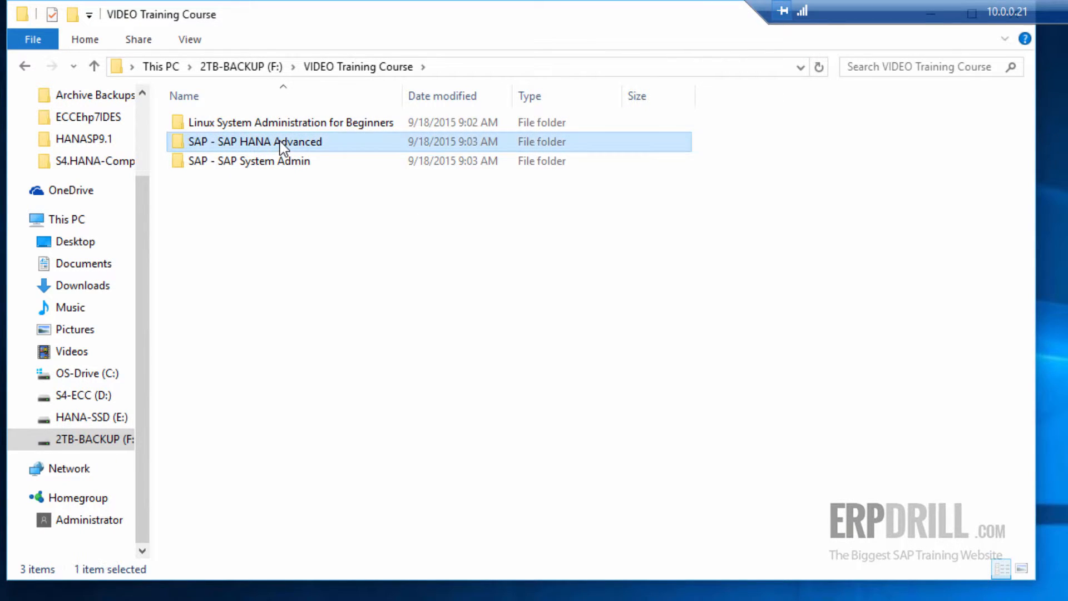
double_click(254, 141)
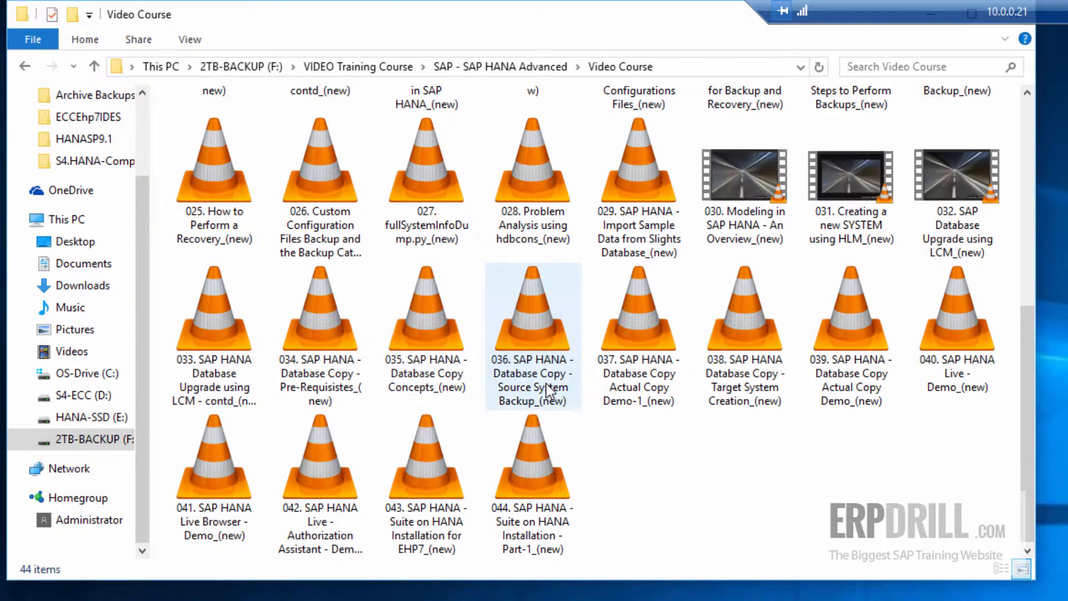
left_click(94, 66)
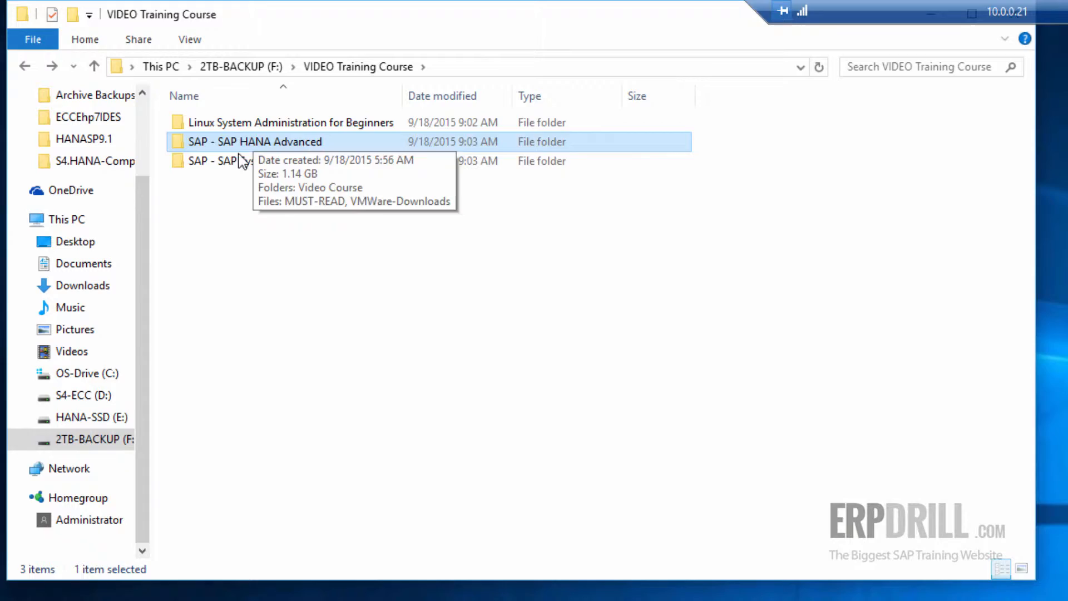
double_click(231, 160)
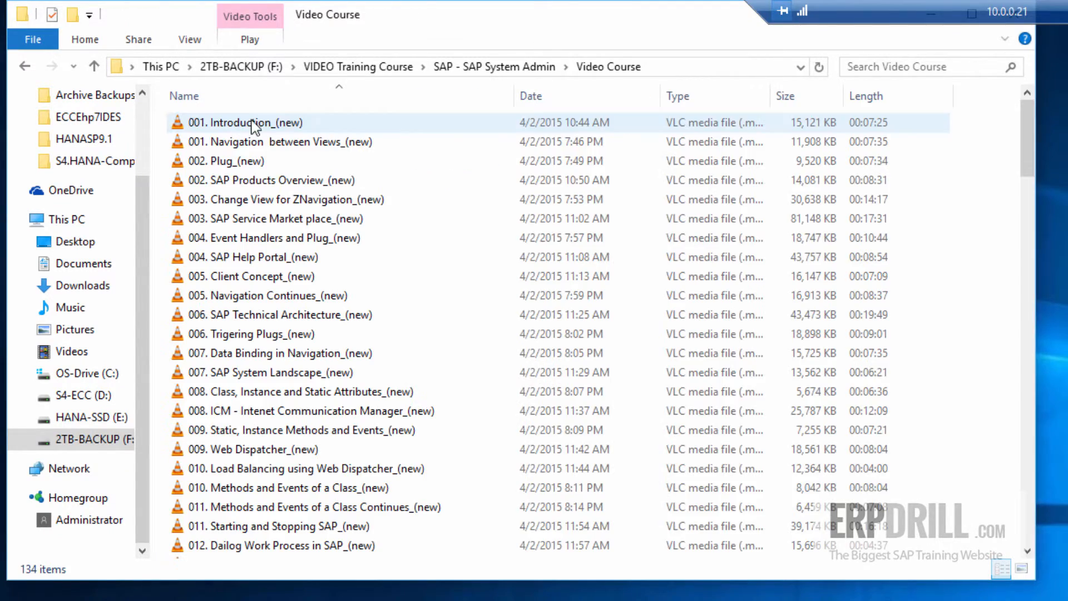
scroll("down", 3)
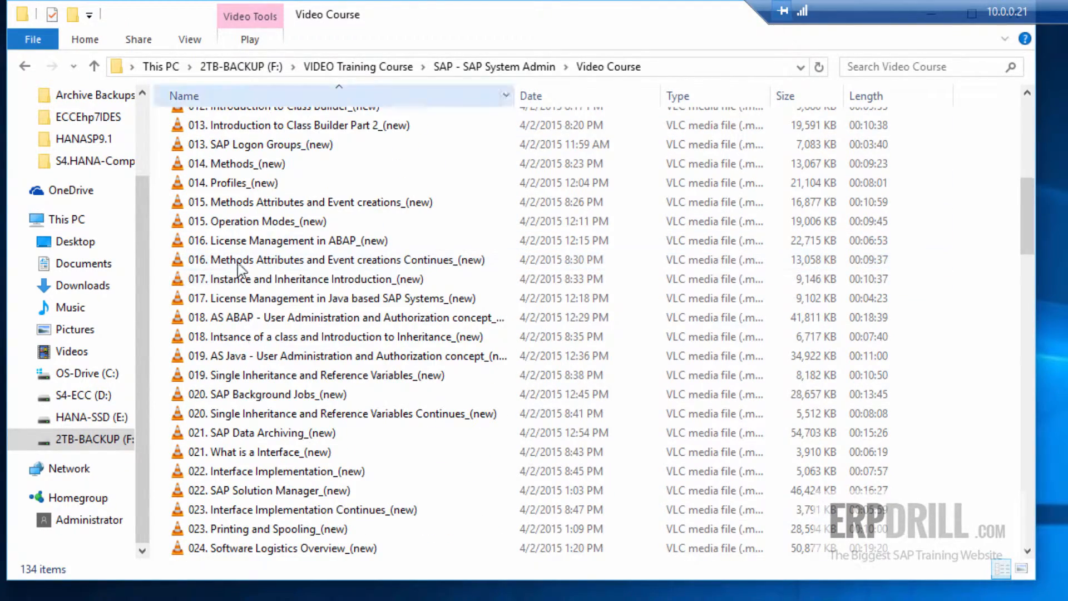
scroll("down", 3)
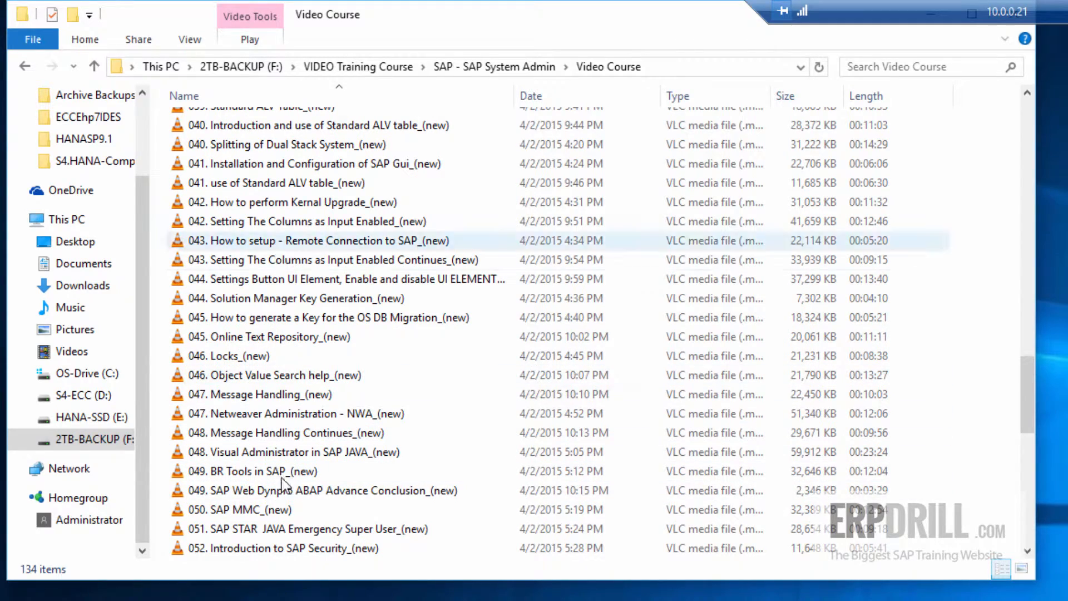
scroll("down", 3)
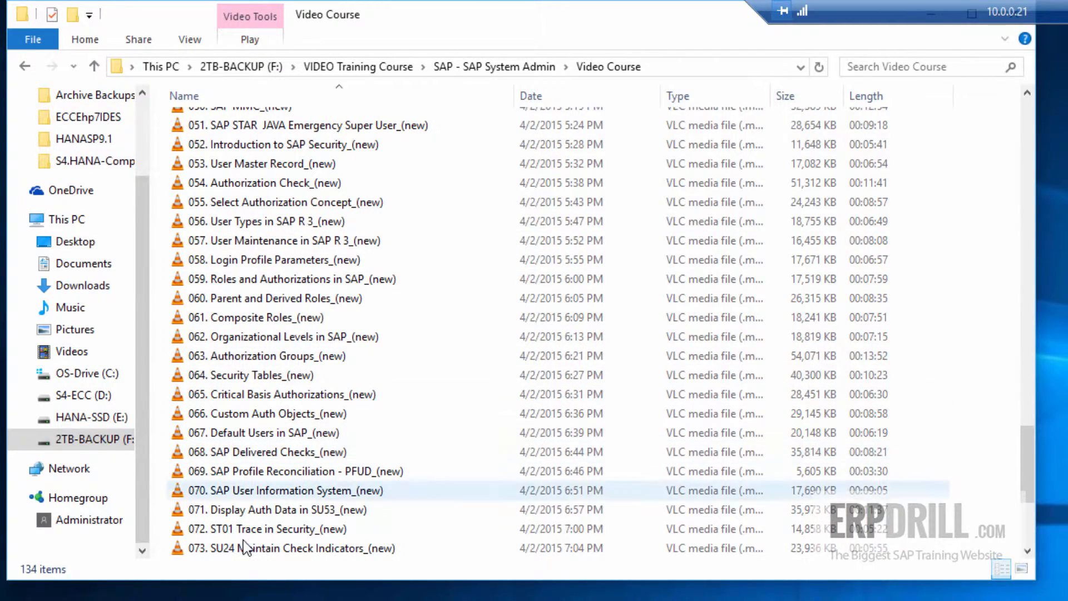
scroll("down", 3)
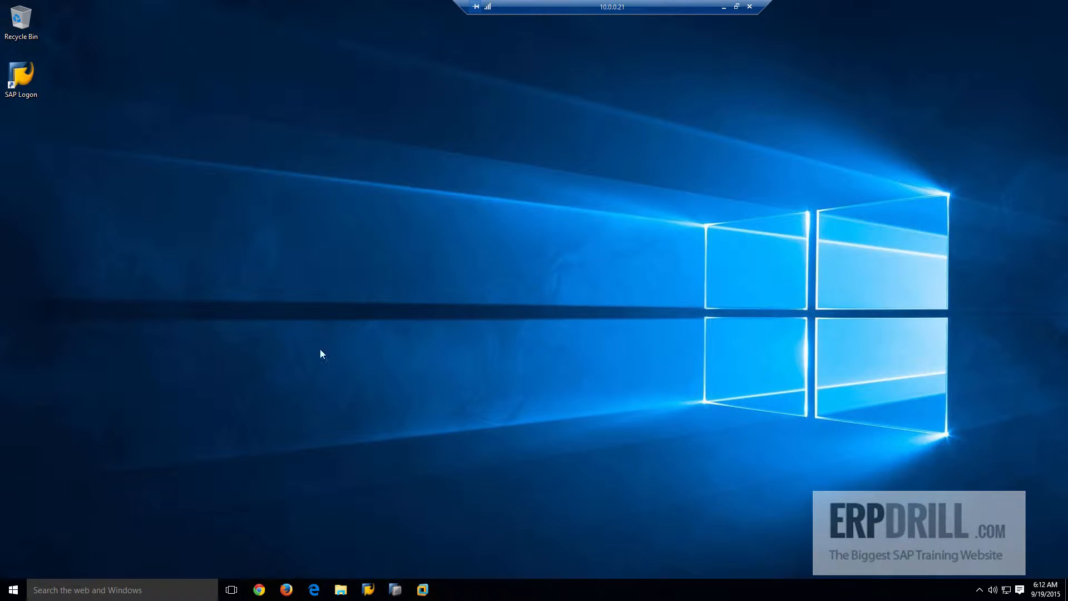
mouse_move(885, 240)
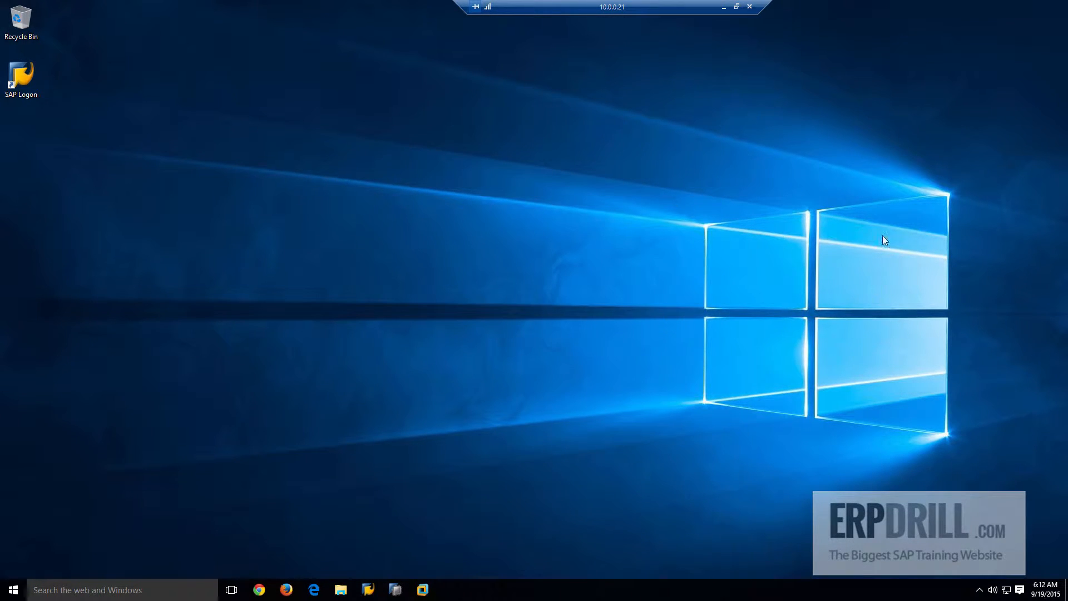
mouse_move(77, 536)
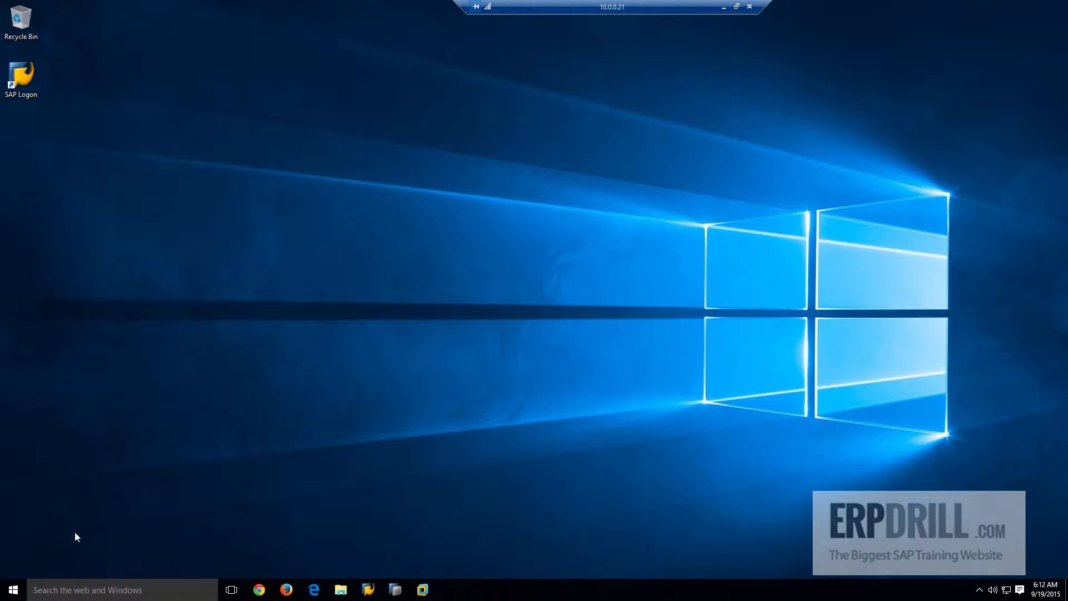
left_click(340, 590)
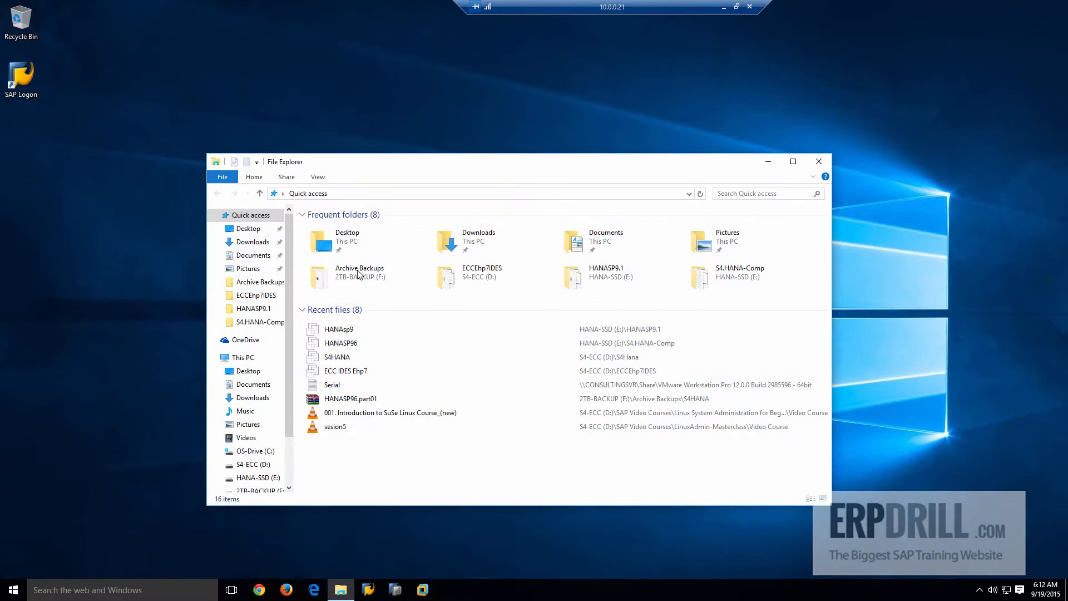
left_click(252, 464)
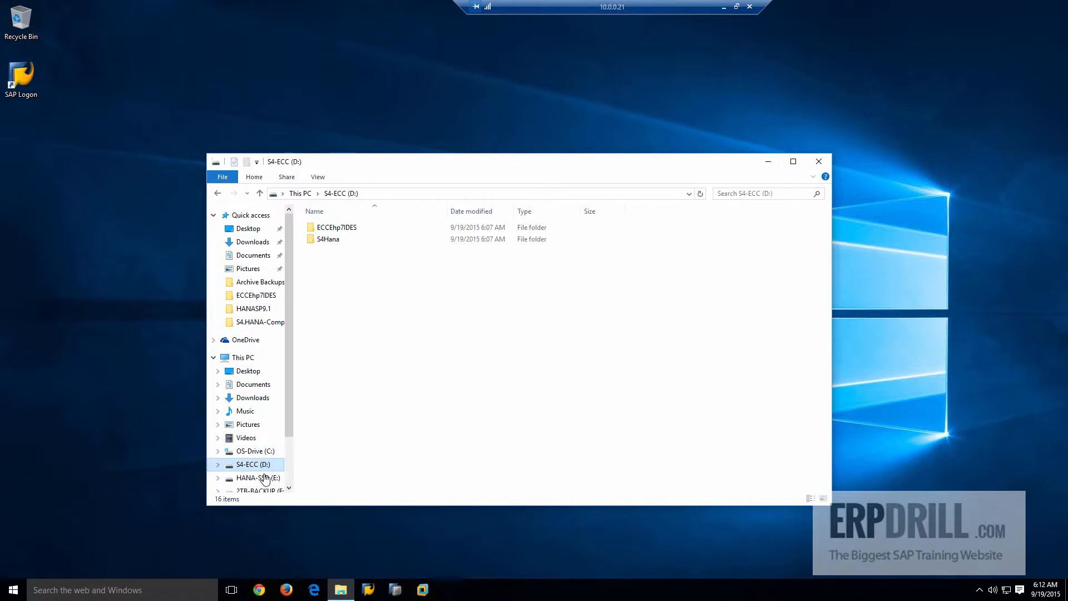
left_click(257, 477)
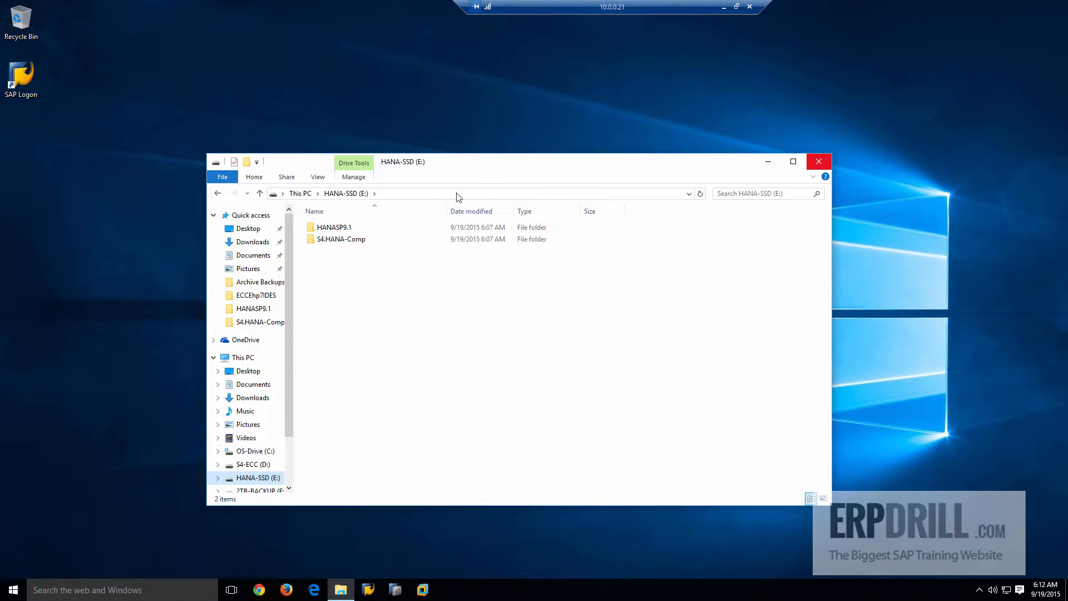
left_click(254, 464)
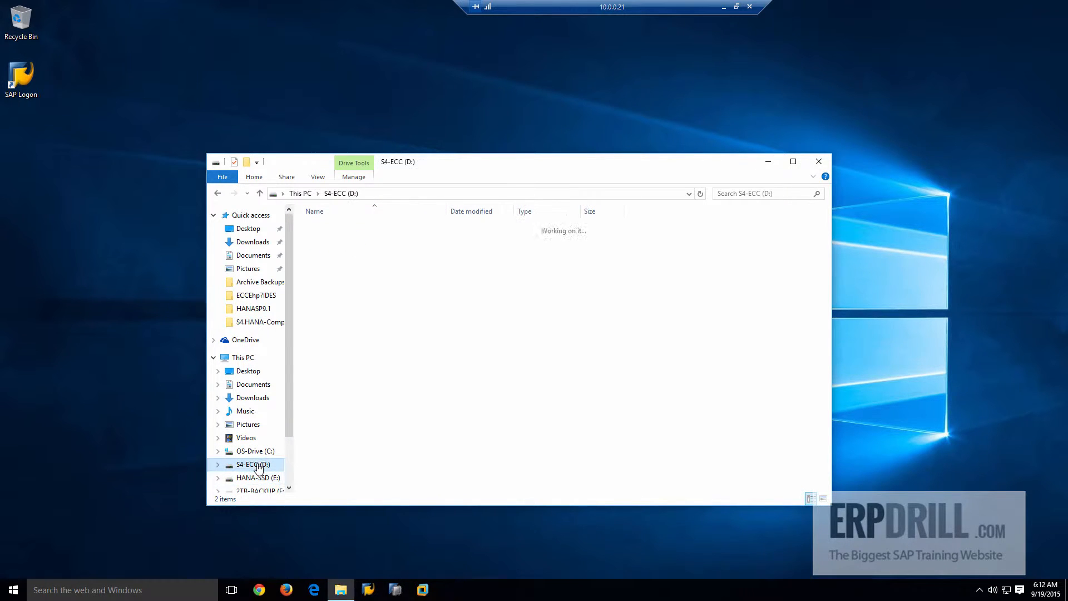
left_click(818, 161)
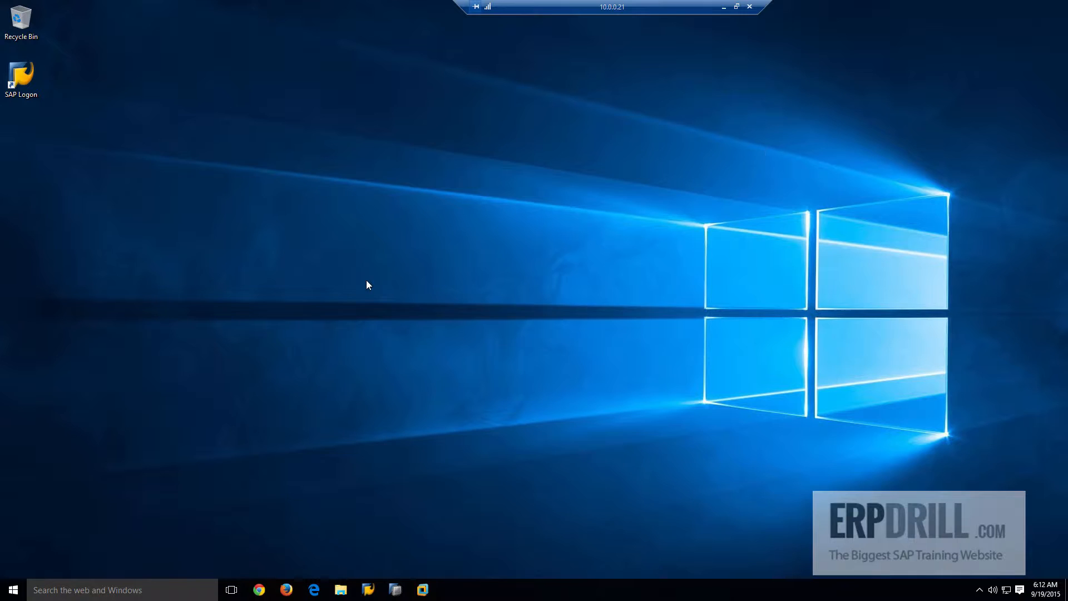
mouse_move(443, 514)
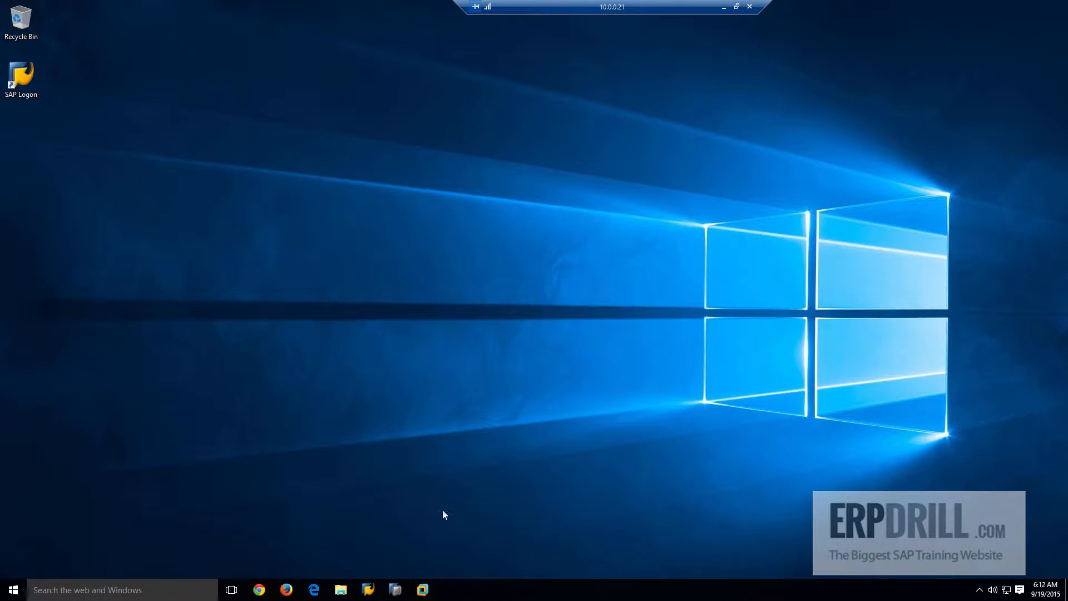
mouse_move(498, 294)
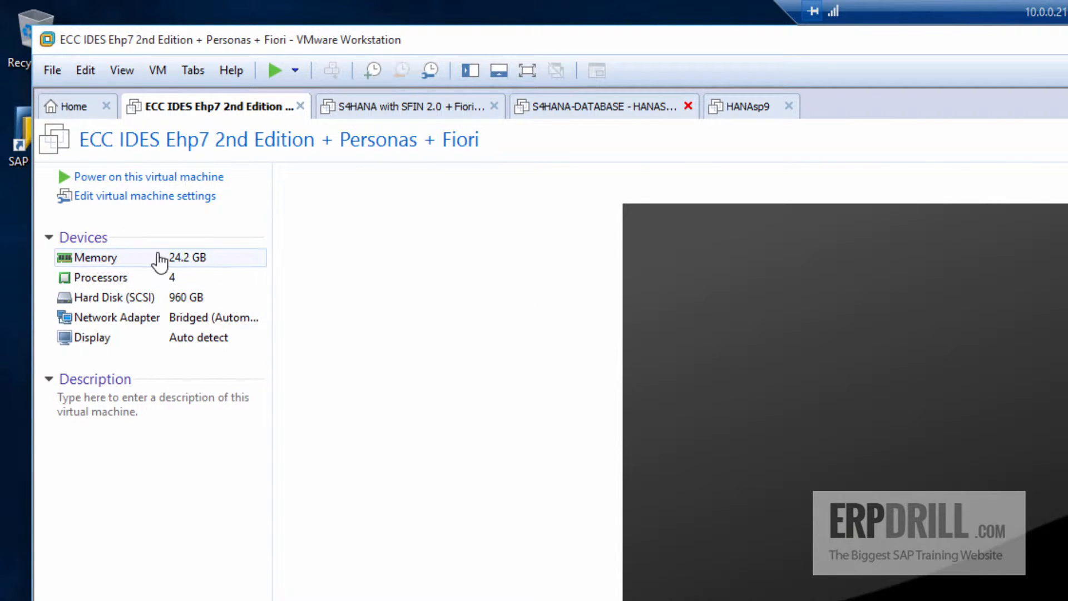
mouse_move(169, 178)
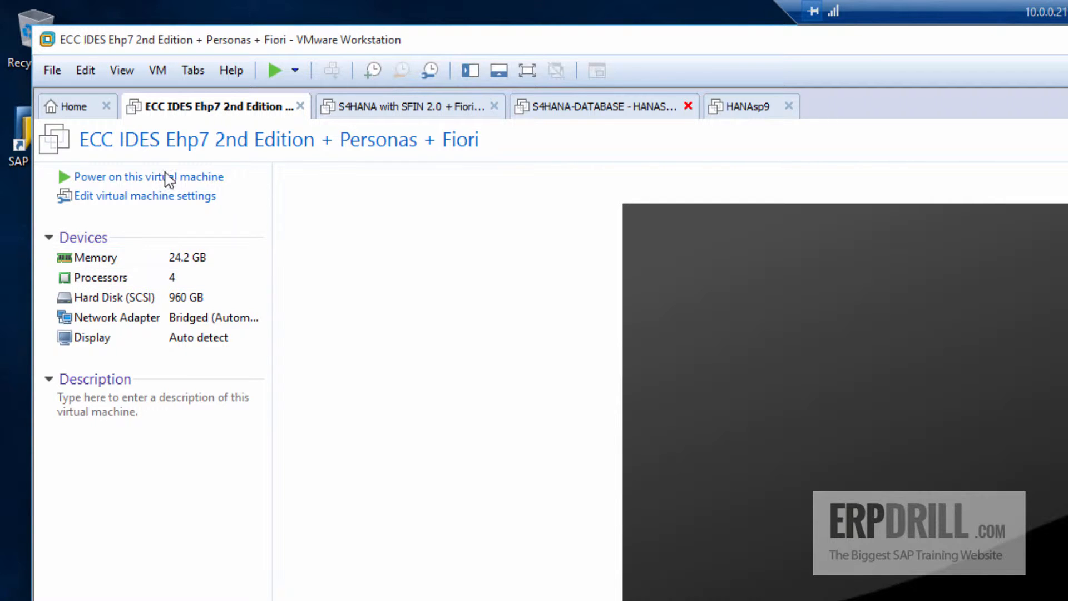
- Power on the ECC IDES Ehp7 virtual machine and switch to the HANAsp9 machine
left_click(148, 177)
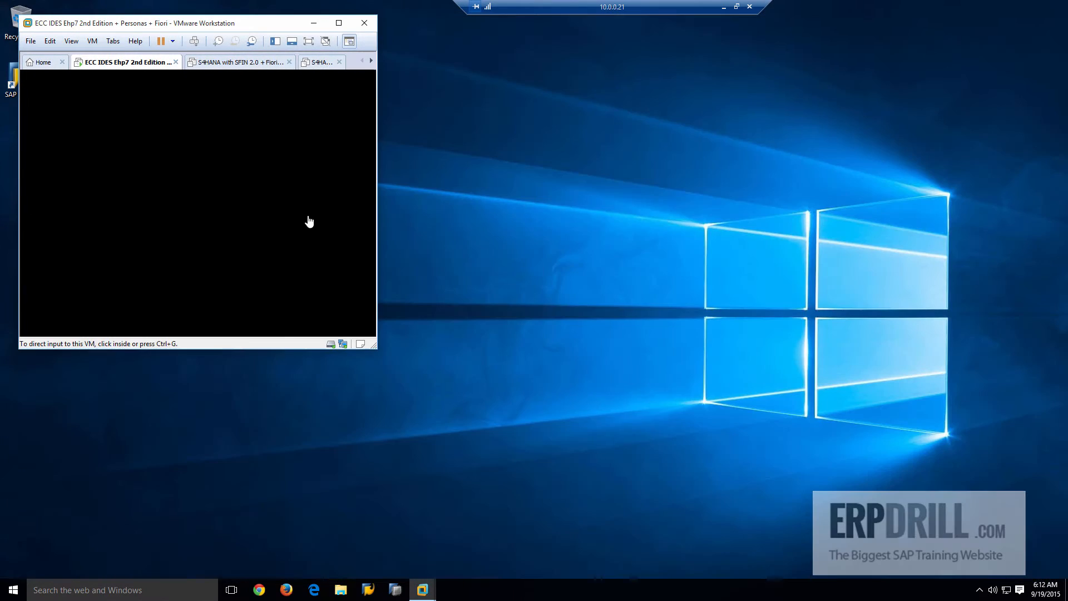
left_click(438, 62)
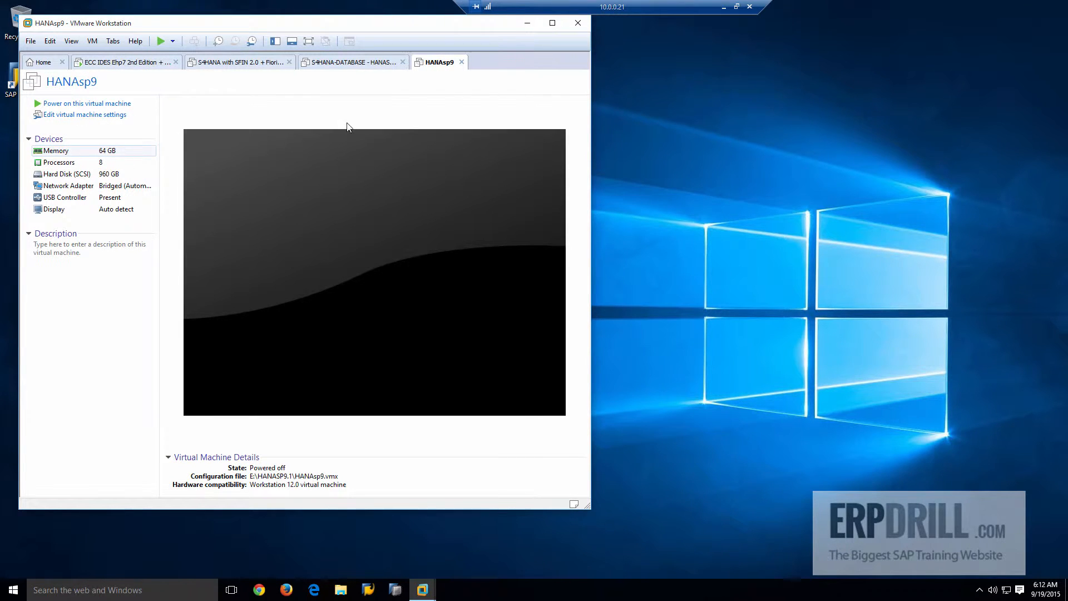
mouse_move(83, 162)
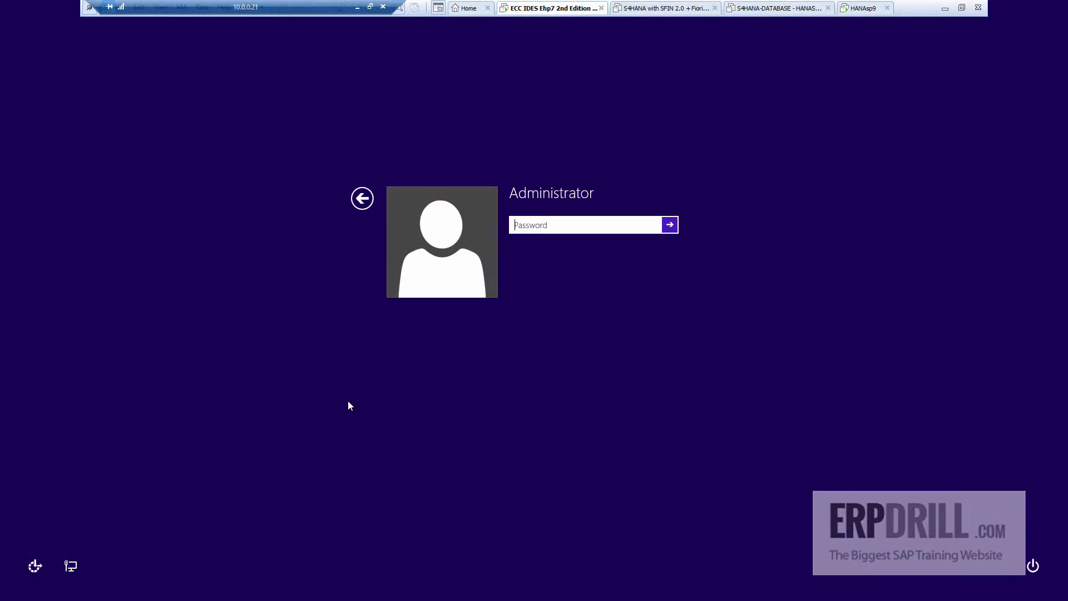
- Sign in to the ECC VM's Windows Administrator account with its password
type("••••")
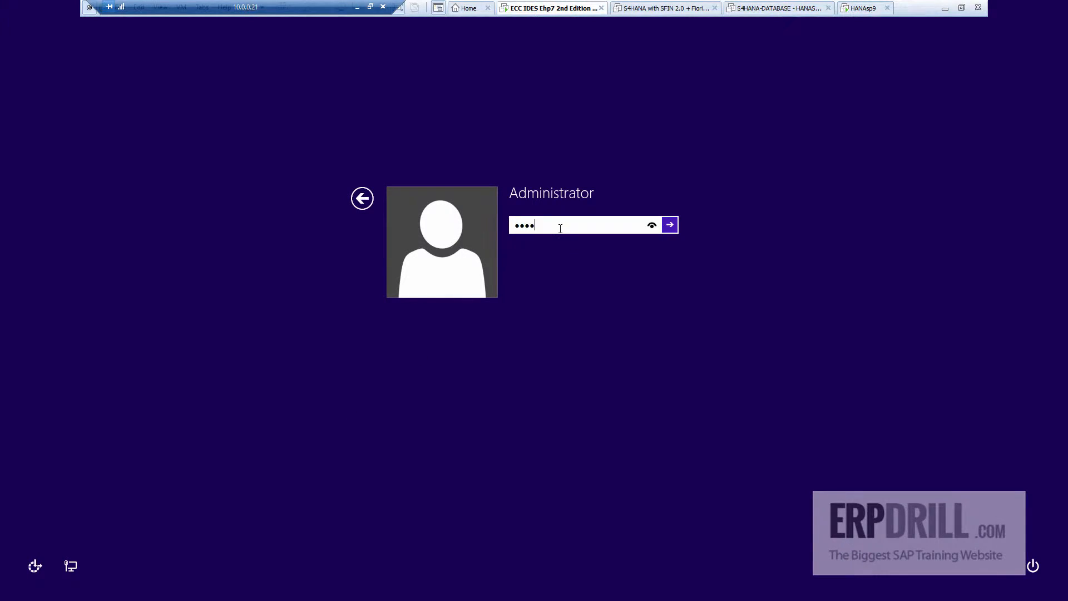
left_click(669, 224)
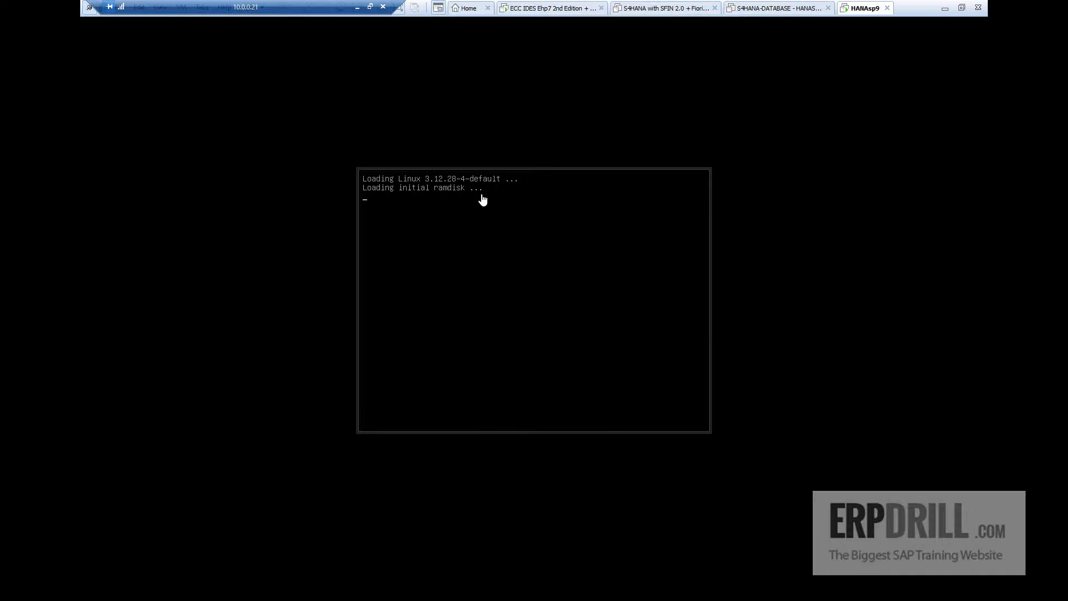
mouse_move(892, 43)
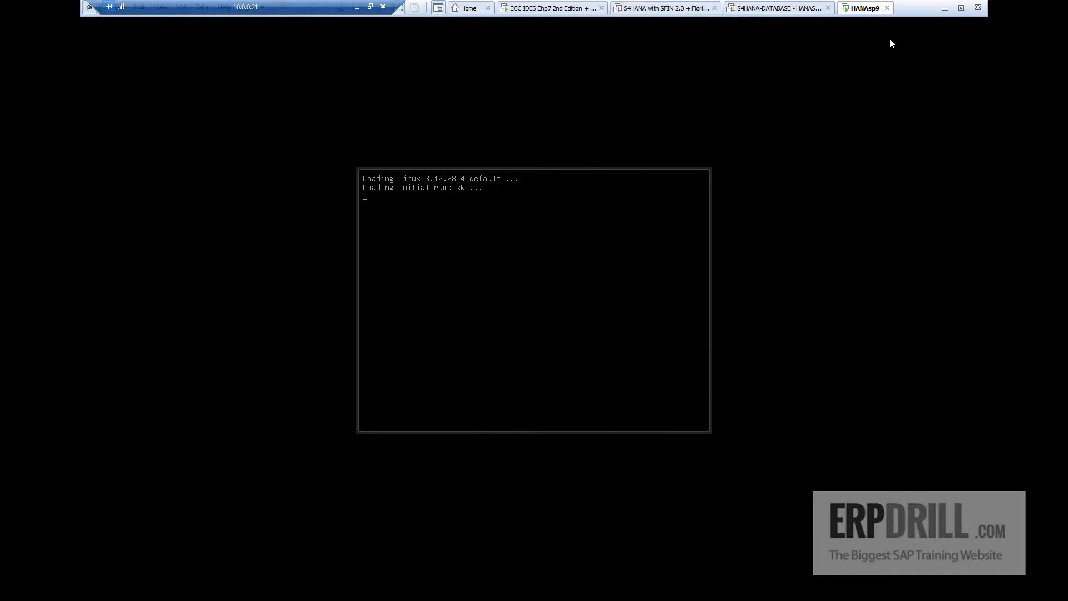
mouse_move(449, 203)
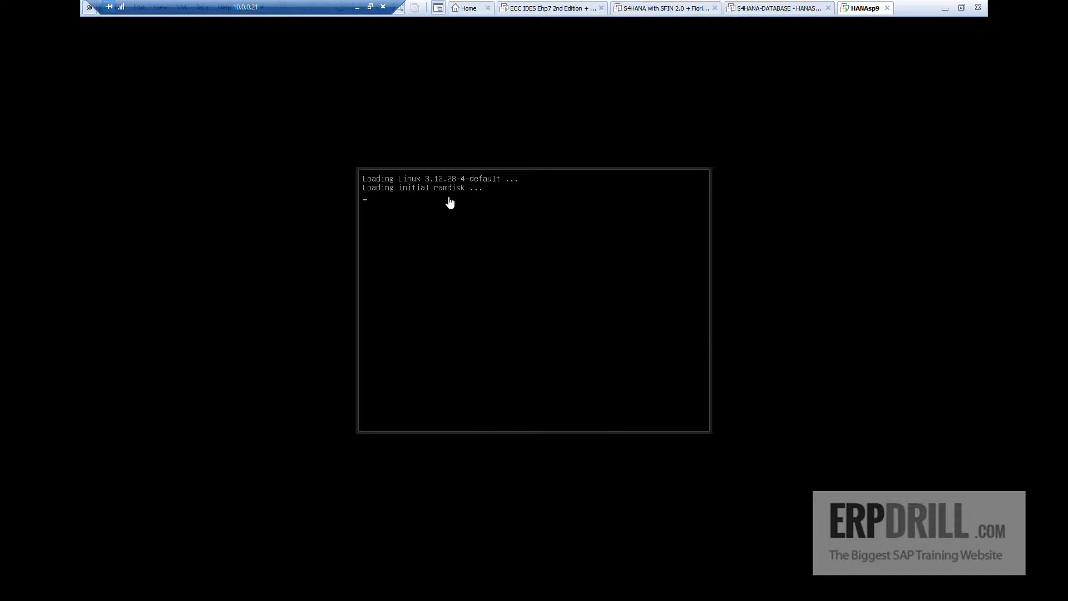
mouse_move(548, 269)
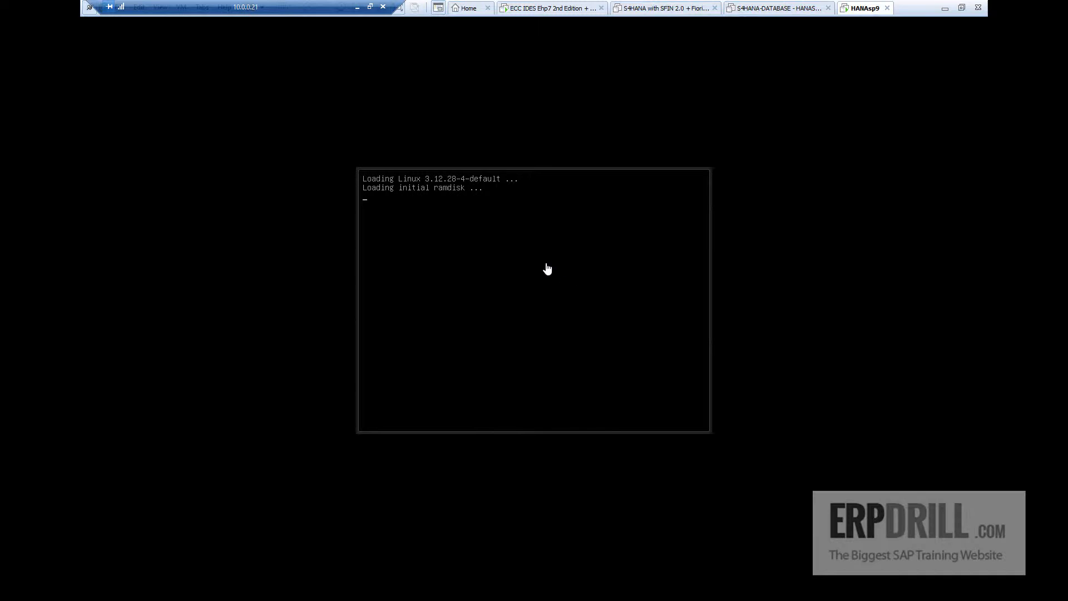
mouse_move(572, 101)
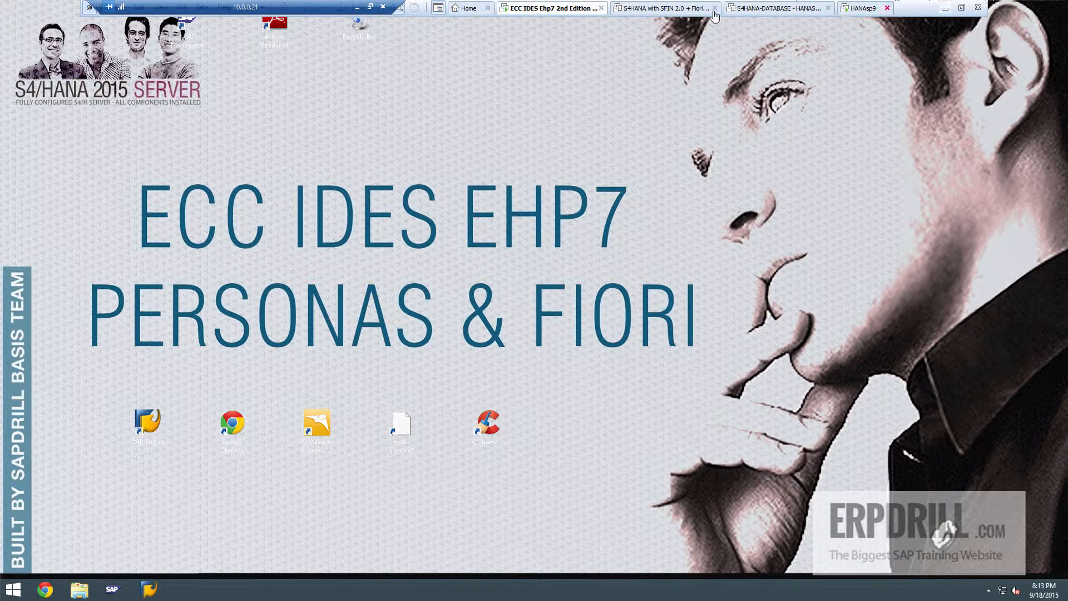
mouse_move(196, 526)
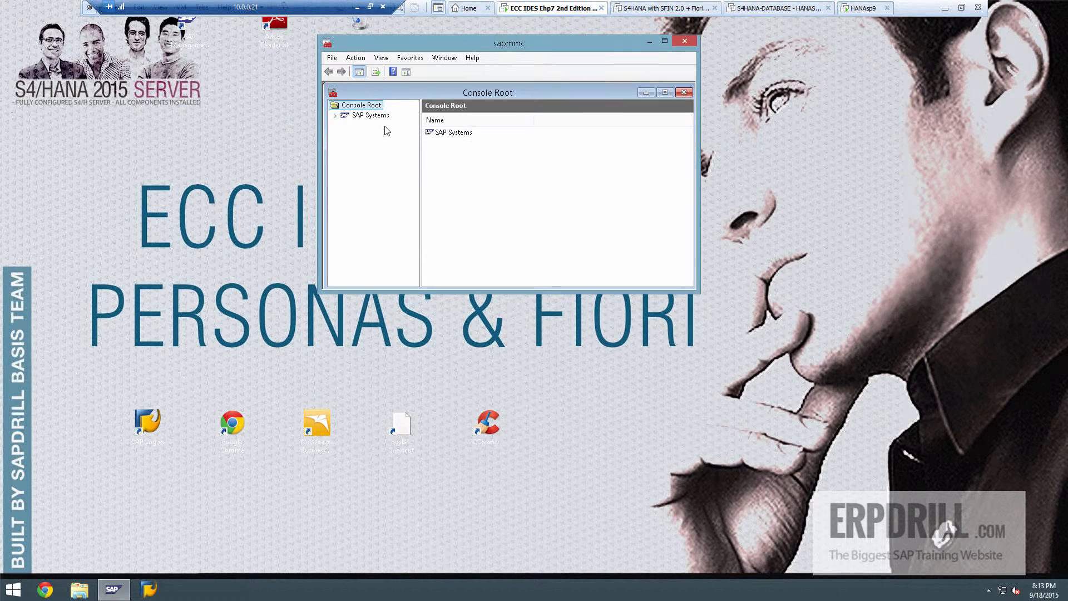
- Start the EH7 system in sapmmc, confirming the timeout and credentials
left_click(369, 125)
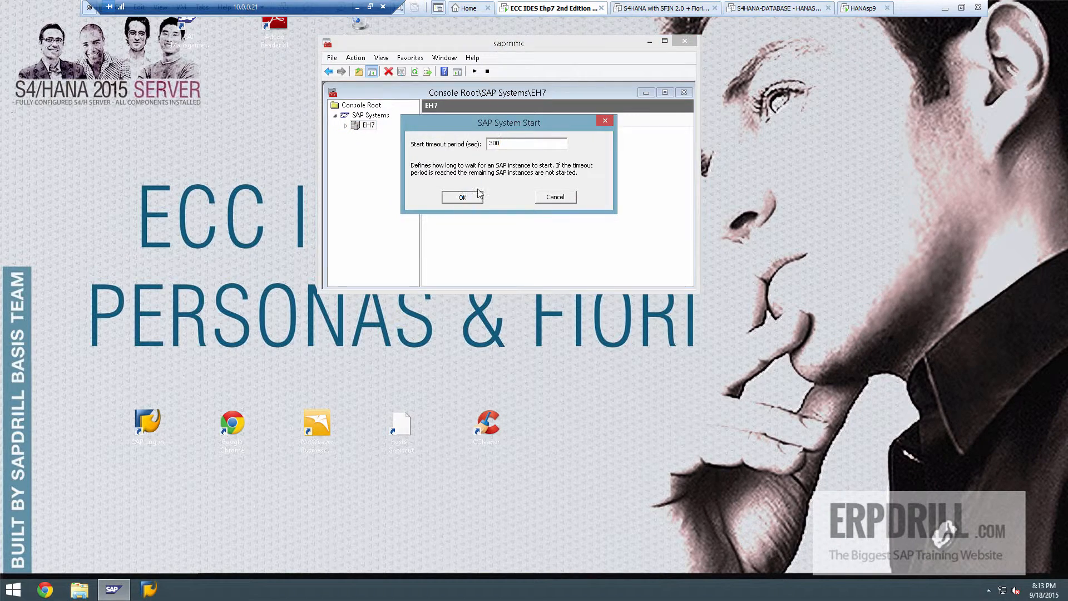
left_click(462, 197)
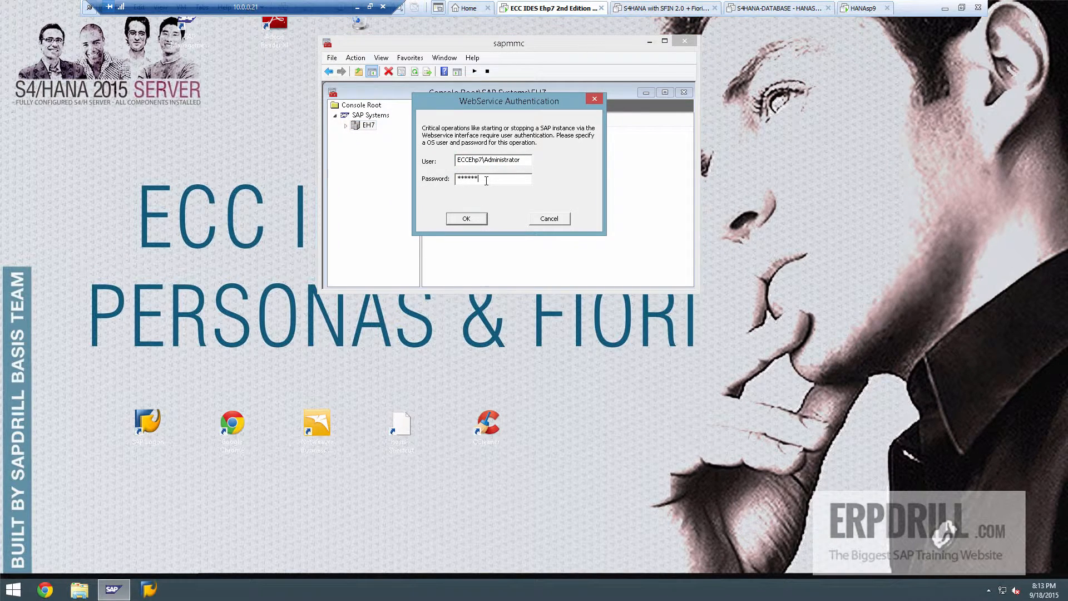
left_click(467, 218)
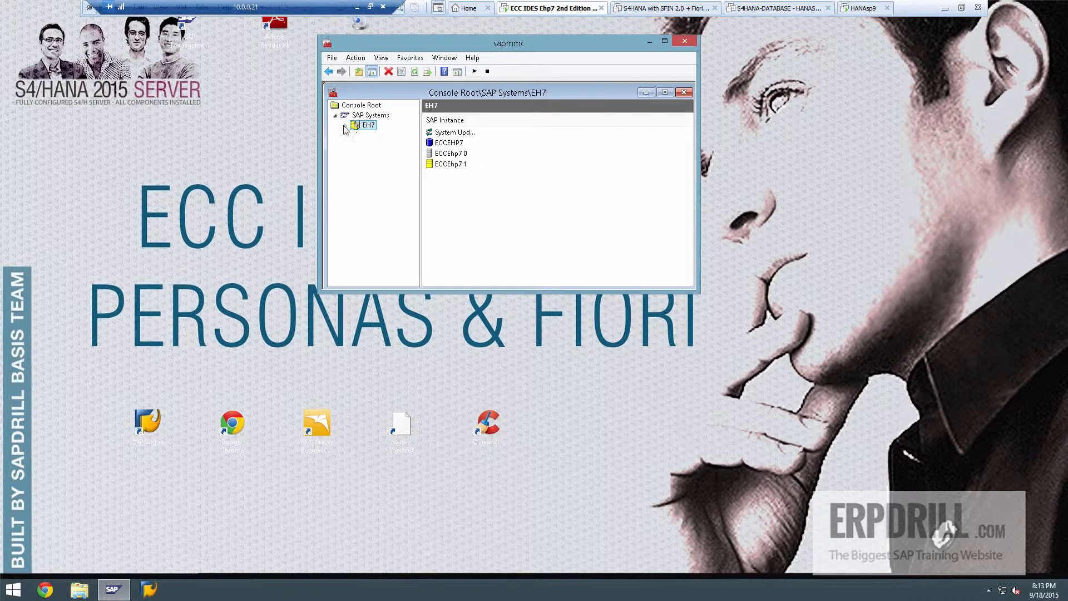
- Expand instance ECCEhp7 0 and show its AS ABAP work process table
left_click(346, 129)
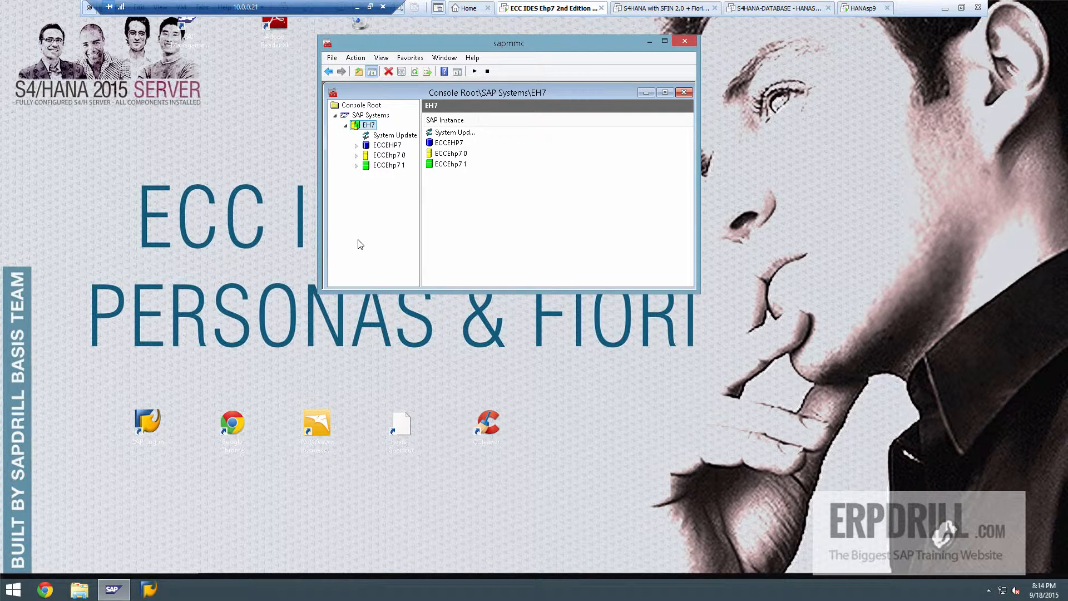
mouse_move(398, 231)
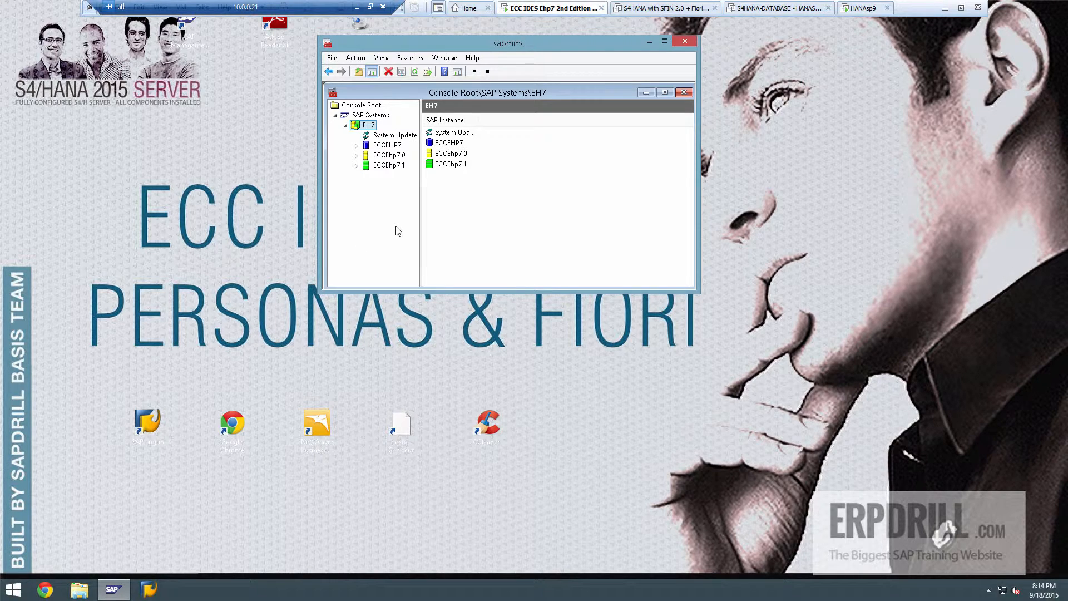
mouse_move(357, 154)
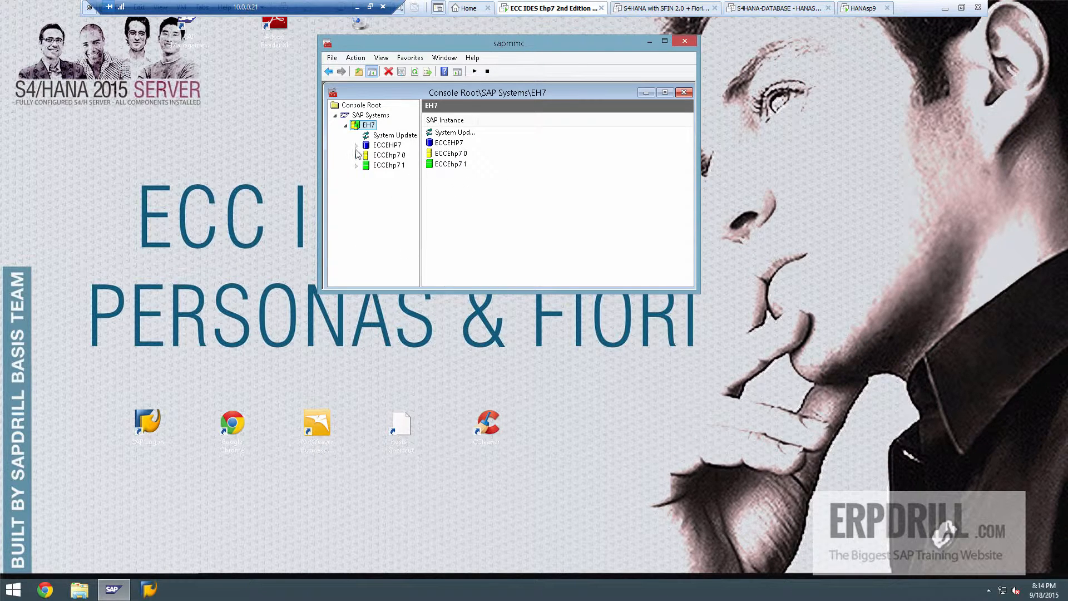
left_click(358, 155)
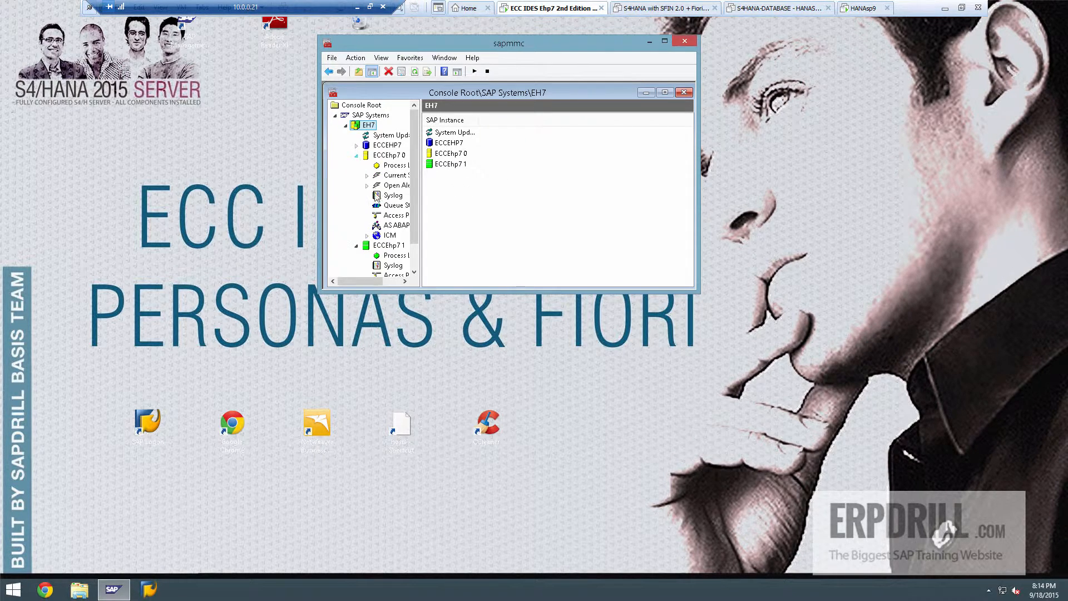
left_click(392, 225)
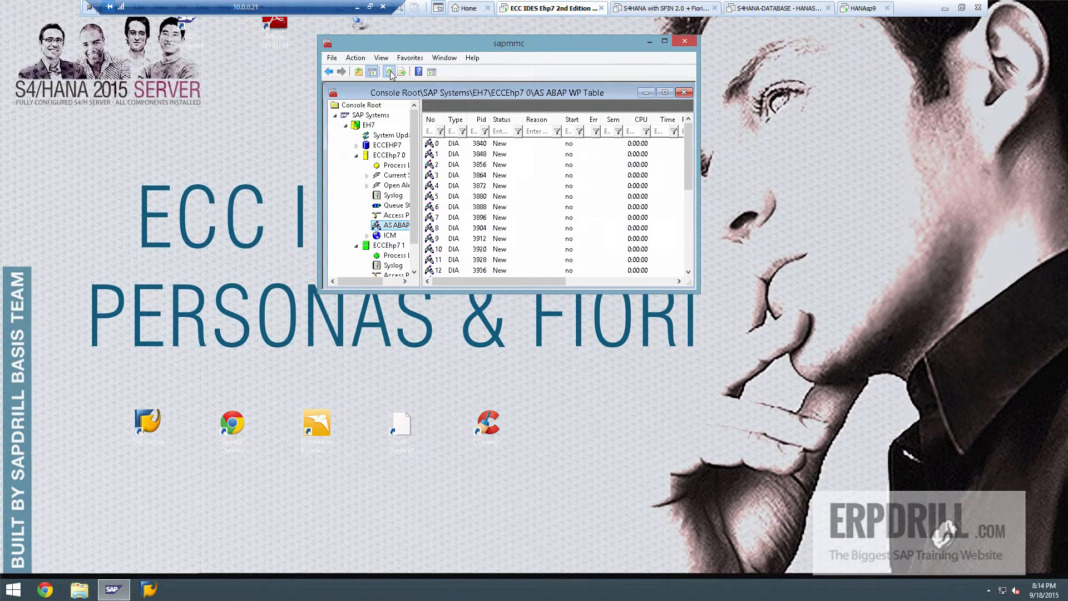
left_click(864, 8)
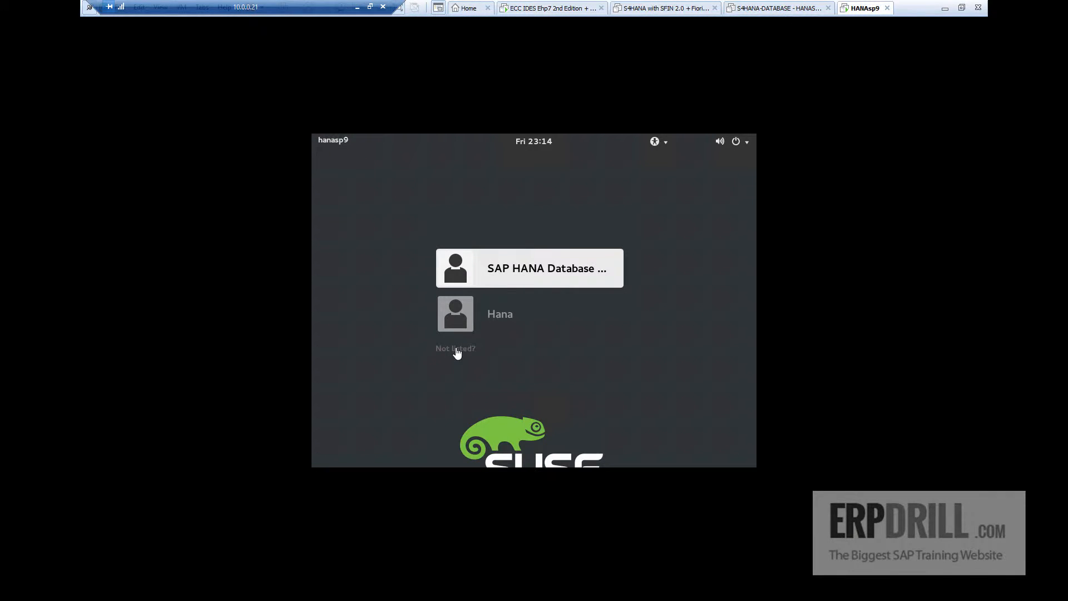
mouse_move(472, 353)
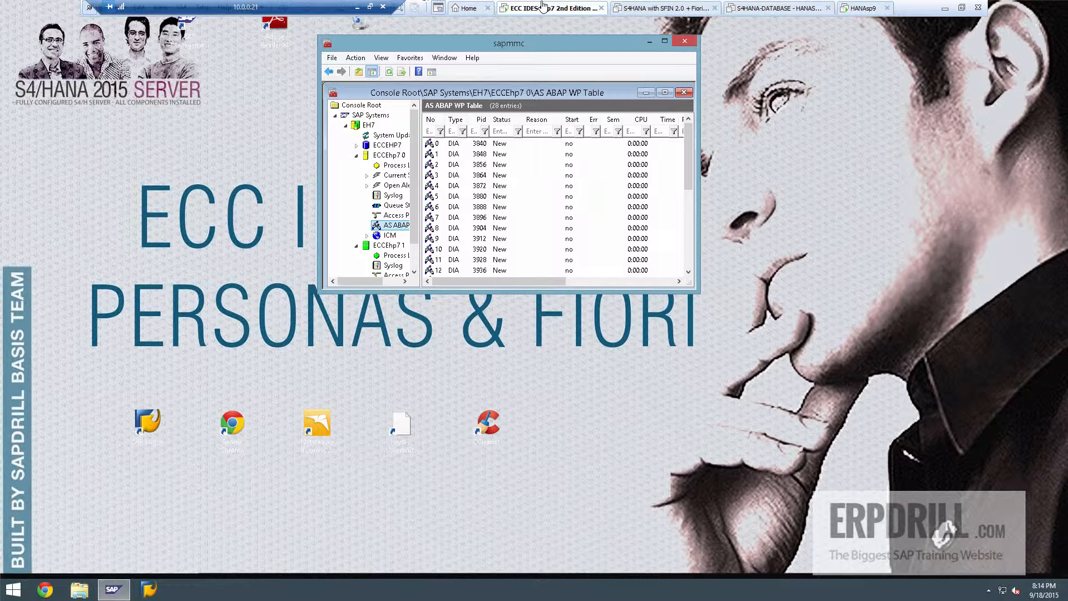
- Refresh the ECC work processes, then on HANAsp9 run ifconfig showing 10.0.0.26
left_click(389, 71)
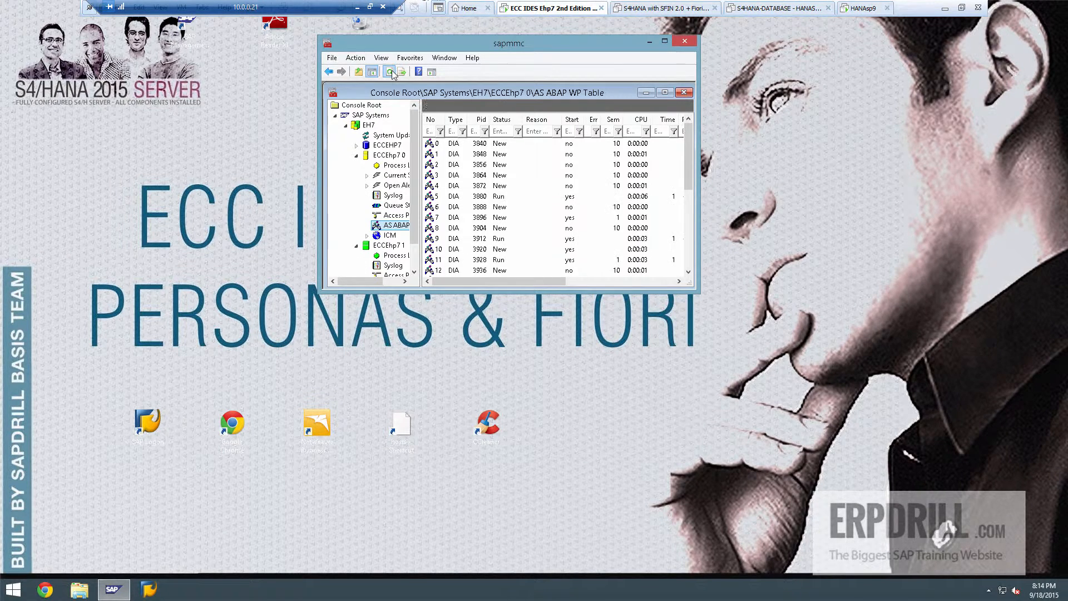
left_click(390, 72)
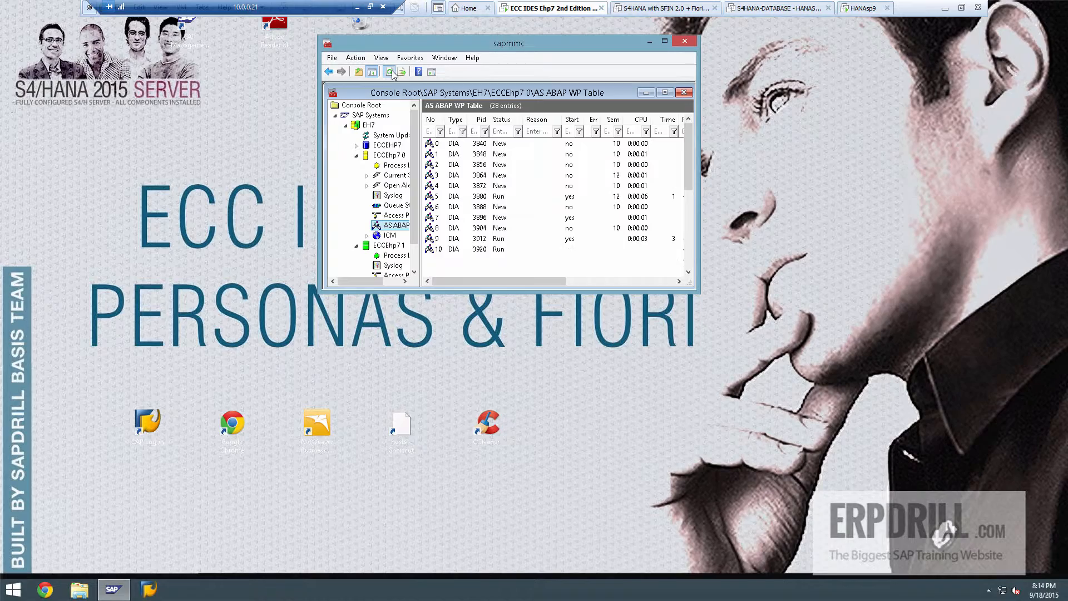
left_click(389, 71)
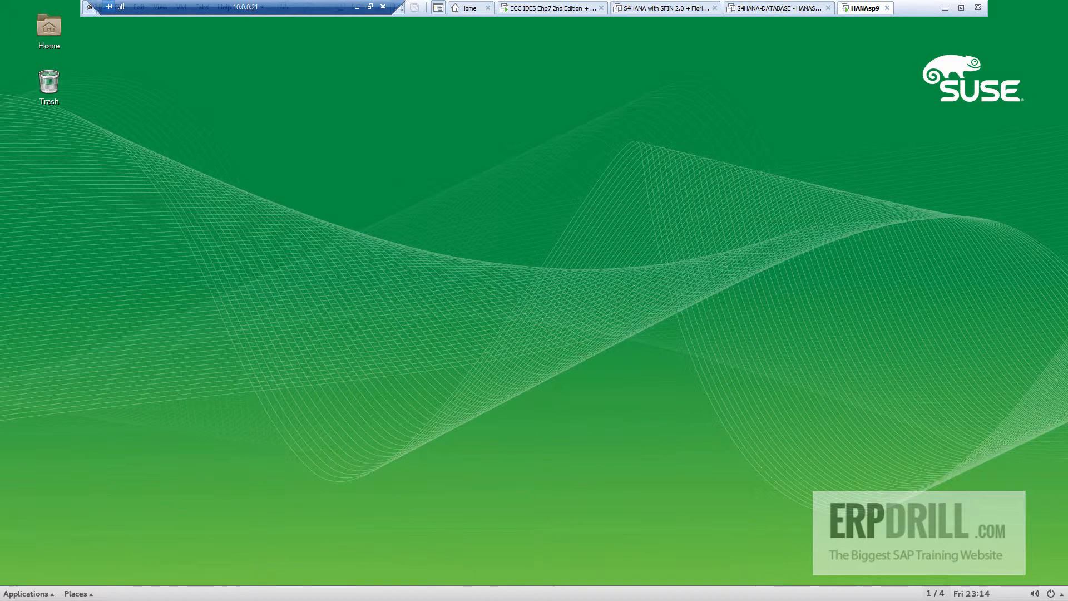
left_click(48, 27)
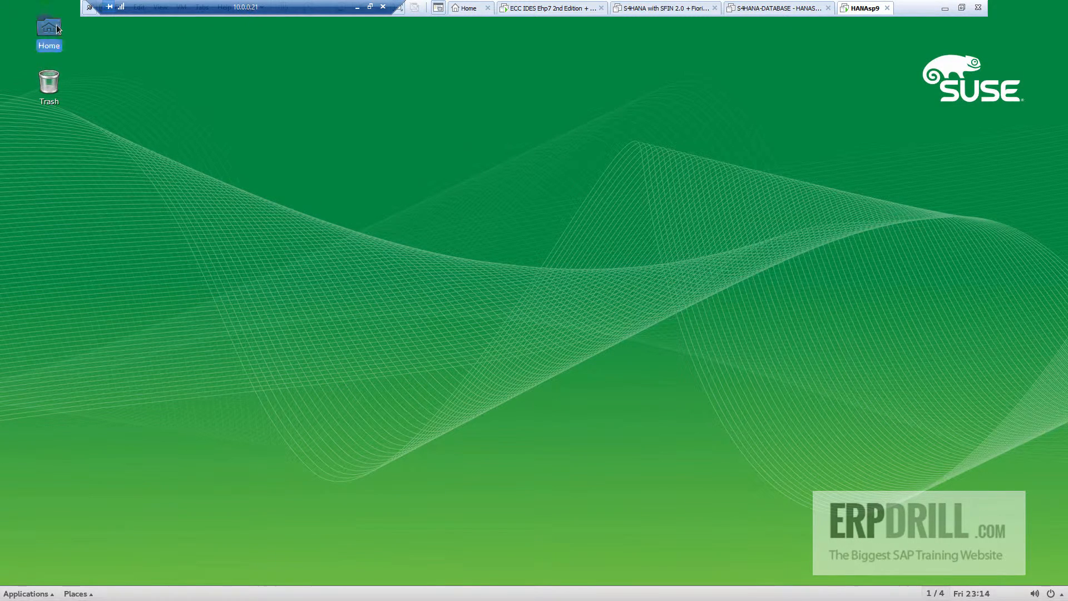
double_click(48, 27)
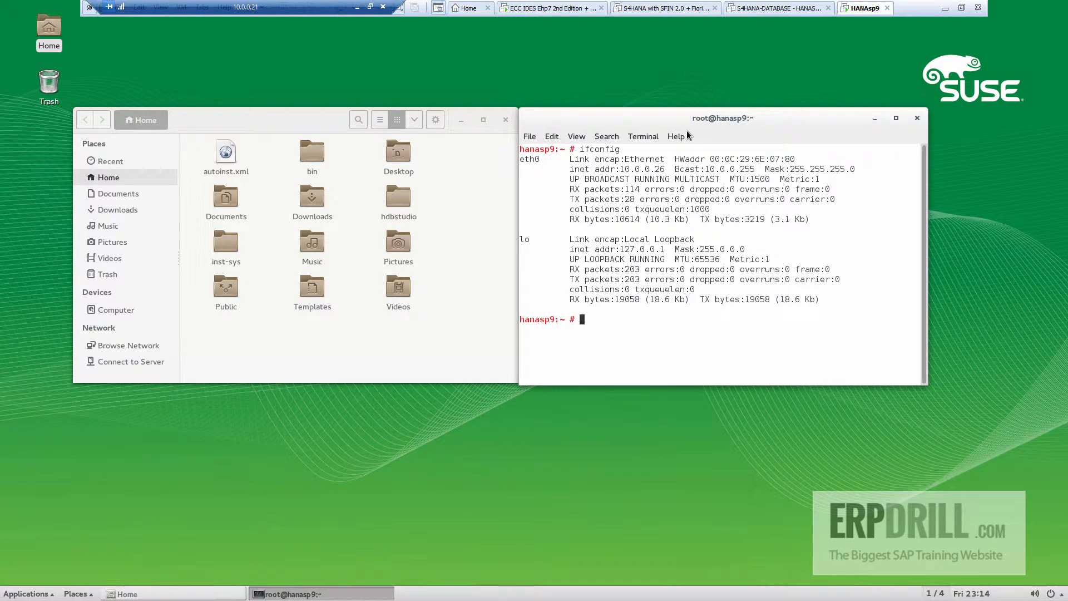
mouse_move(651, 193)
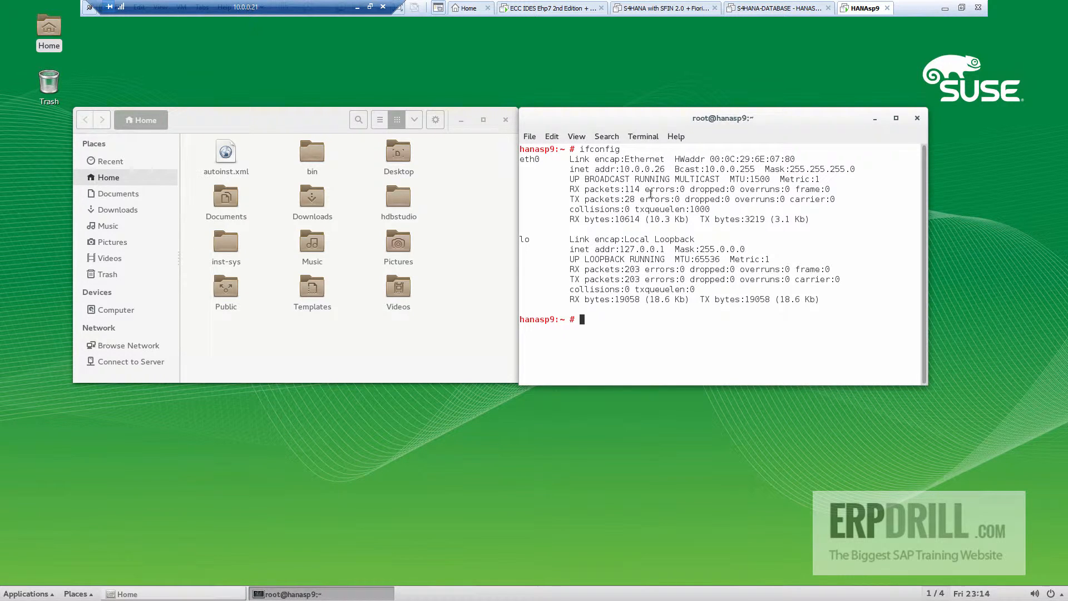
double_click(641, 169)
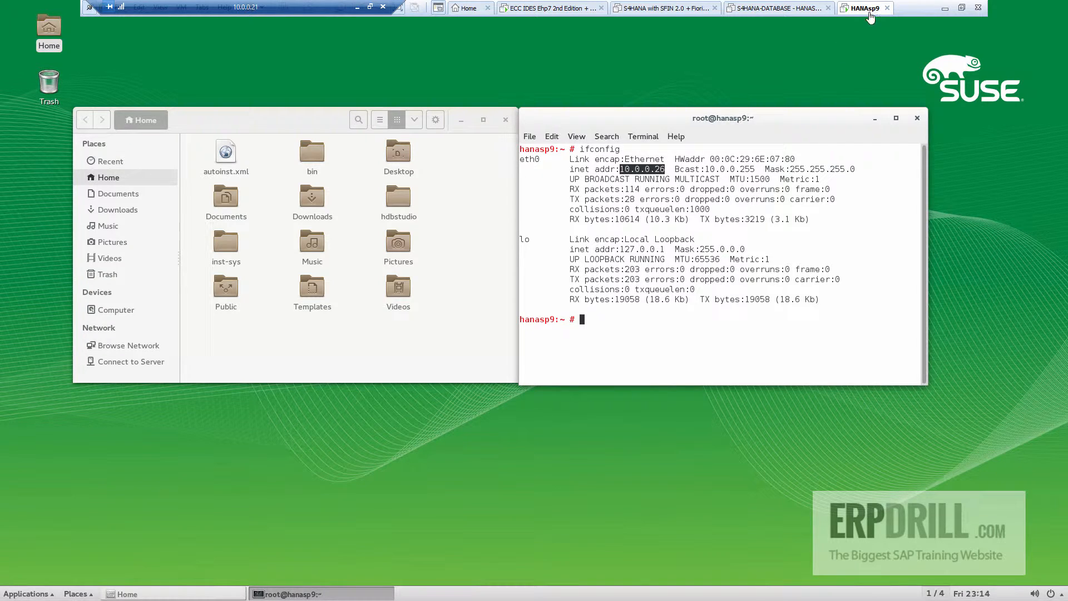
- Confirm the ECC work processes are now in Wait and return to the host Windows desktop
left_click(551, 8)
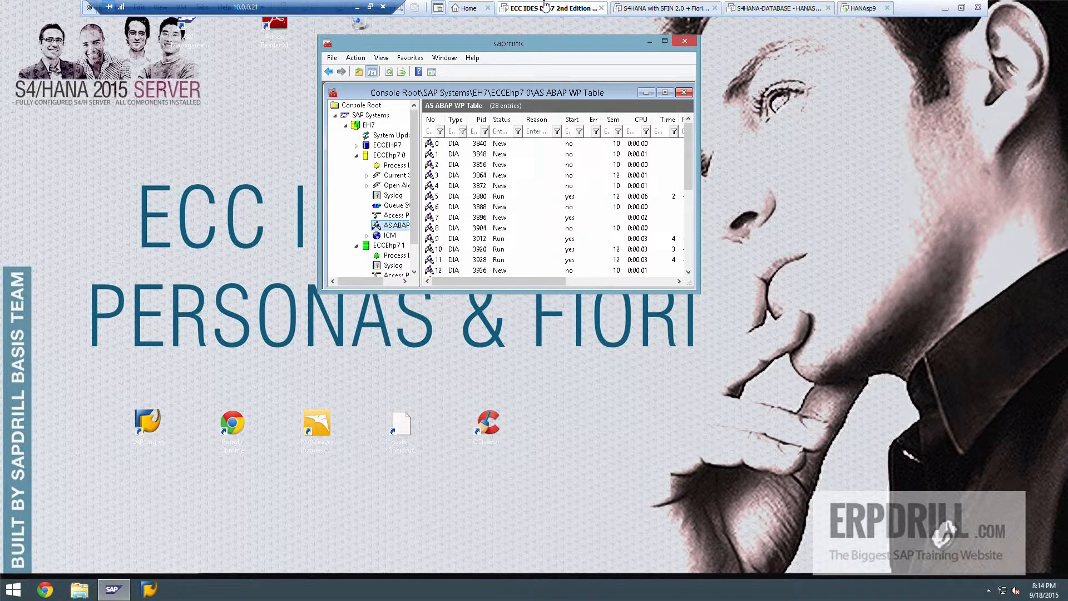
left_click(388, 71)
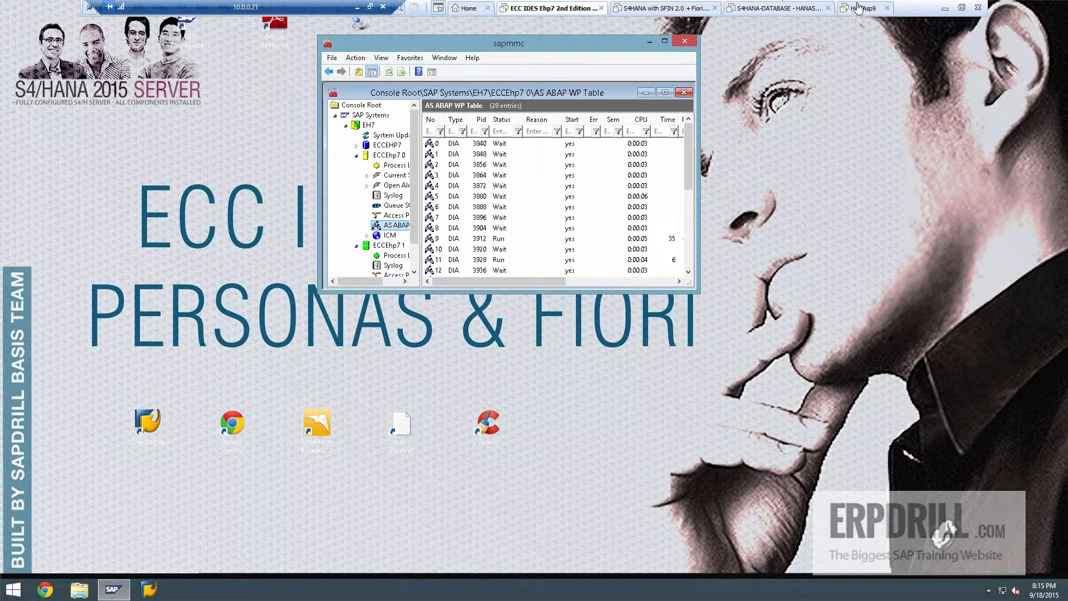
left_click(866, 8)
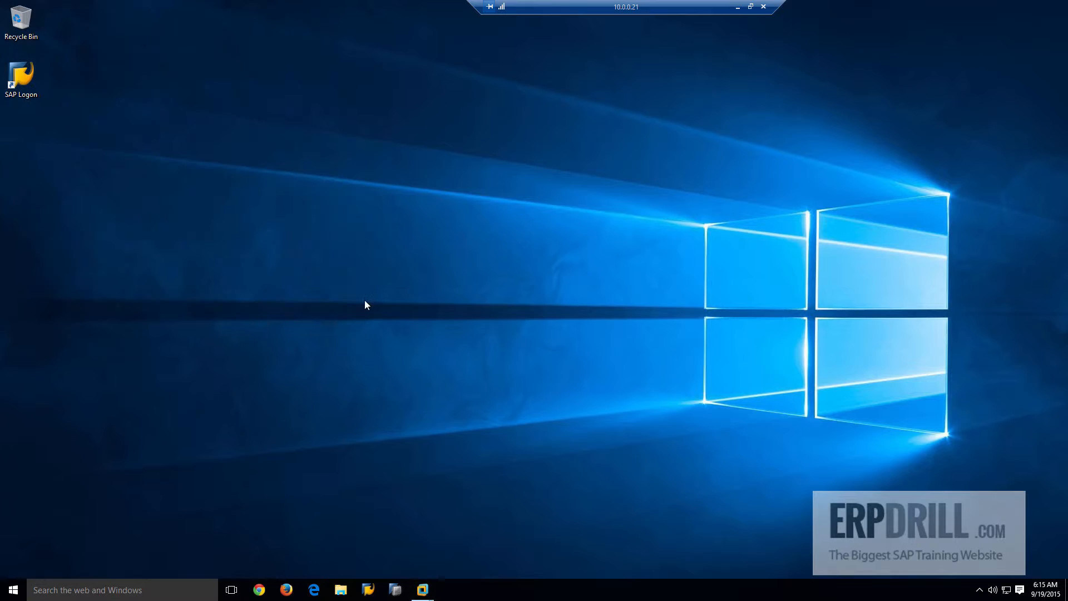
- Launch SAP Logon and SAP HANA Studio from the desktop and taskbar
double_click(21, 75)
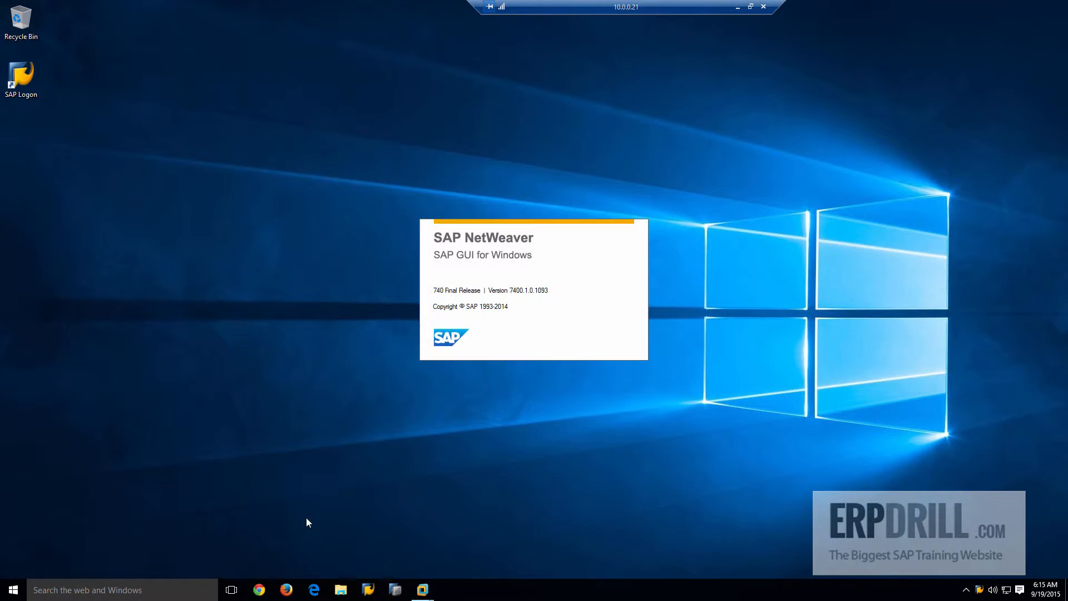
mouse_move(497, 224)
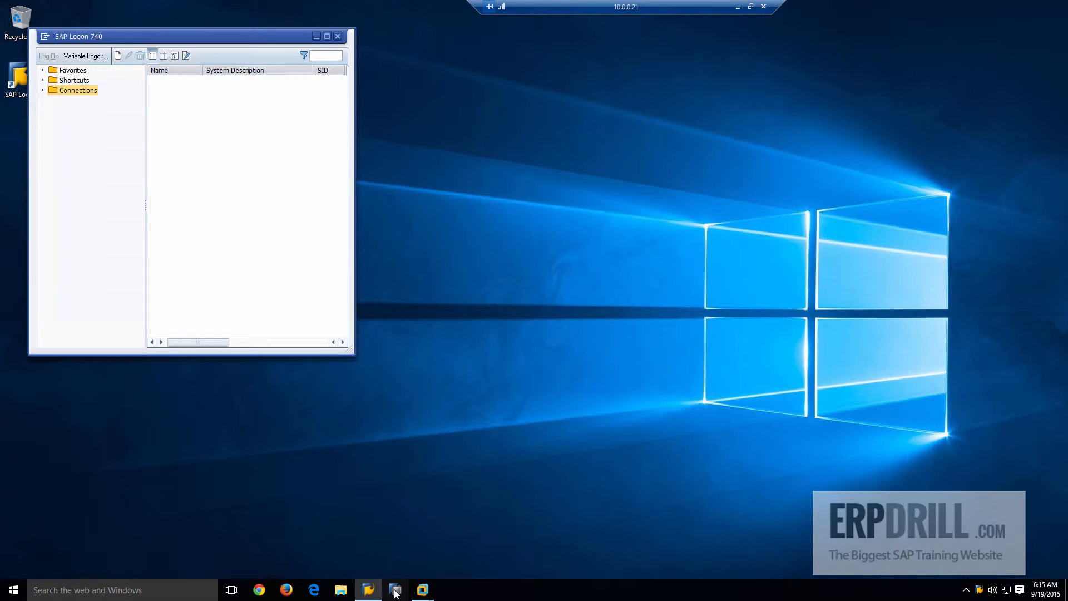
left_click(395, 590)
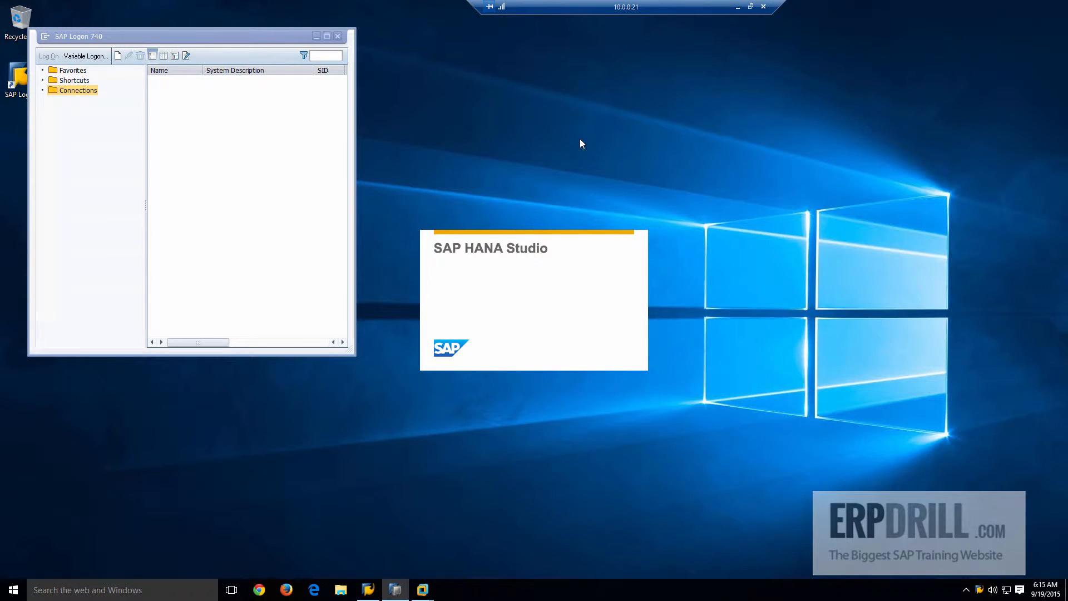
mouse_move(81, 357)
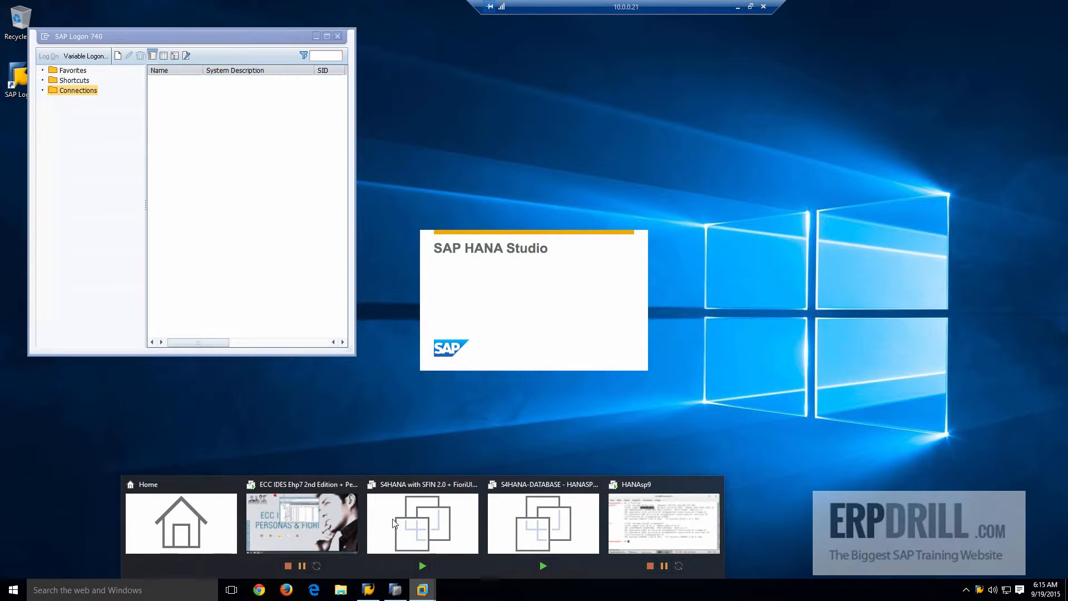
left_click(301, 523)
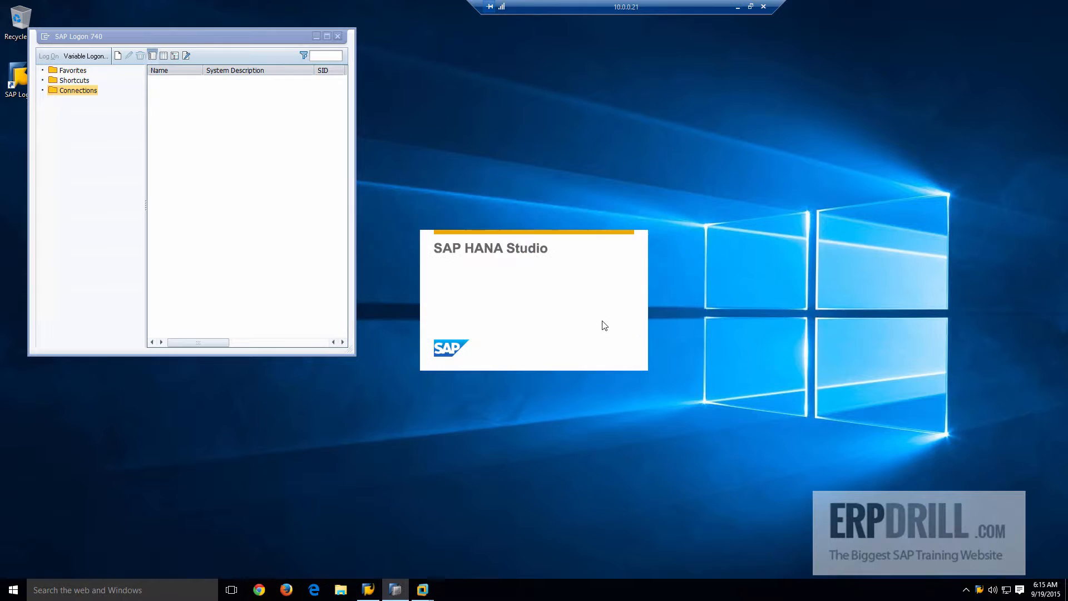
- Add a new SAP Logon system entry with the description ECC IDES Ehp7
right_click(252, 205)
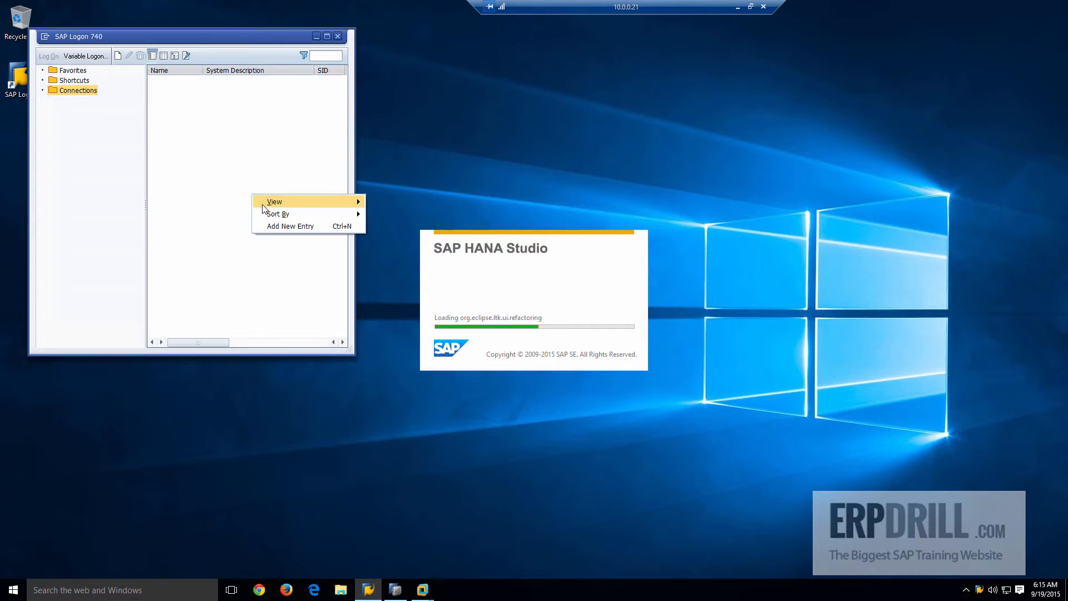
left_click(289, 226)
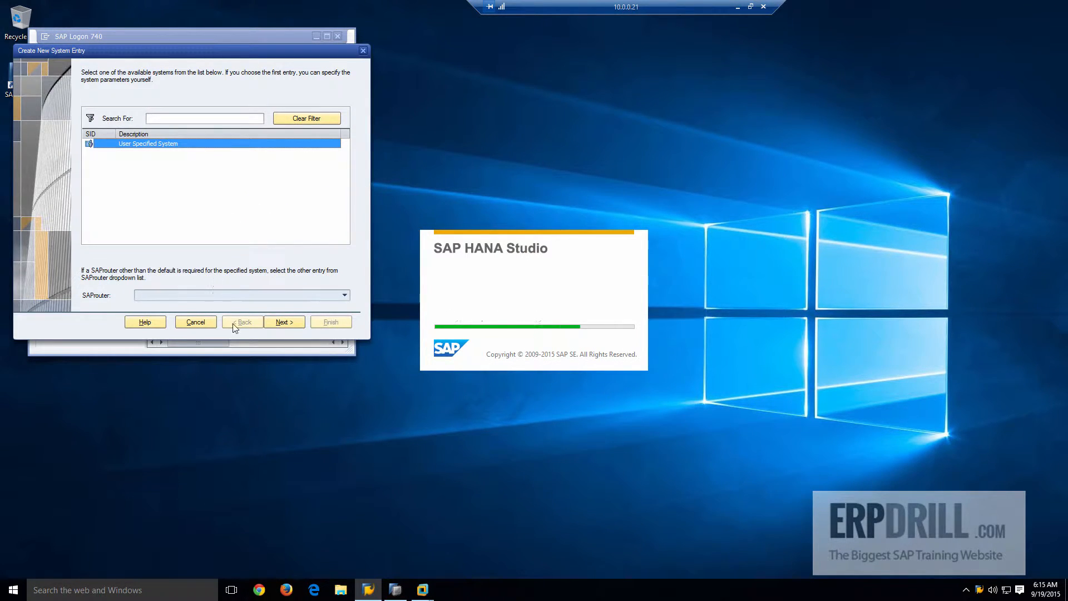
left_click(284, 322)
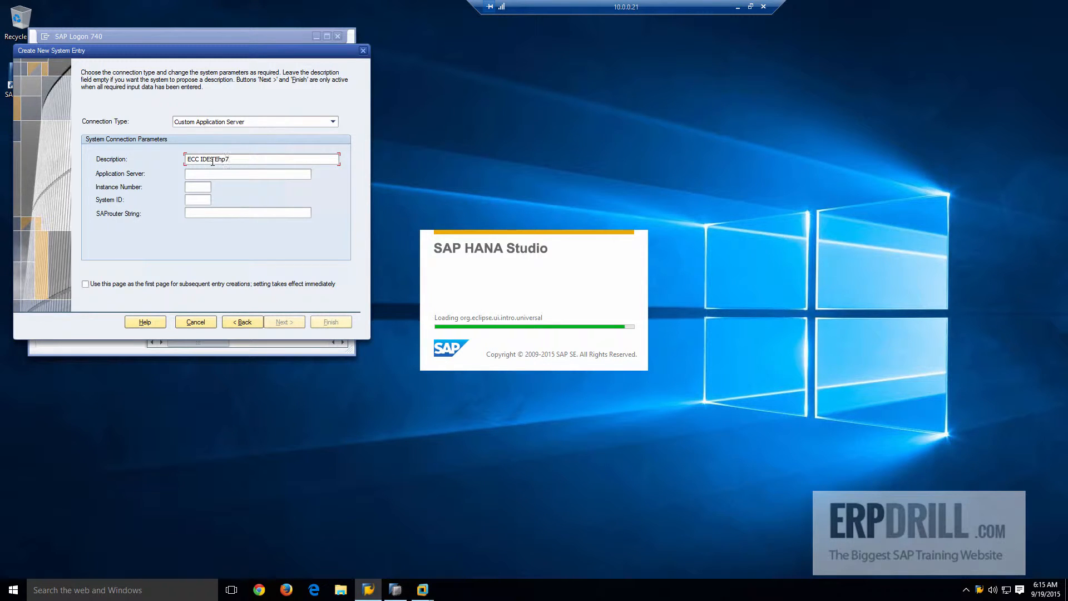
type("2nd E")
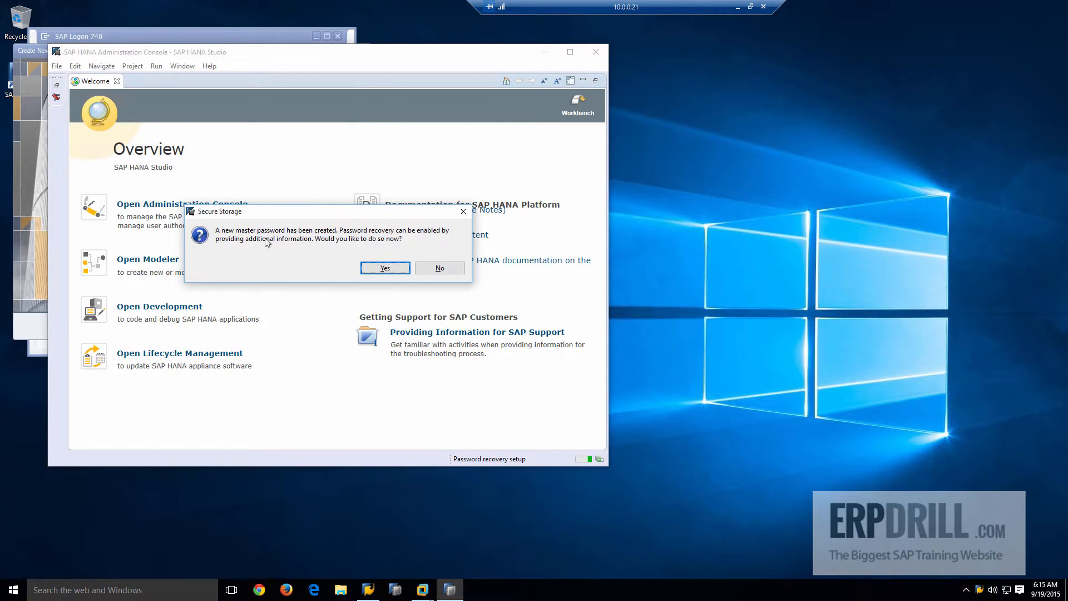
mouse_move(438, 268)
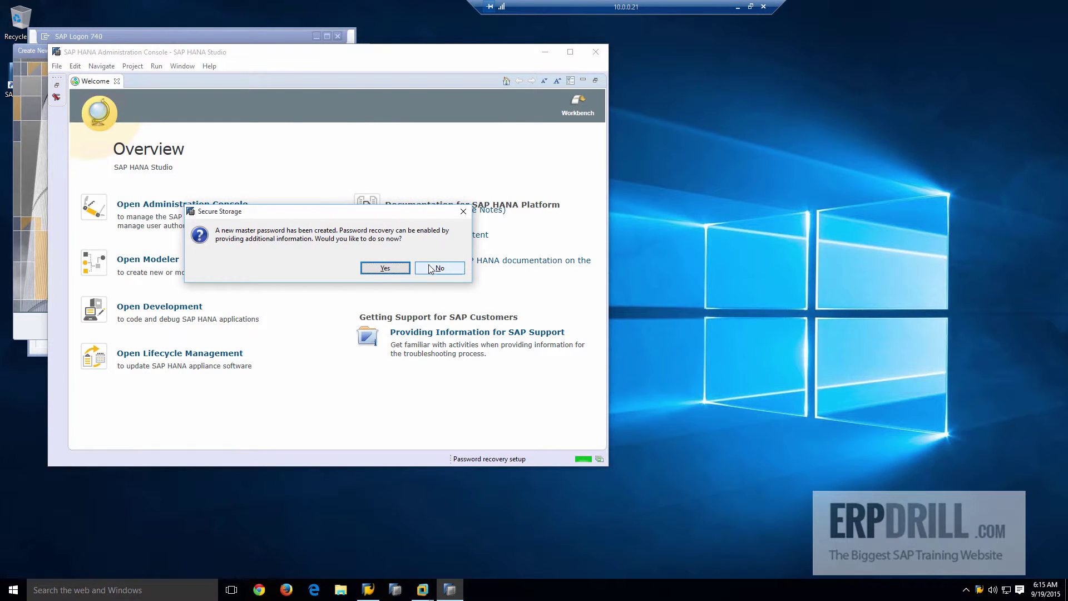
- Decline HANA Studio's Secure Storage password recovery offer with No
left_click(438, 267)
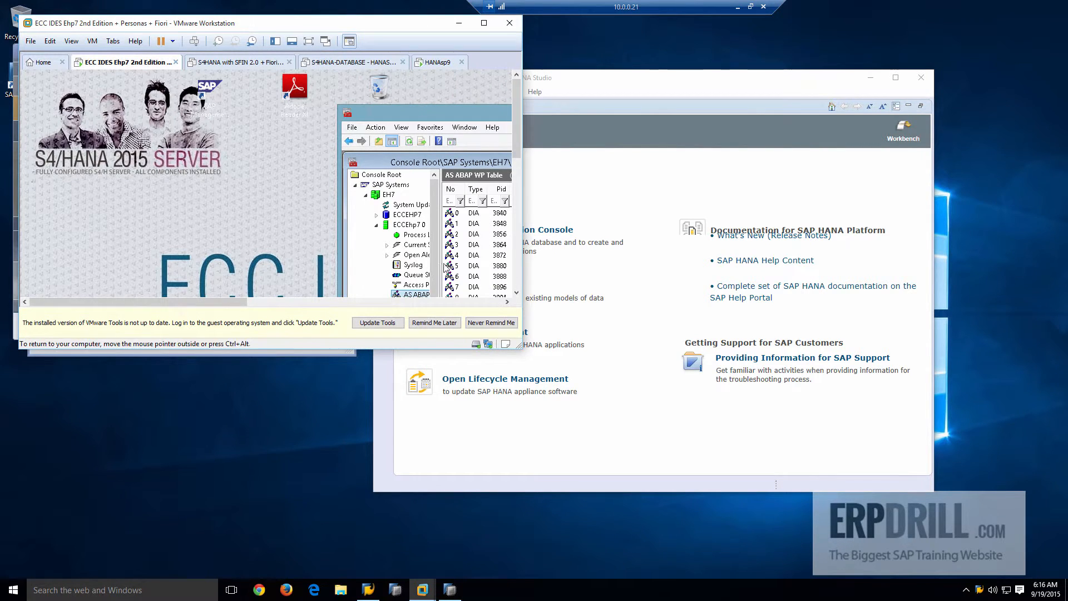
mouse_move(532, 208)
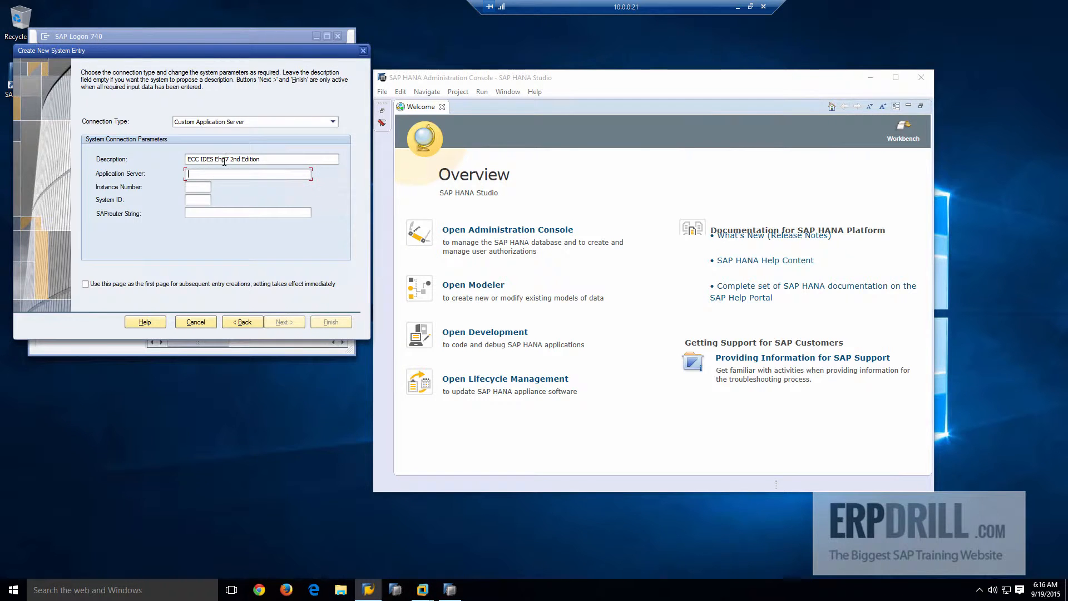
- Save the ECC connection with application server 10.0.0.25, instance 00, system ID EH7
type("10.0.0.15")
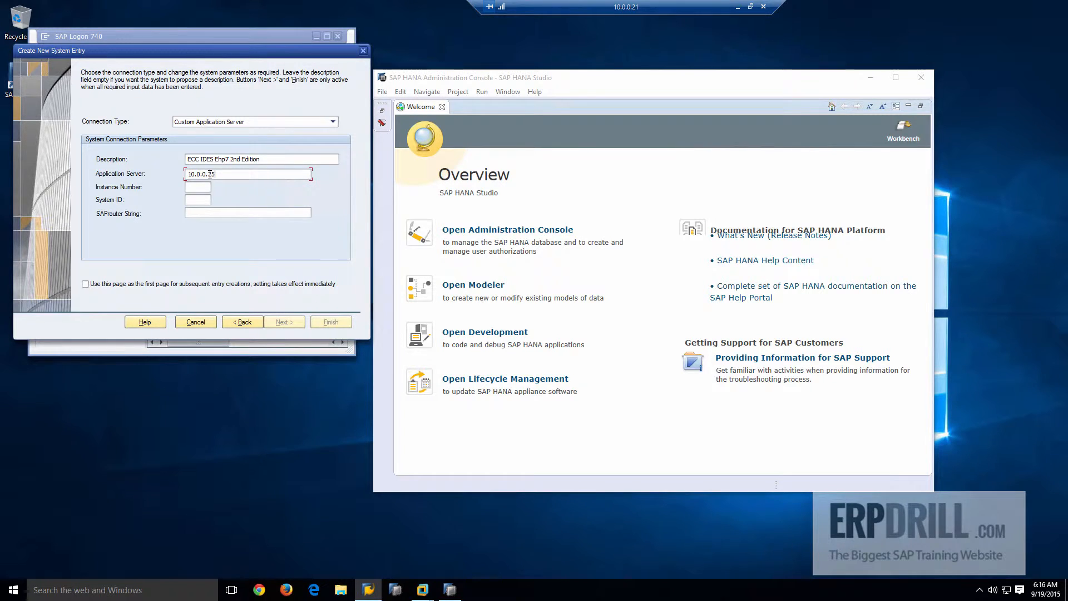
left_click(198, 187)
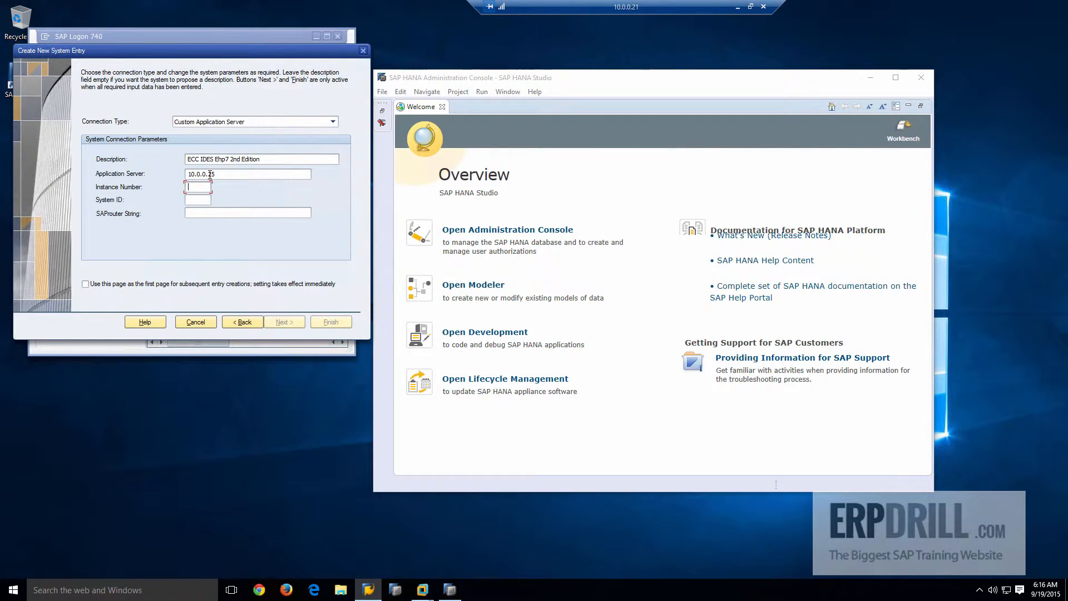
type("00")
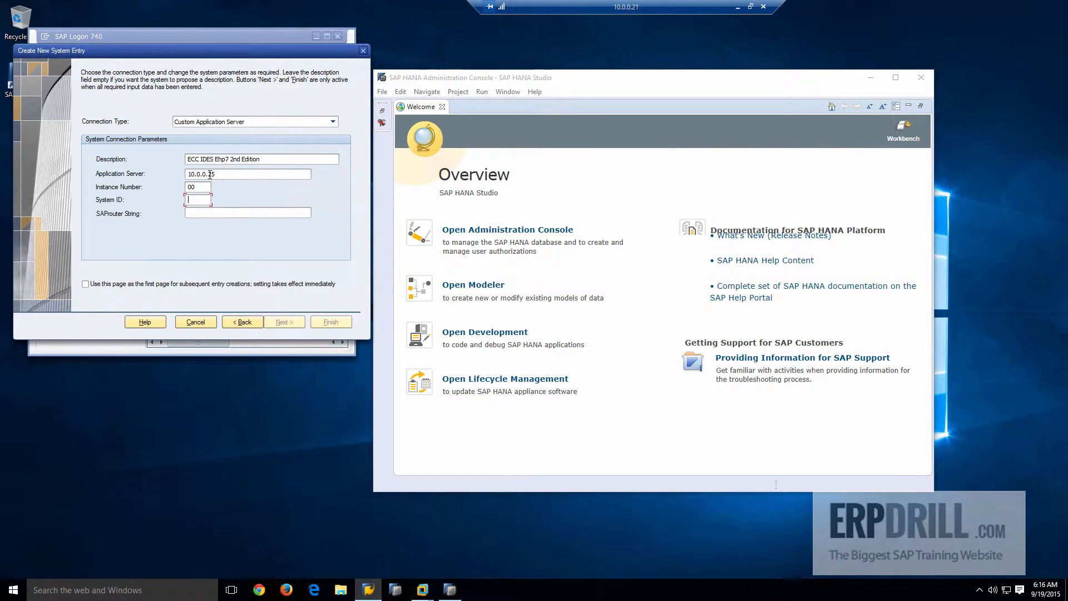
type("EH7")
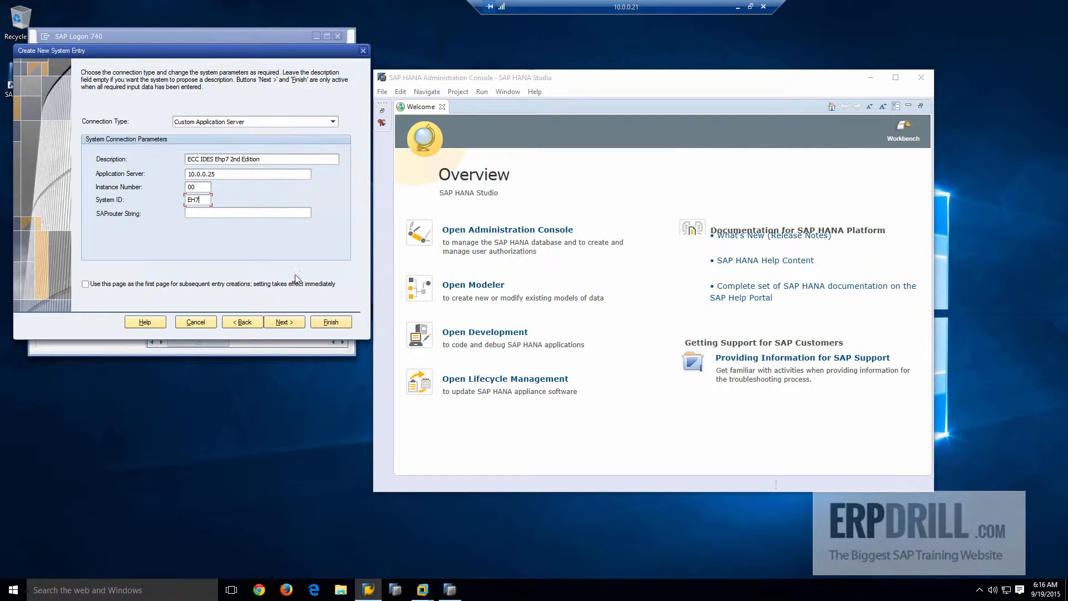
right_click(177, 80)
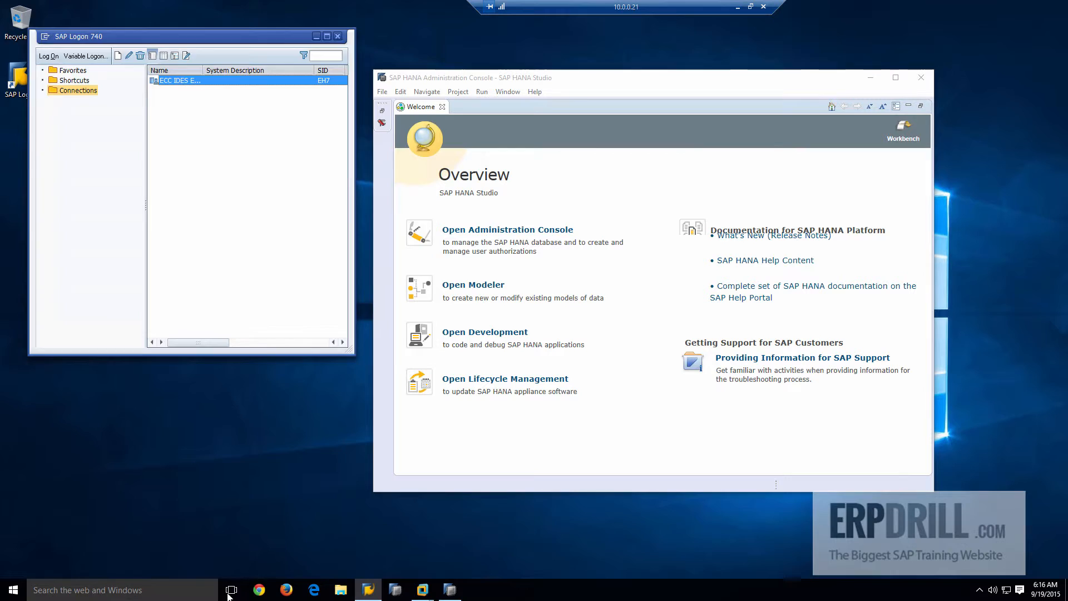
- Log on to the new ECC entry as user idadmin, reaching SAP Easy Access
double_click(178, 81)
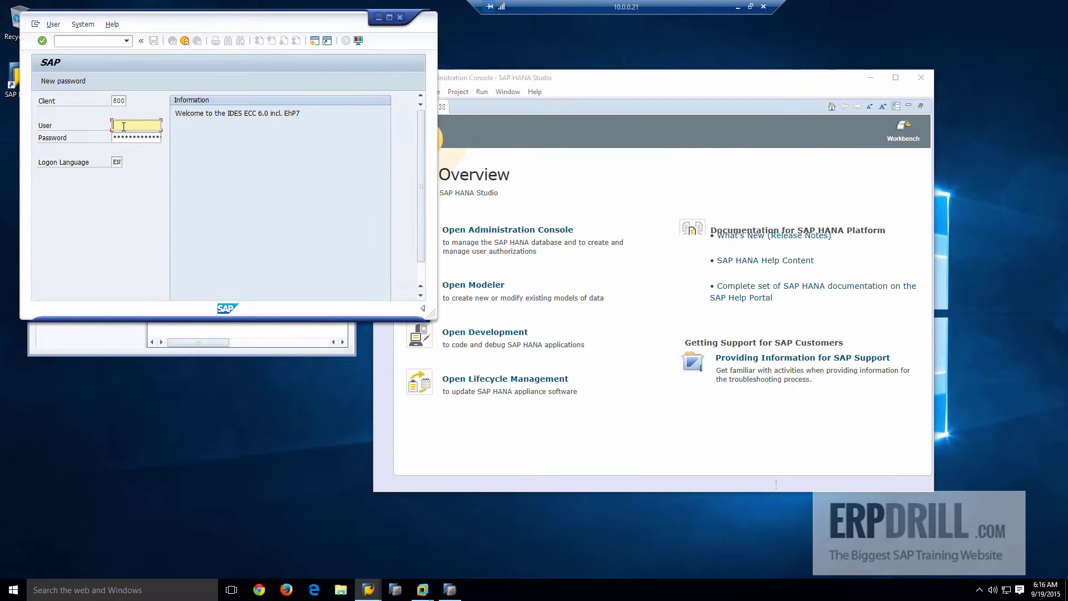
type("idadmin")
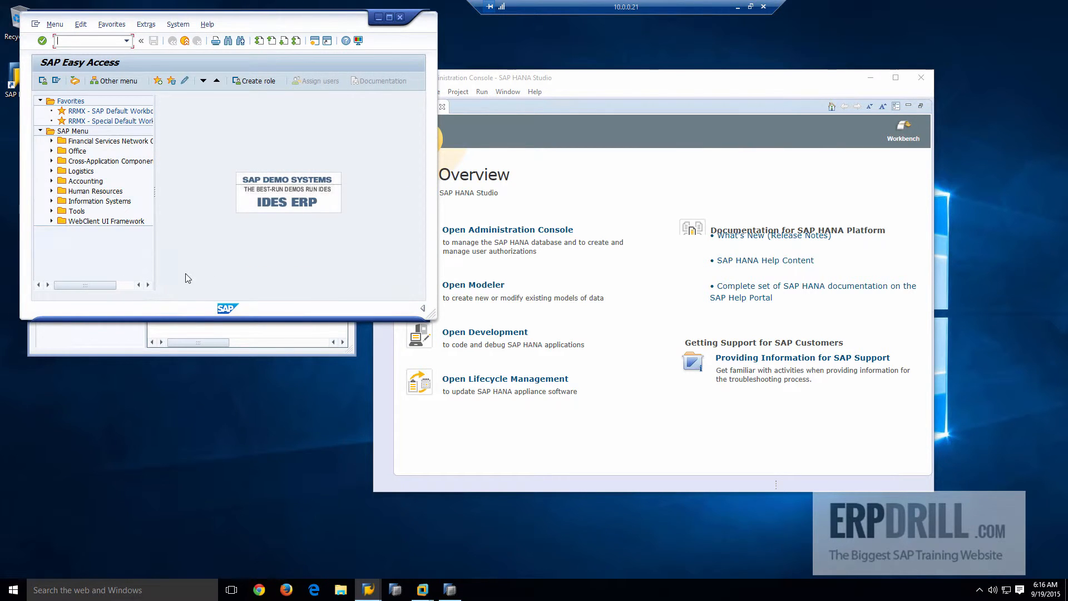
mouse_move(284, 182)
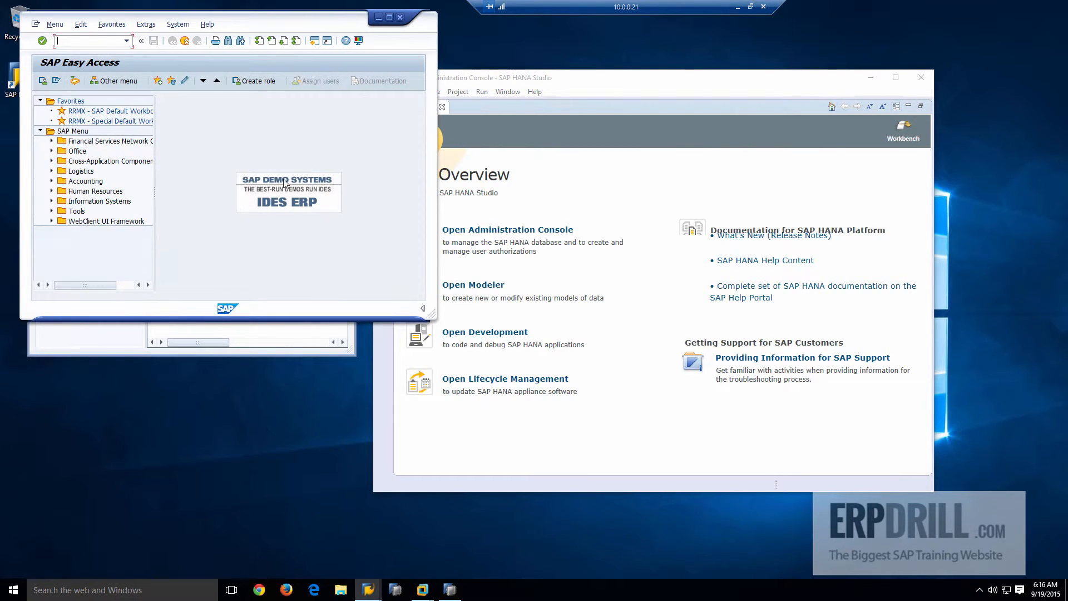
mouse_move(639, 170)
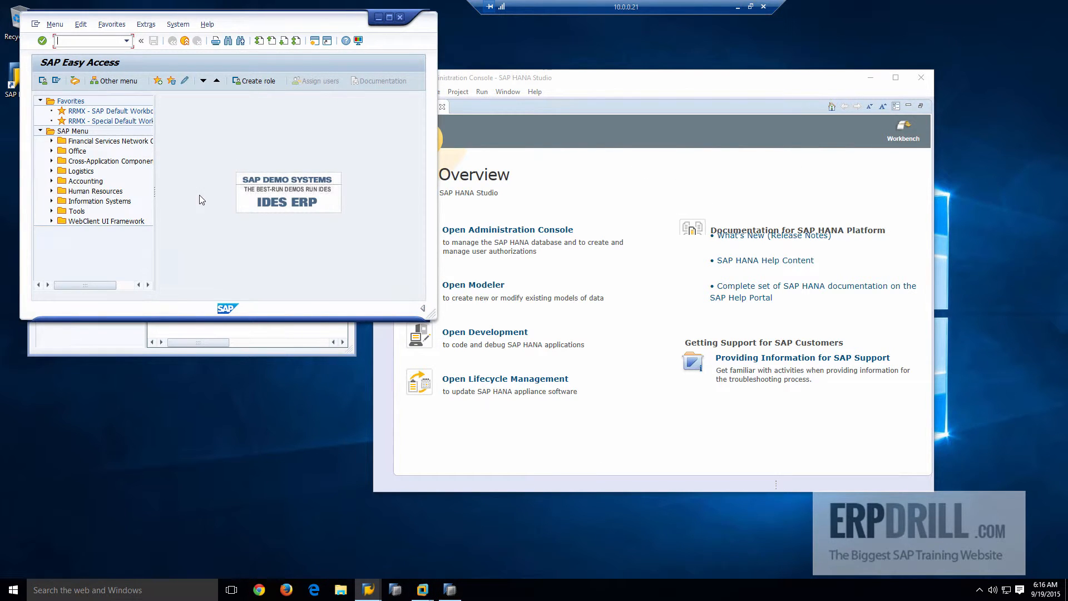
left_click(448, 590)
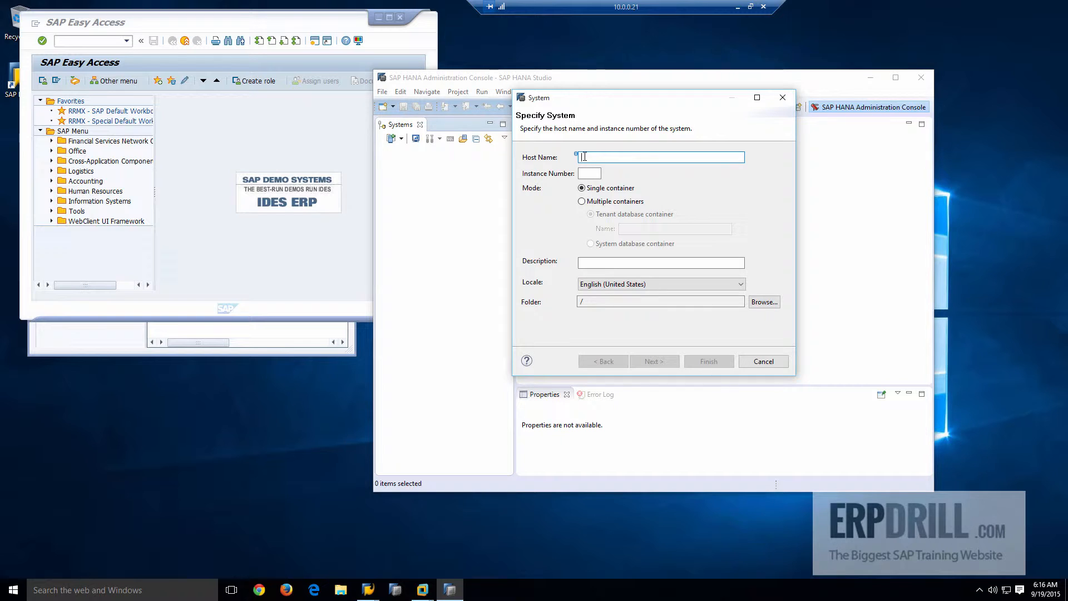
- Specify the HDB system at host 10.0.0.26, instance 00
type("10.0.0.26")
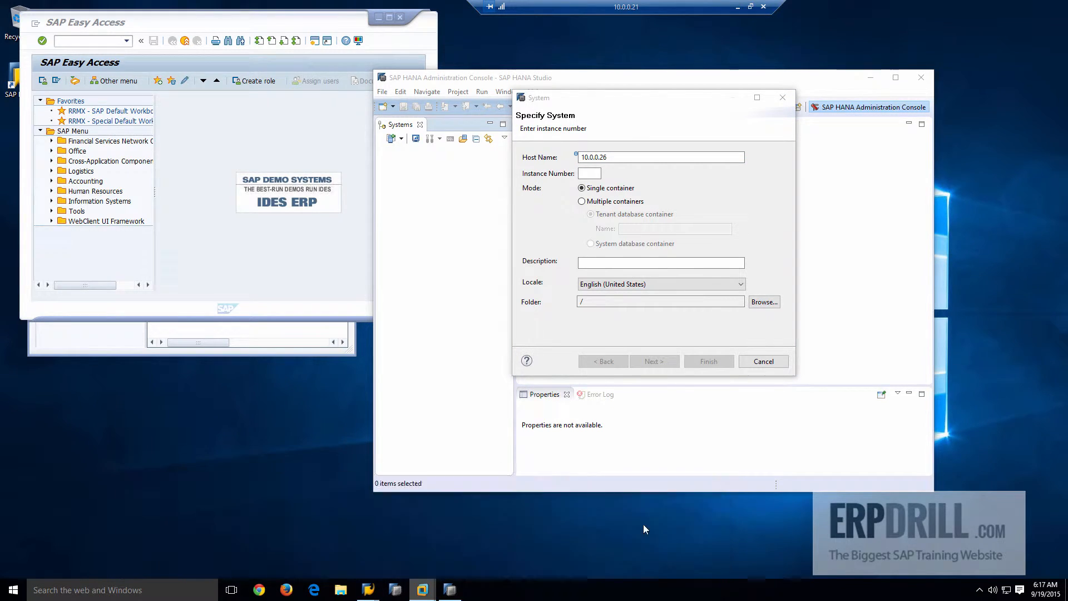
left_click(423, 590)
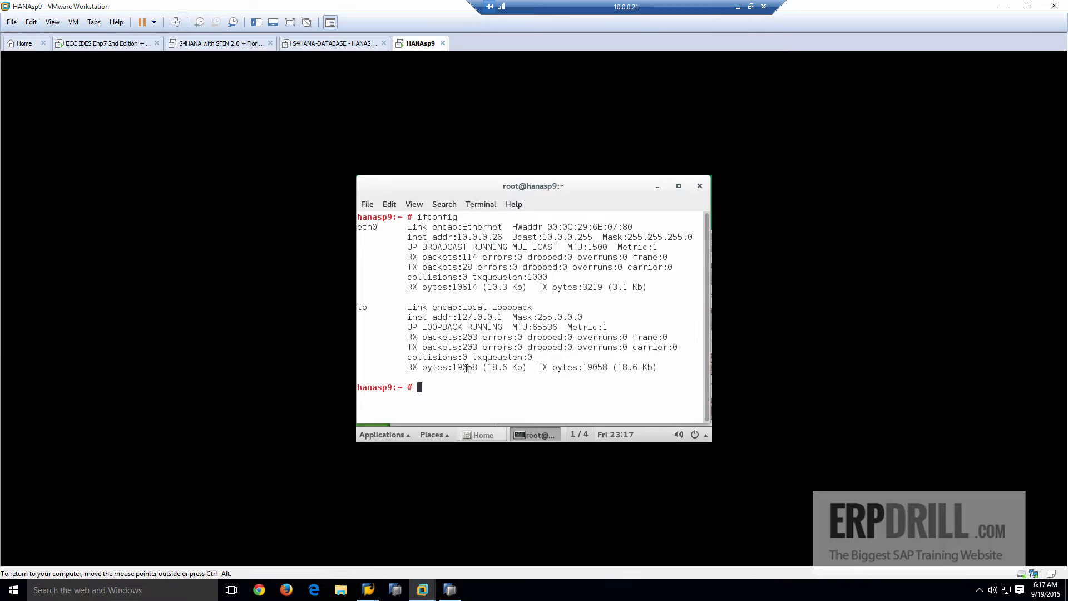
mouse_move(92, 71)
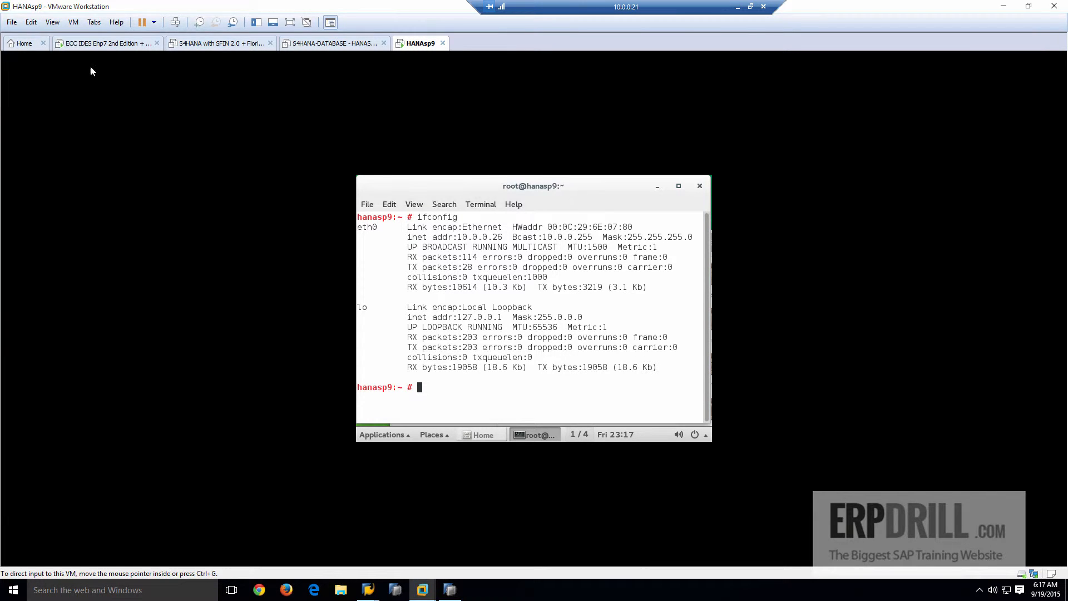
mouse_move(608, 16)
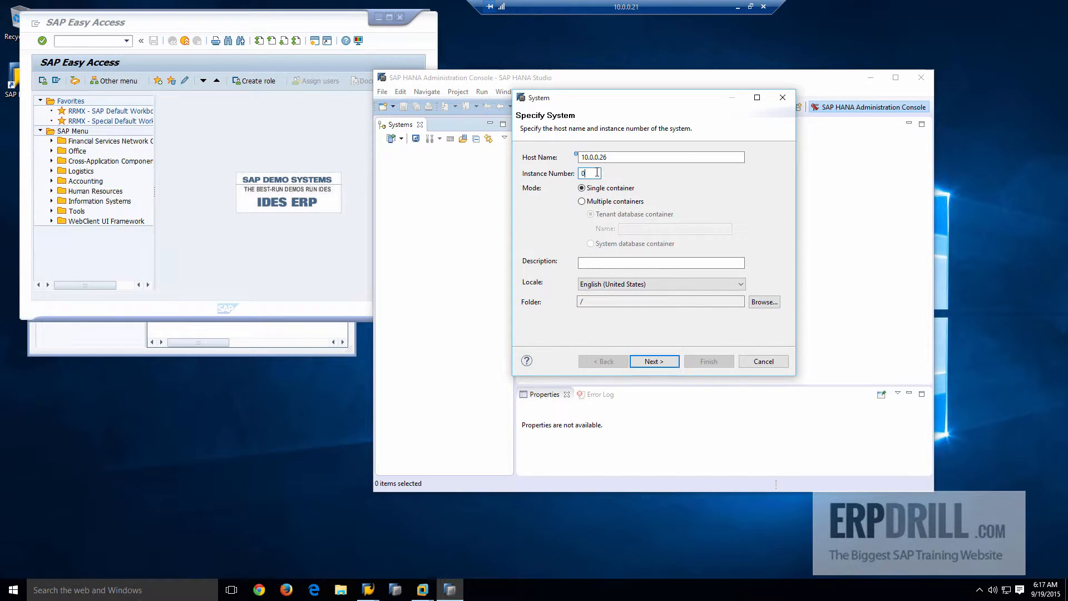
type("0")
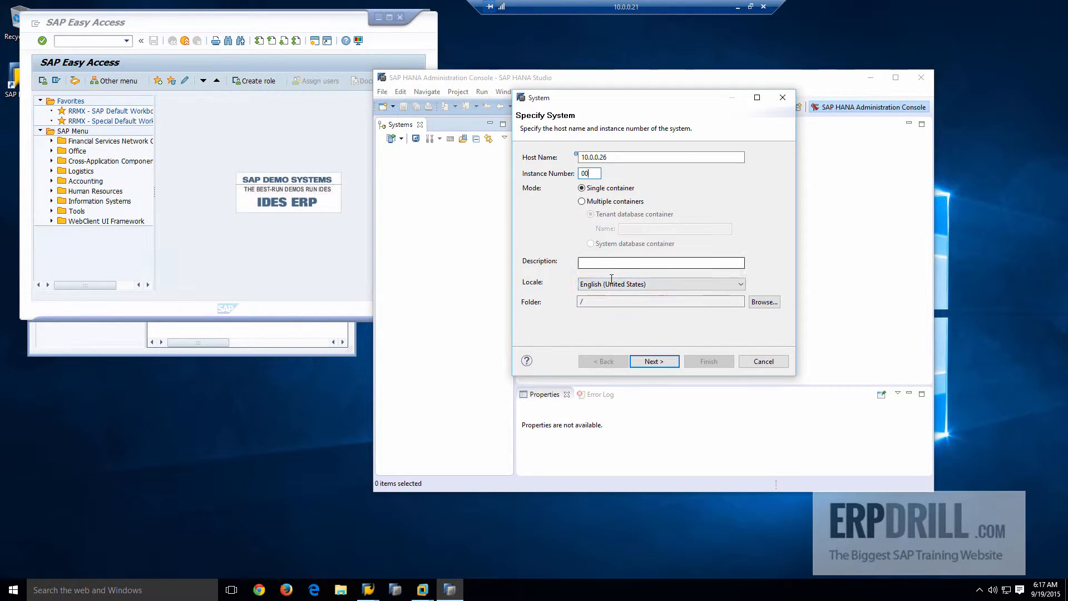
left_click(654, 361)
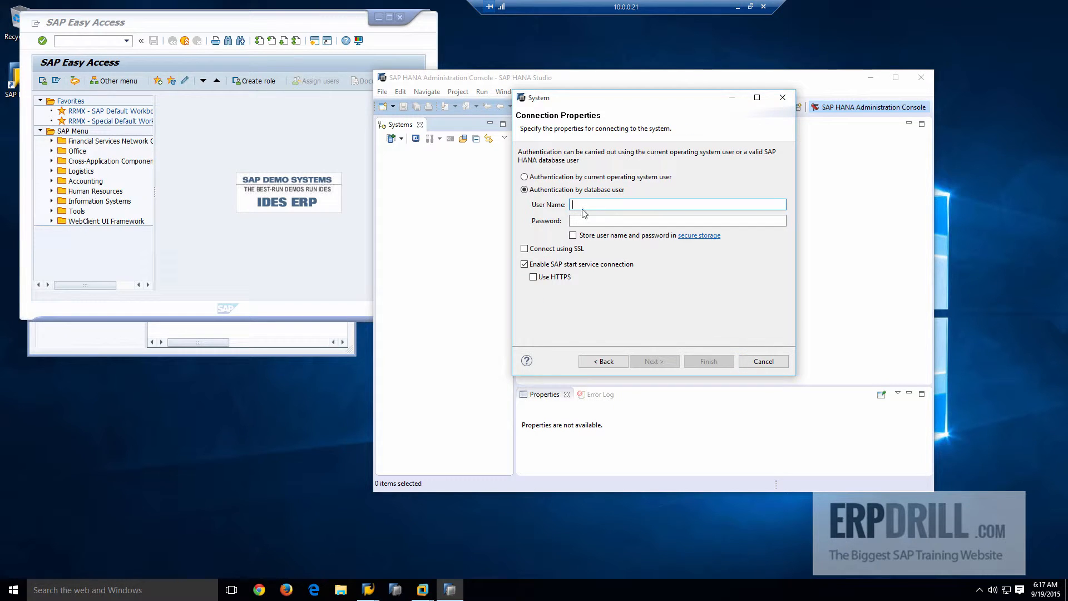
- Connect as the SYSTEM user with its password and finish adding HDB
type("SYSTEM")
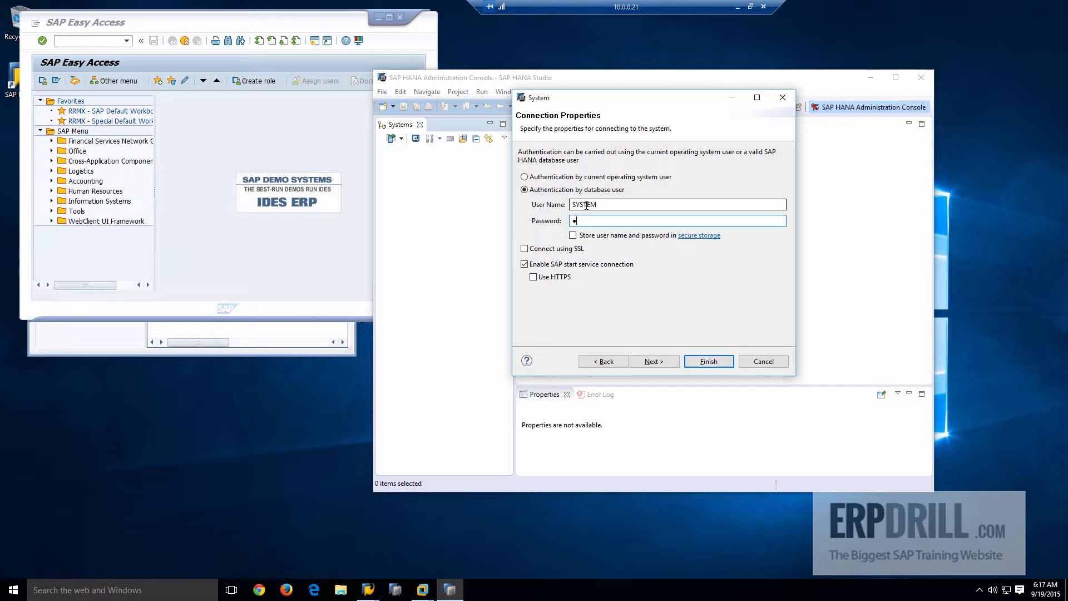
type("password")
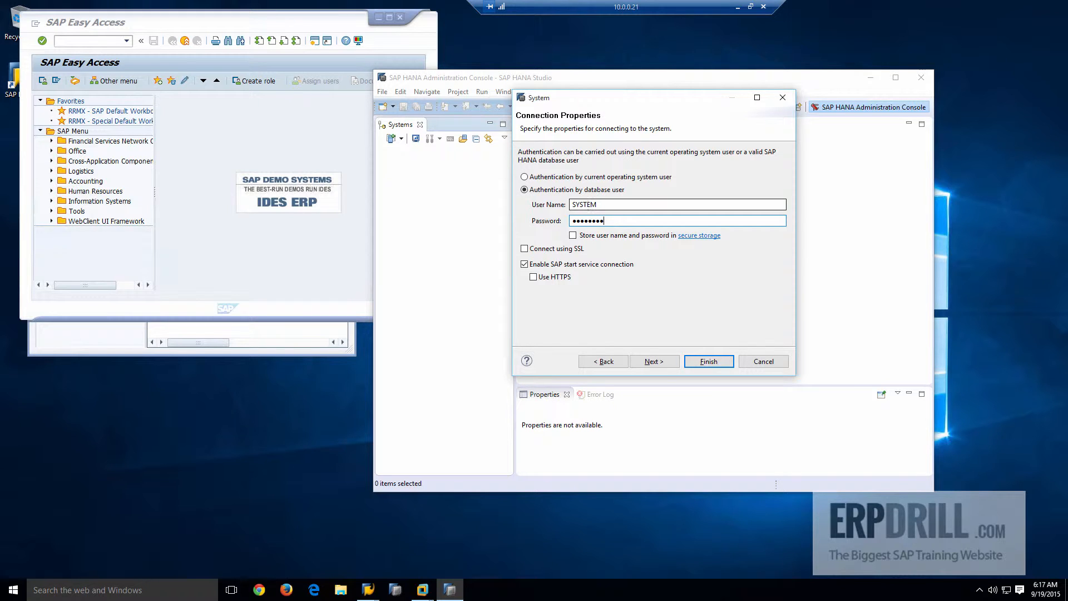
left_click(708, 361)
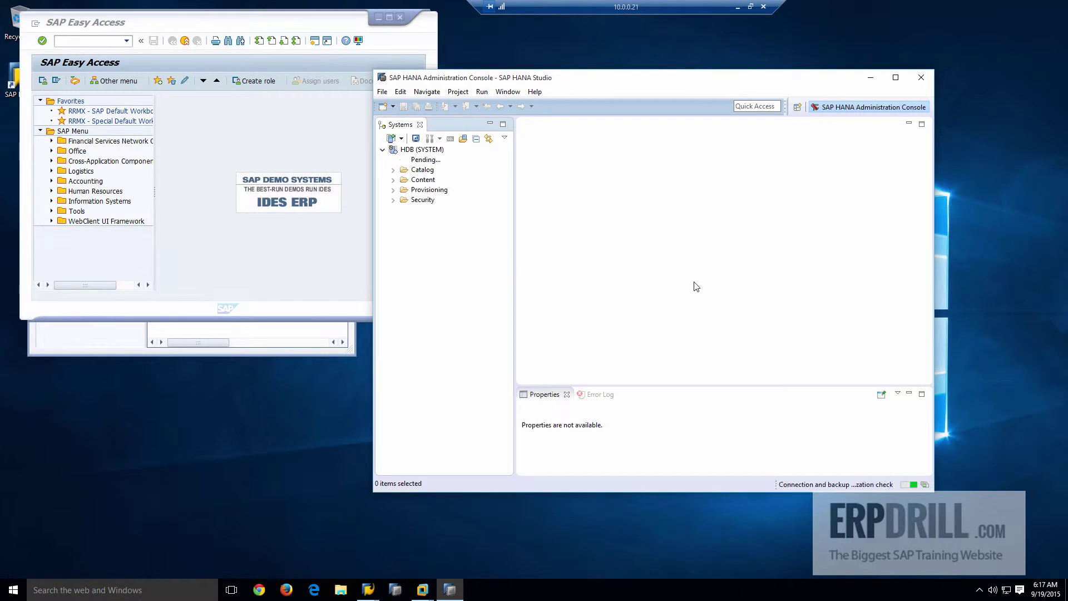
mouse_move(401, 149)
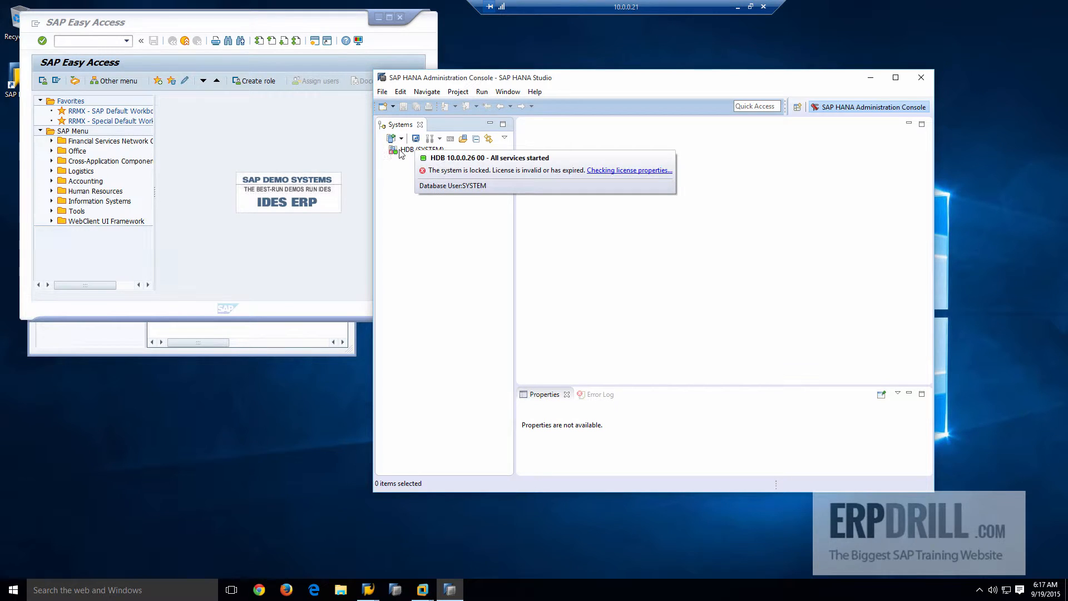
- Show the License page of HDB (SYSTEM)'s properties, revealing the locked, invalid license
left_click(423, 149)
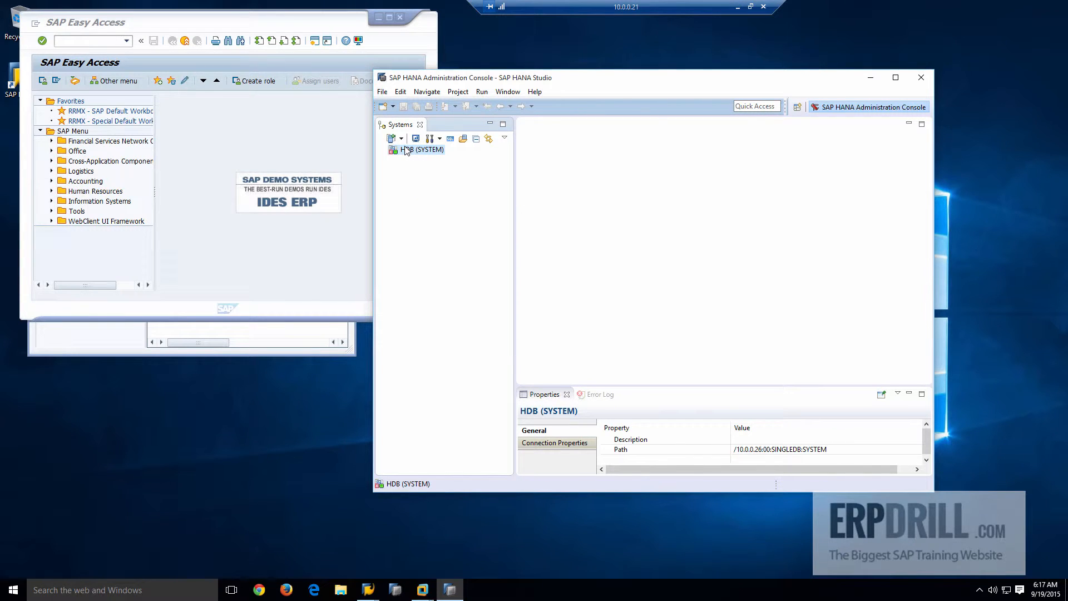
right_click(423, 149)
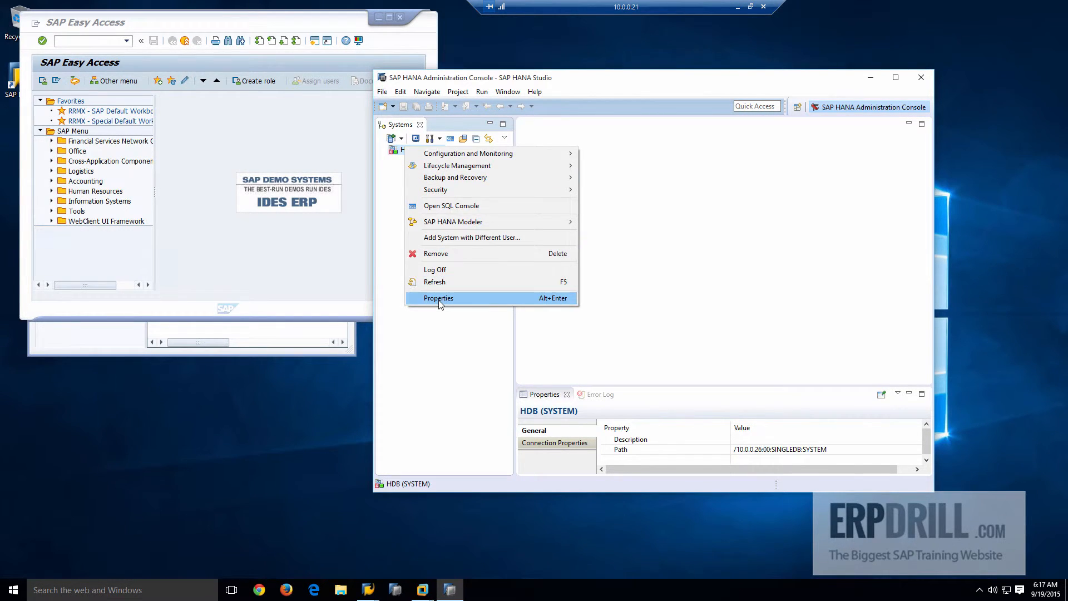
left_click(437, 298)
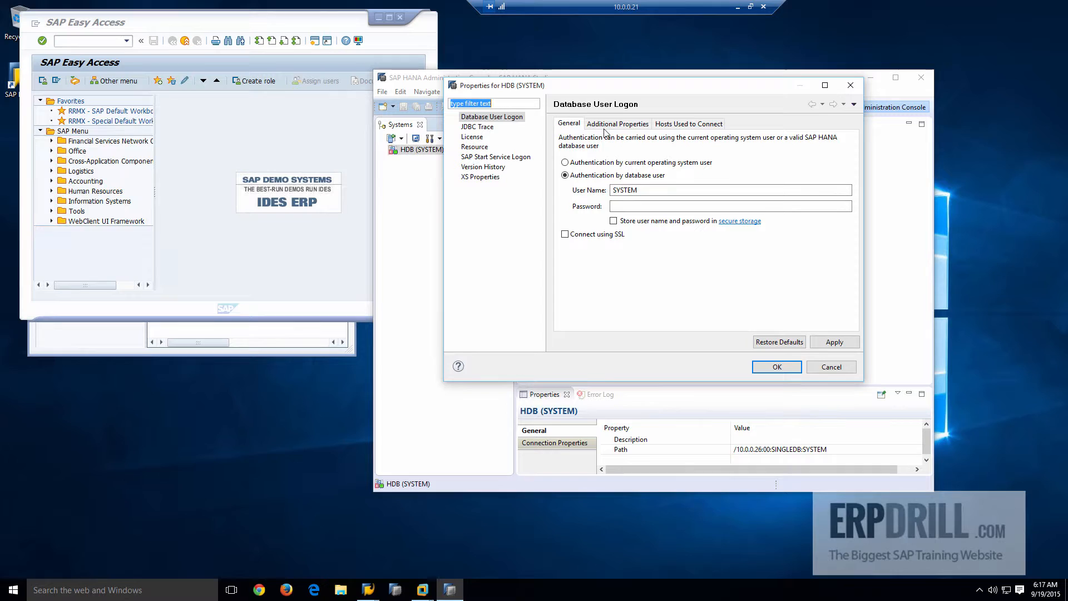
left_click(472, 137)
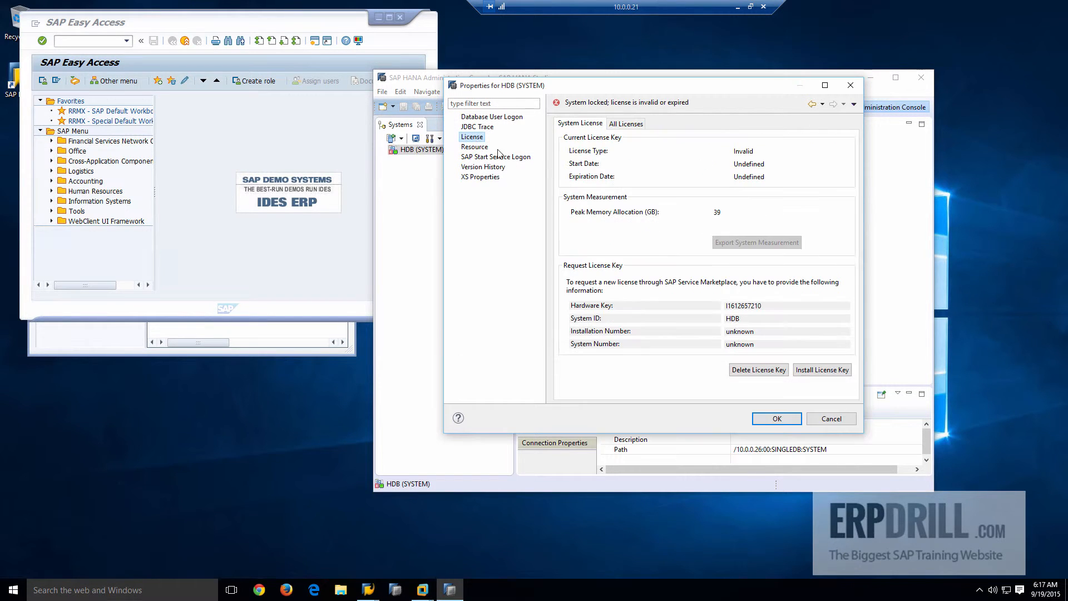
mouse_move(661, 198)
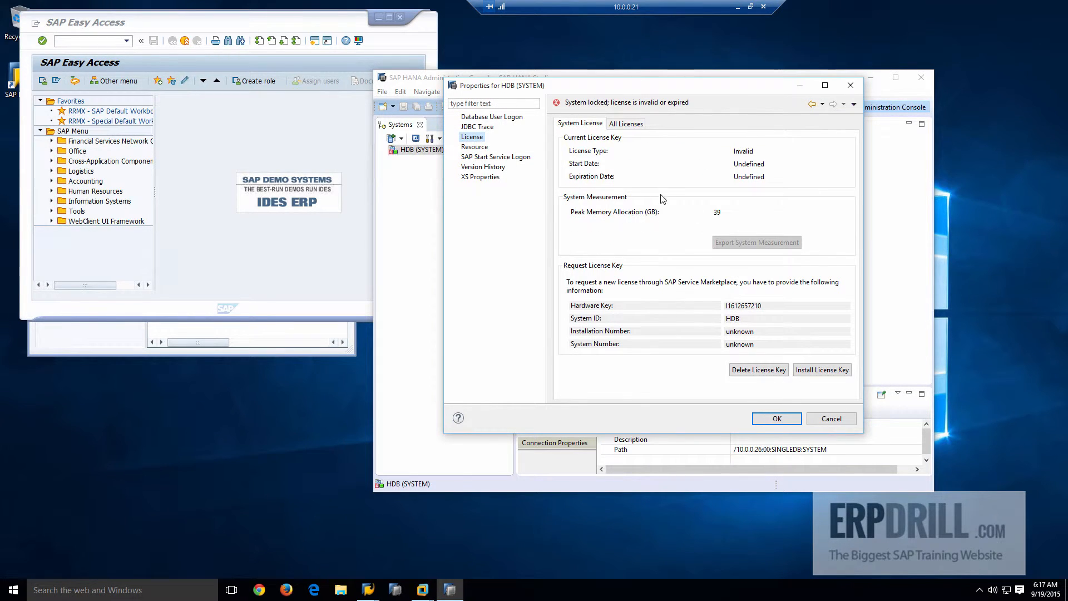
mouse_move(739, 198)
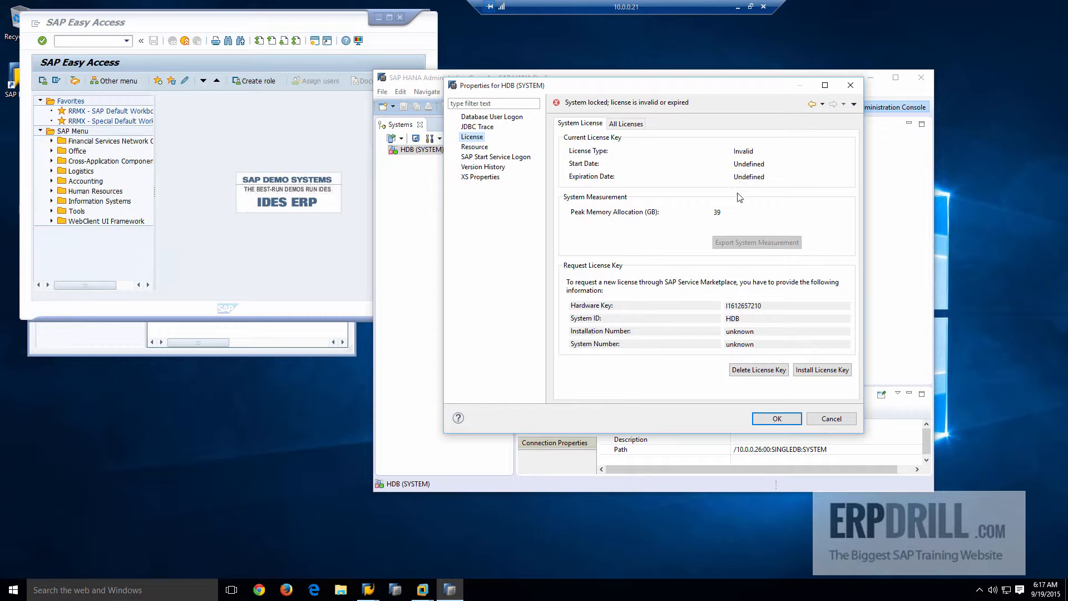
mouse_move(742, 374)
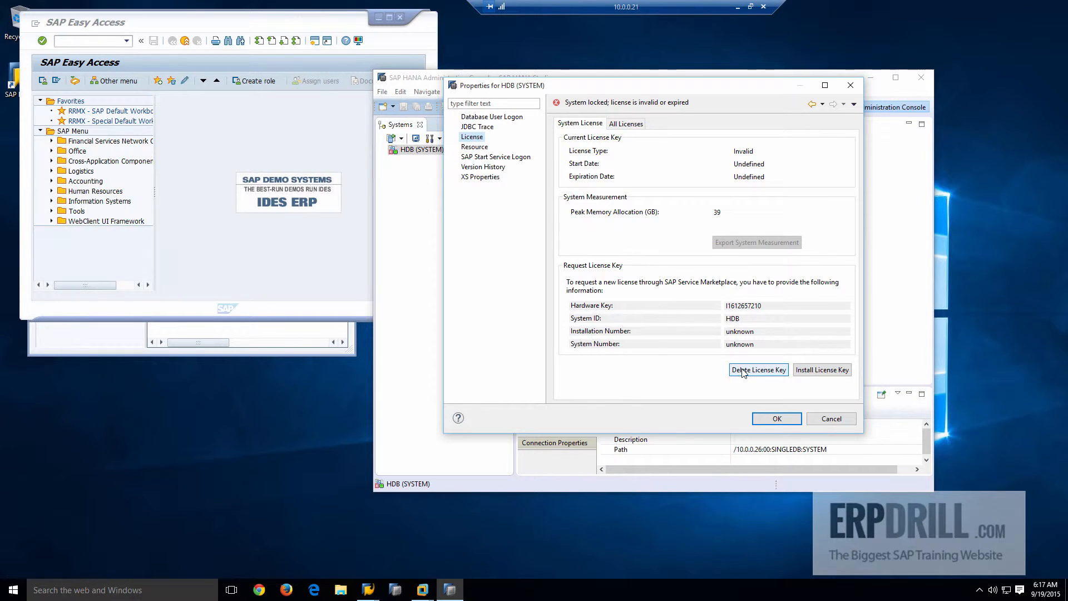
mouse_move(235, 348)
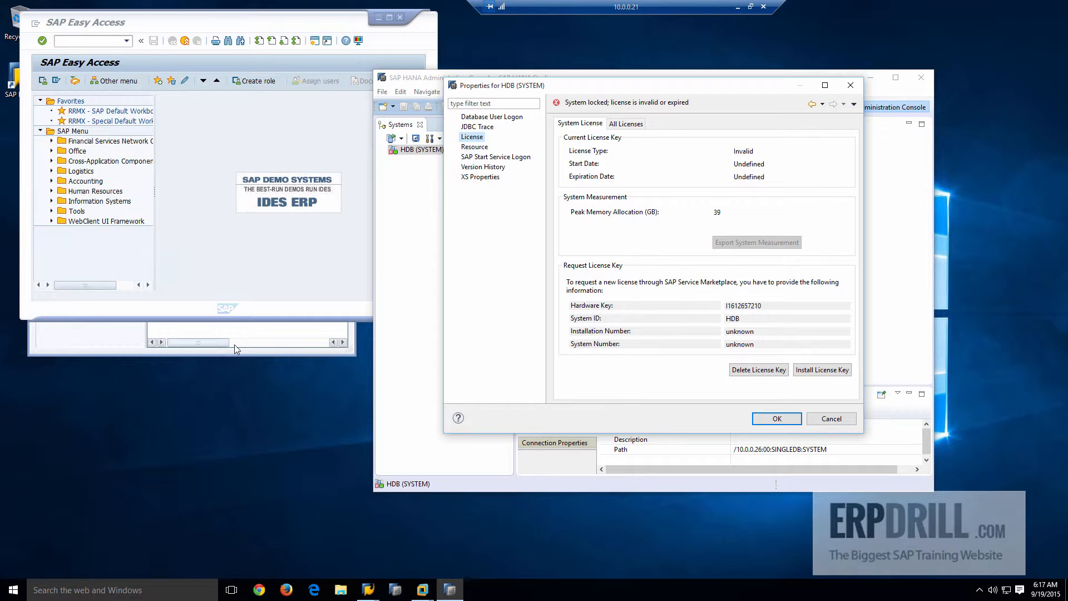
mouse_move(671, 377)
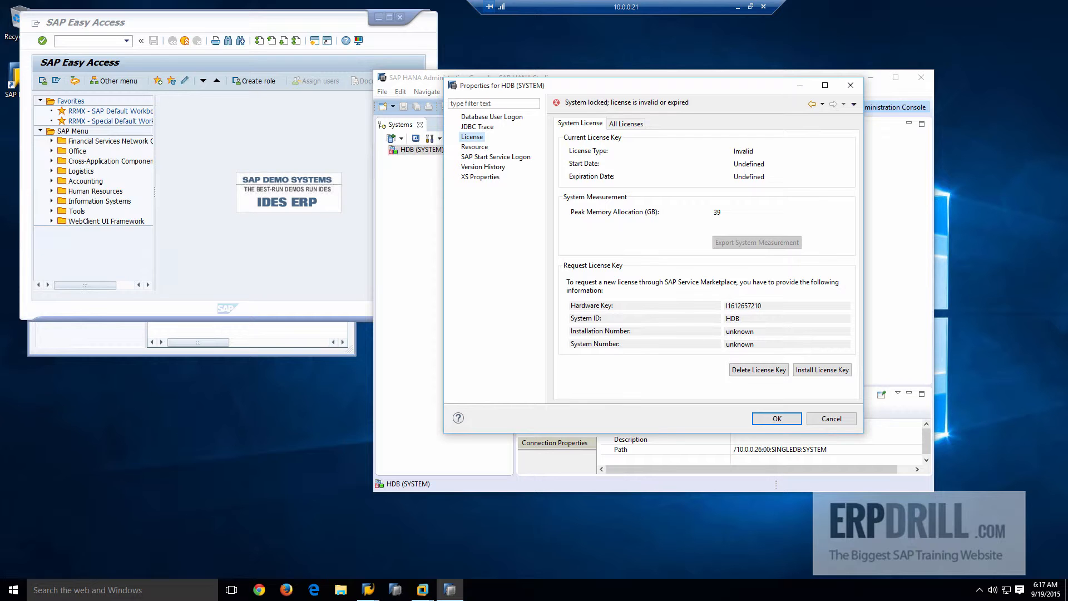
- Install the permanent developer license key giving HDB 64 GB licensed memory
left_click(822, 370)
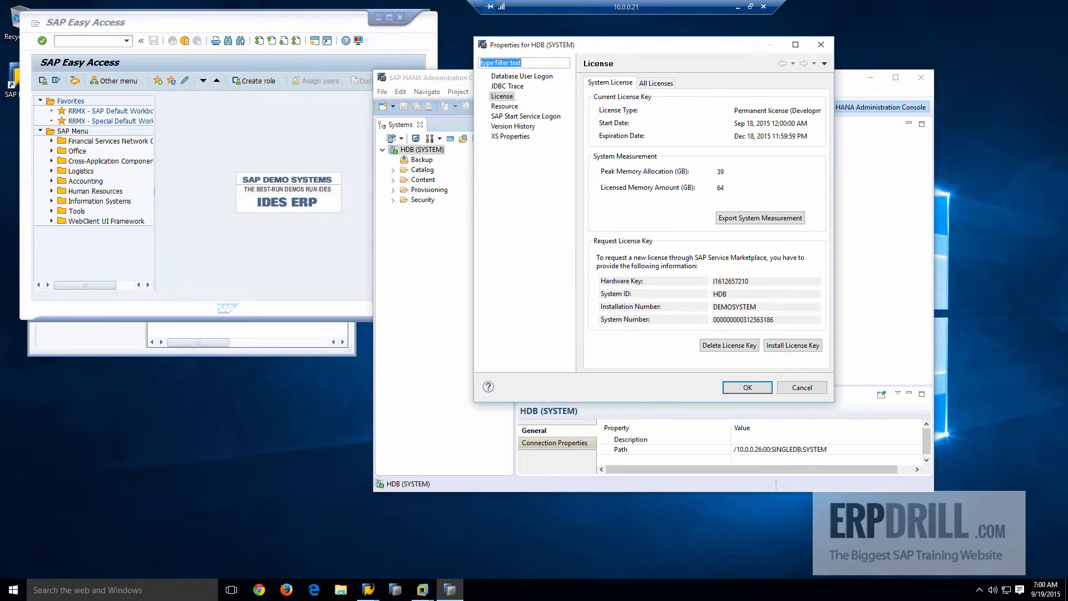
mouse_move(664, 289)
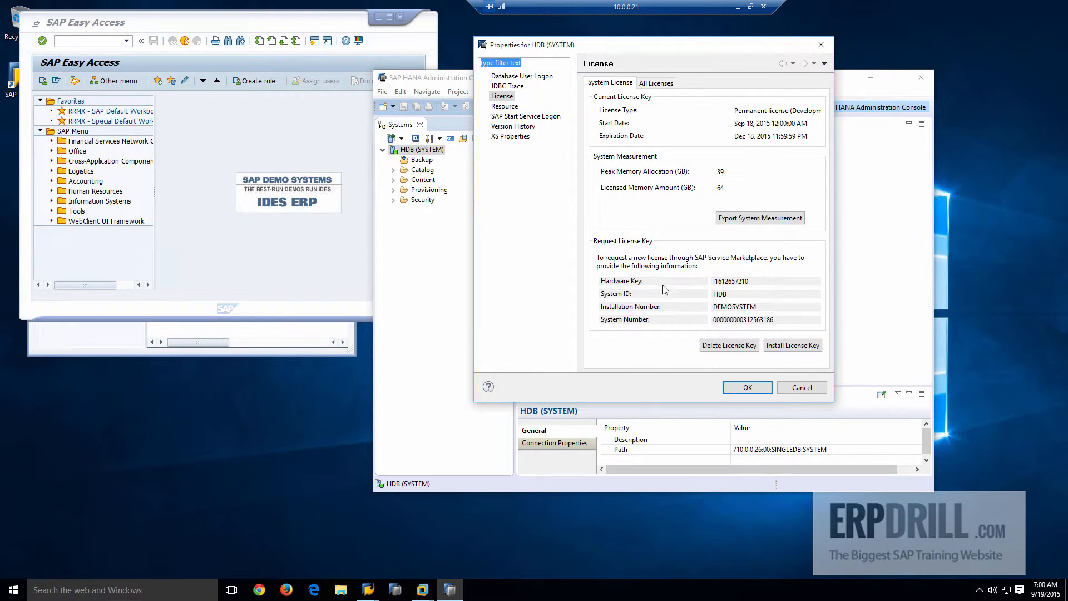
mouse_move(726, 263)
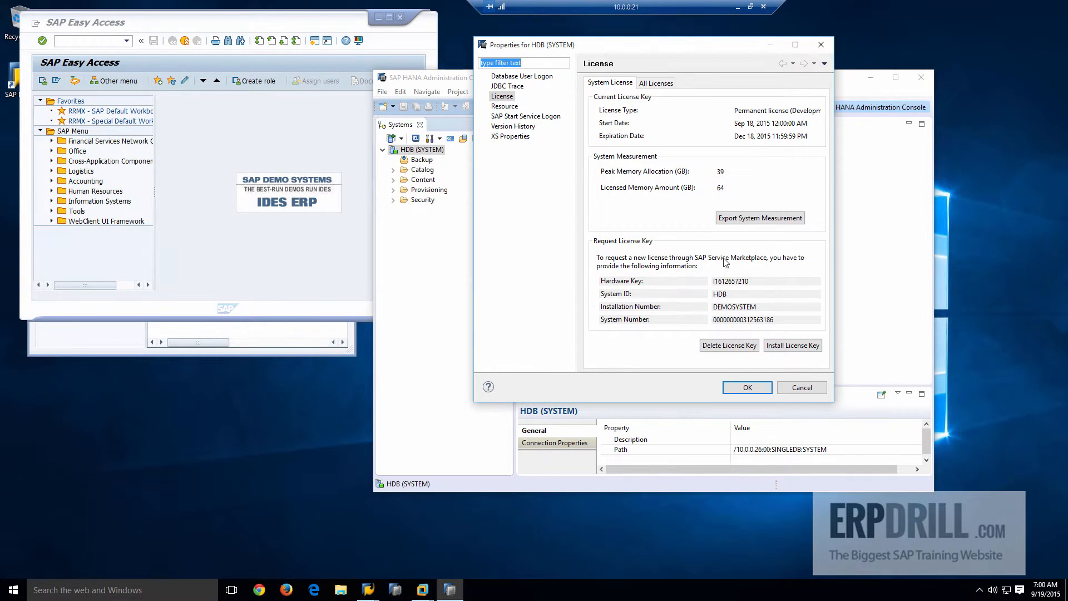
mouse_move(670, 180)
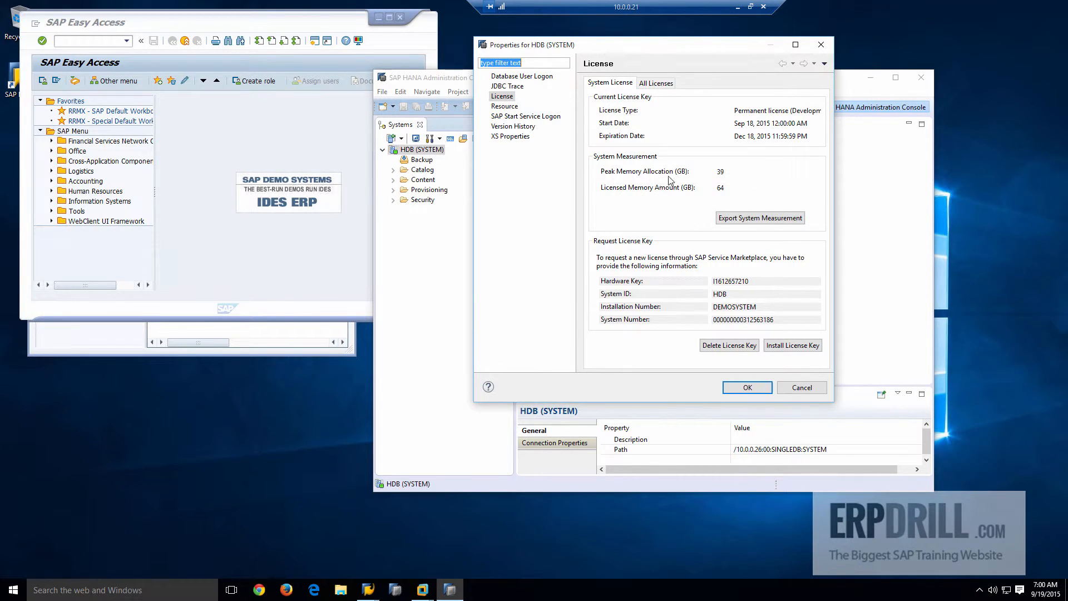
mouse_move(796, 119)
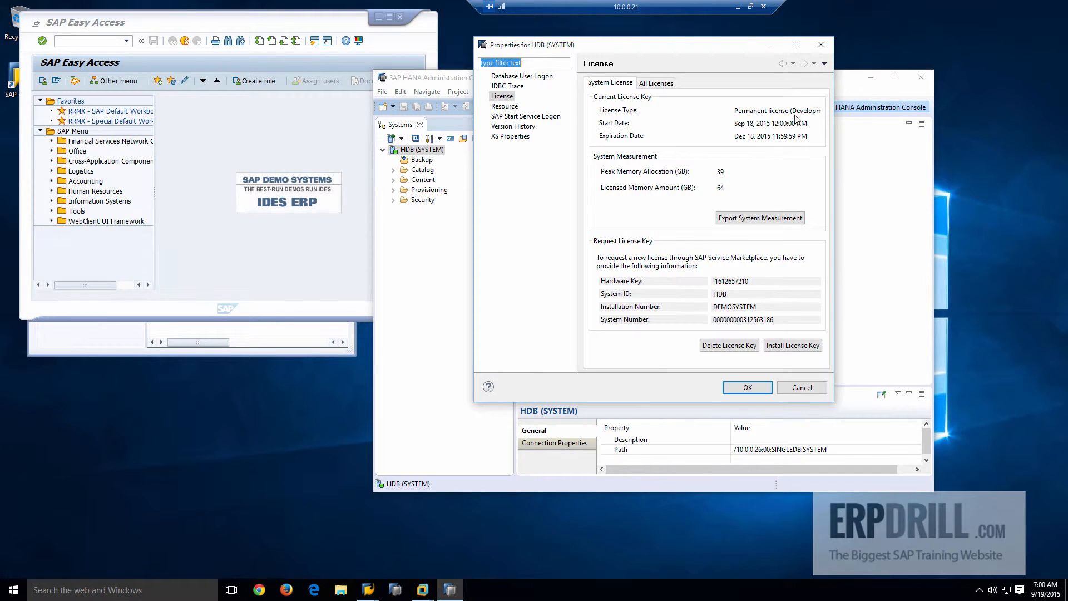
mouse_move(837, 115)
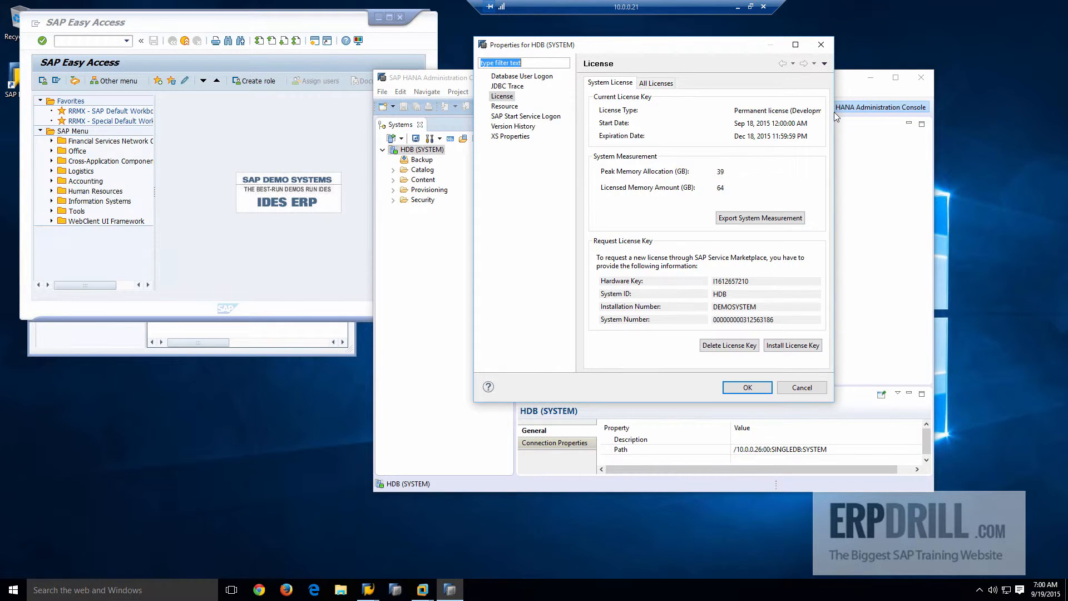
mouse_move(809, 144)
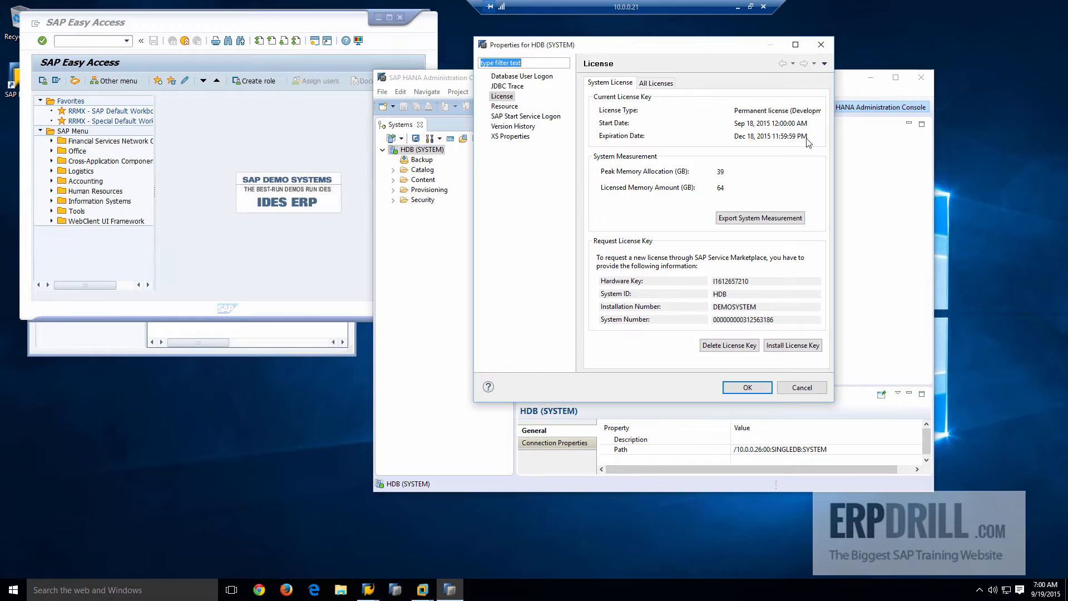
mouse_move(749, 141)
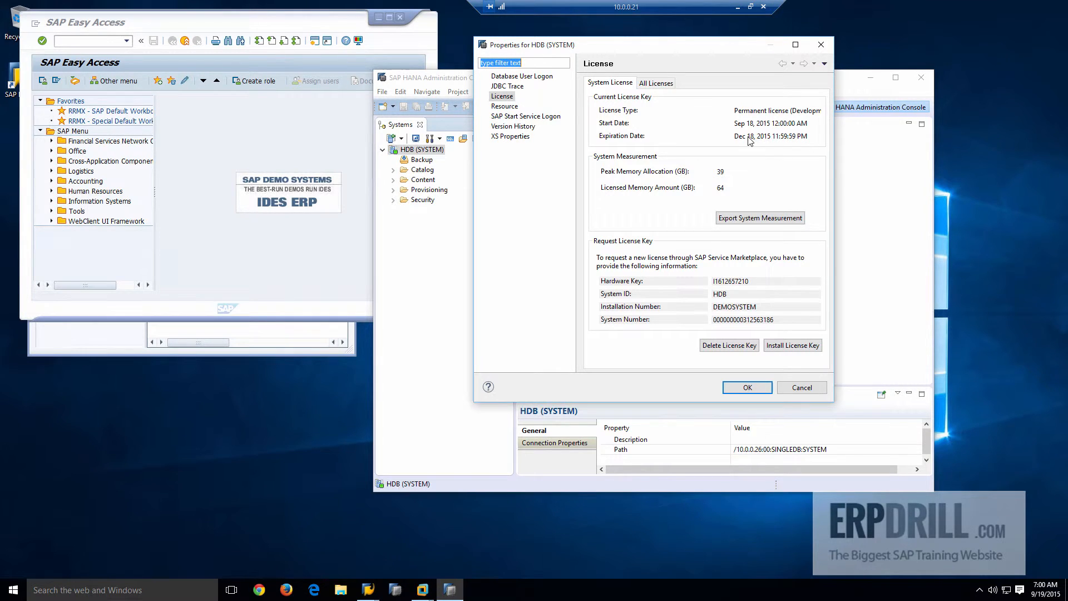
mouse_move(752, 143)
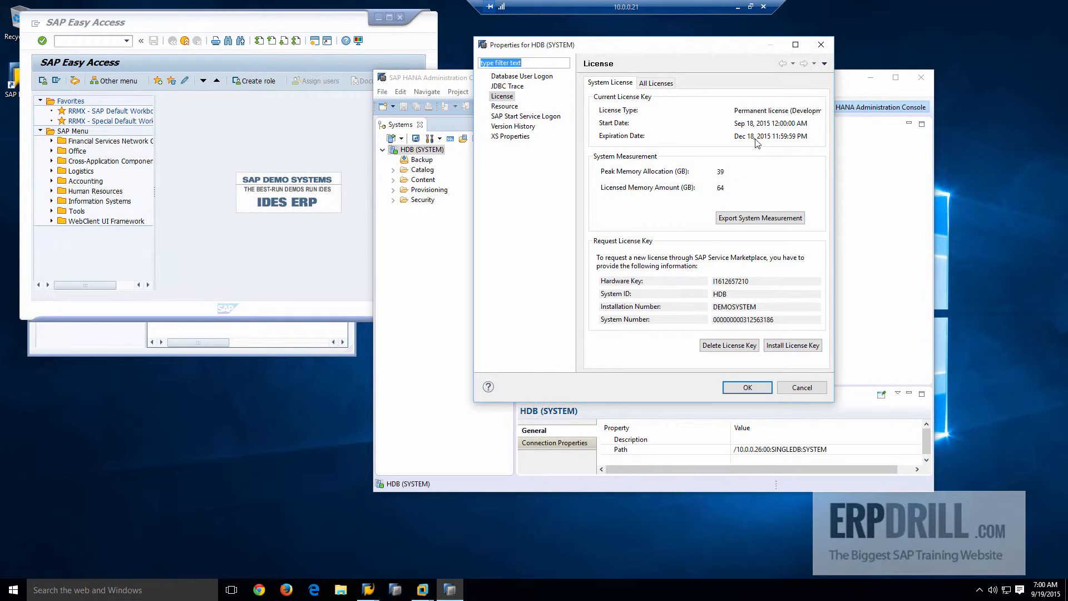
mouse_move(811, 124)
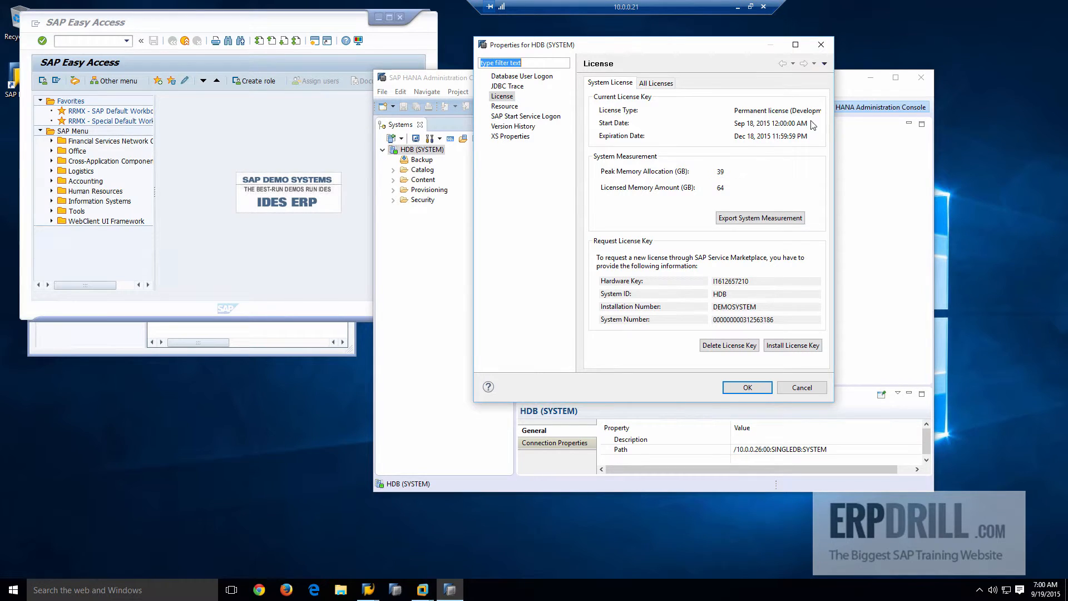
mouse_move(704, 196)
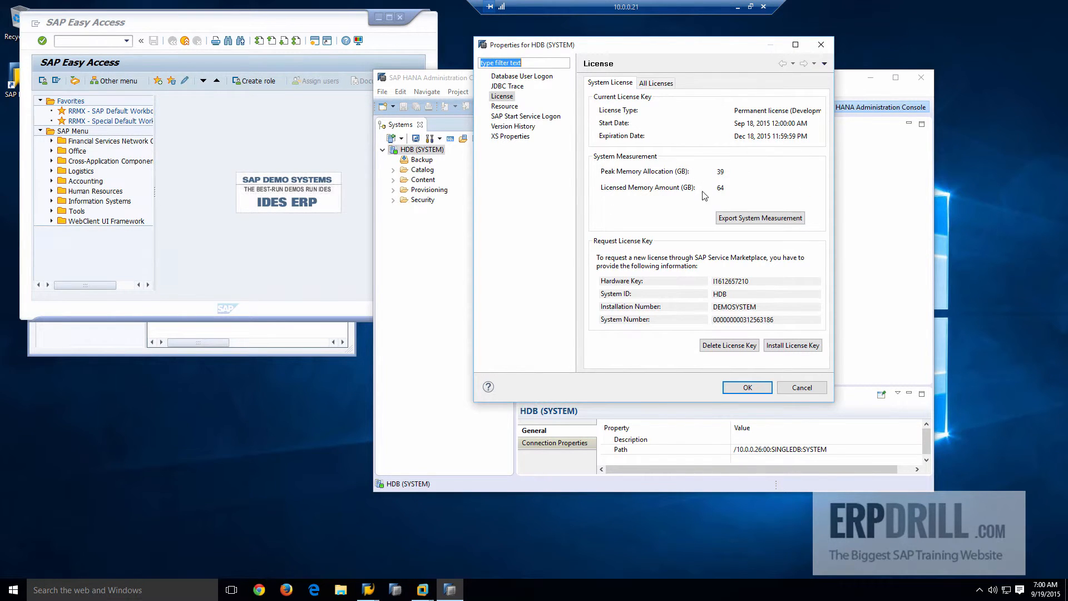
mouse_move(727, 217)
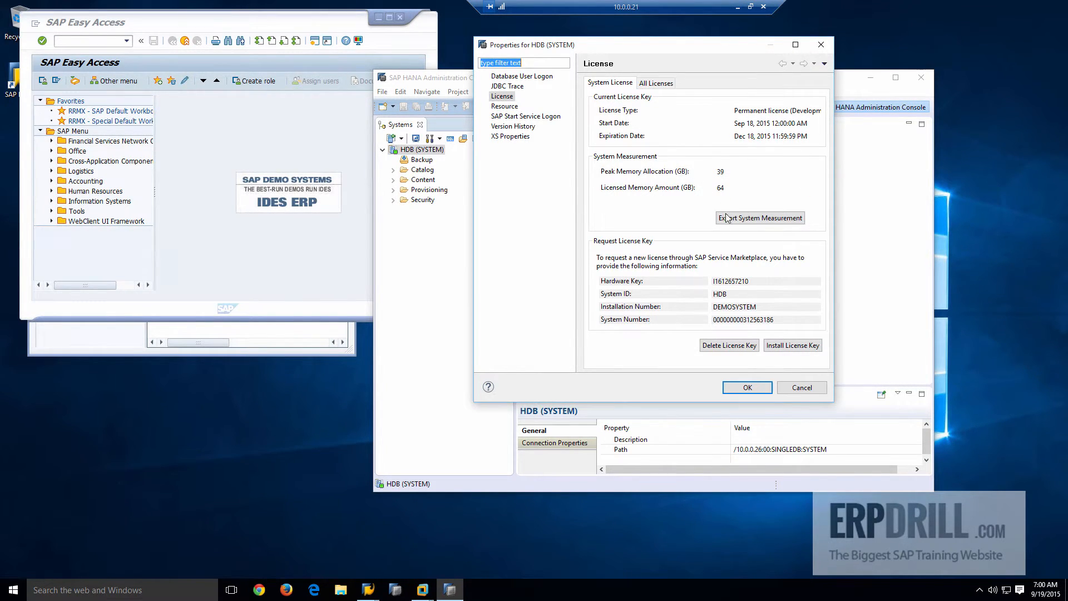
mouse_move(720, 182)
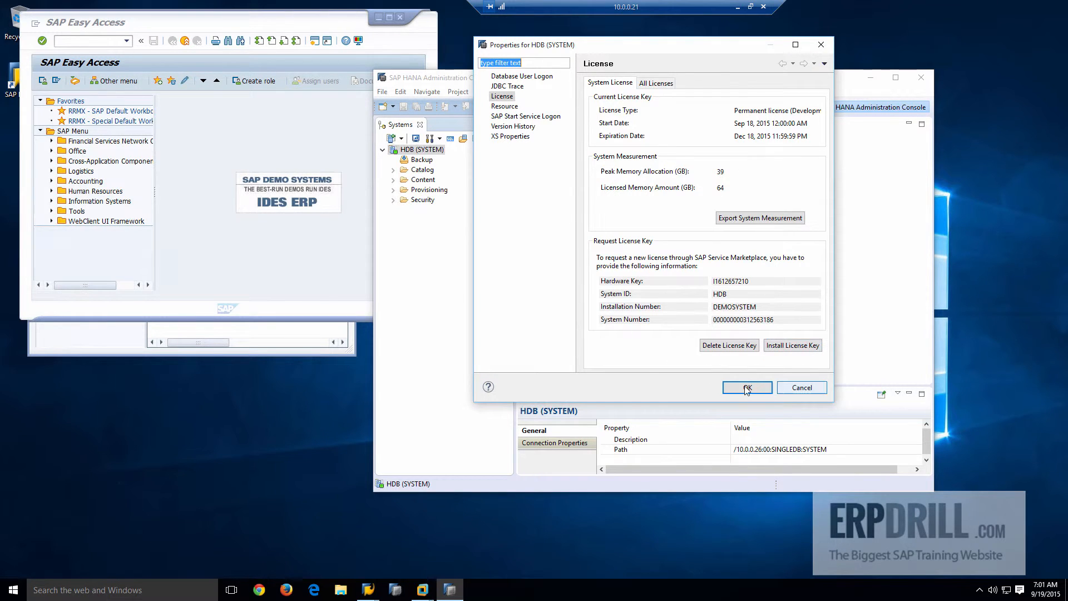
left_click(745, 387)
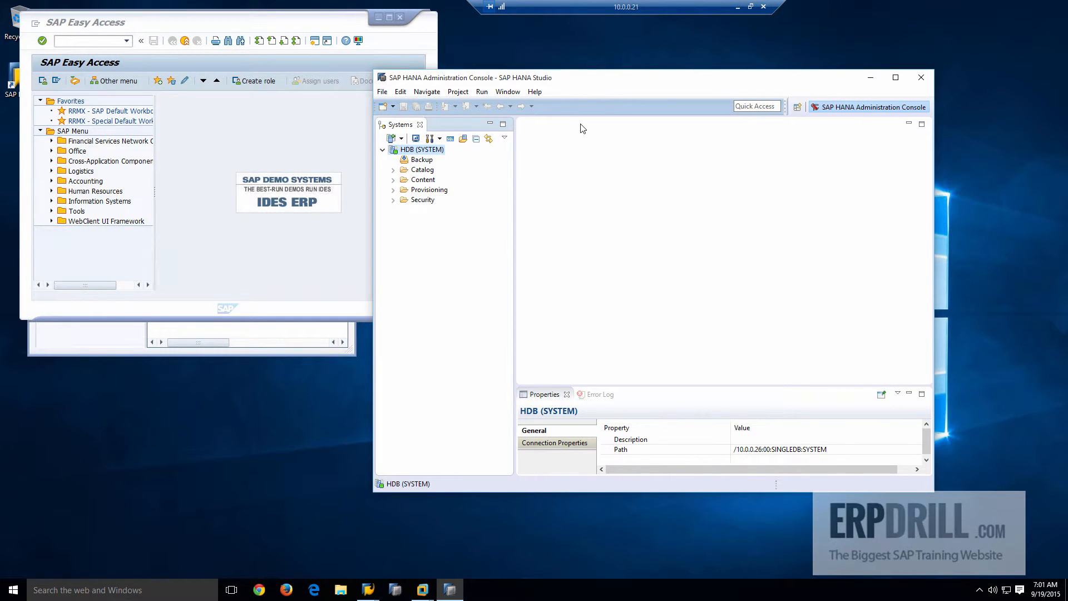
- Expand Catalog and show HDB (SYSTEM)'s administration overview with all services started, then bring up VMware Workstation
left_click(426, 91)
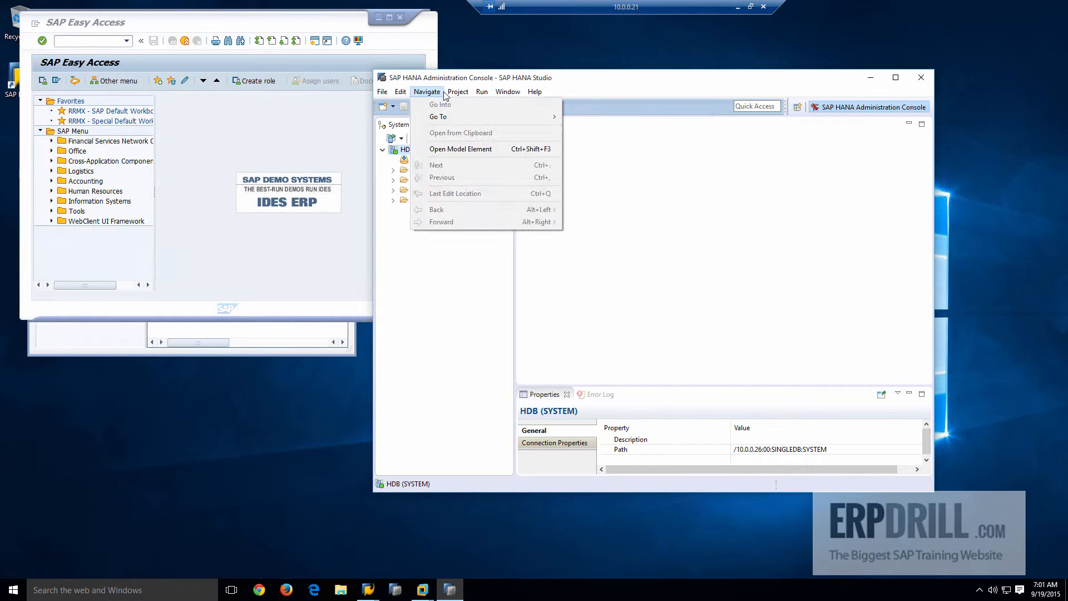
left_click(507, 91)
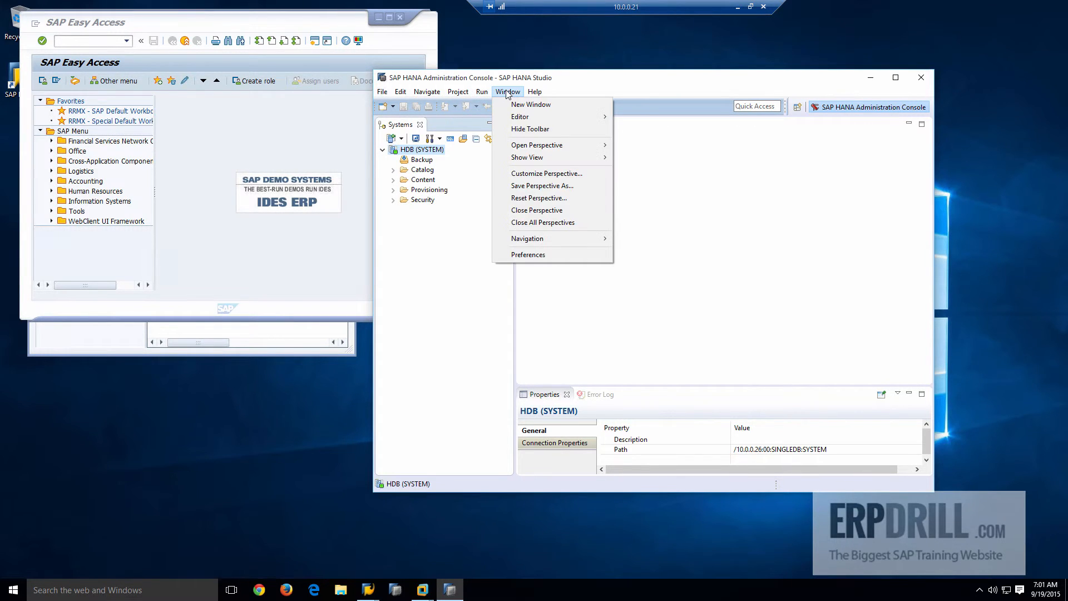
mouse_move(543, 223)
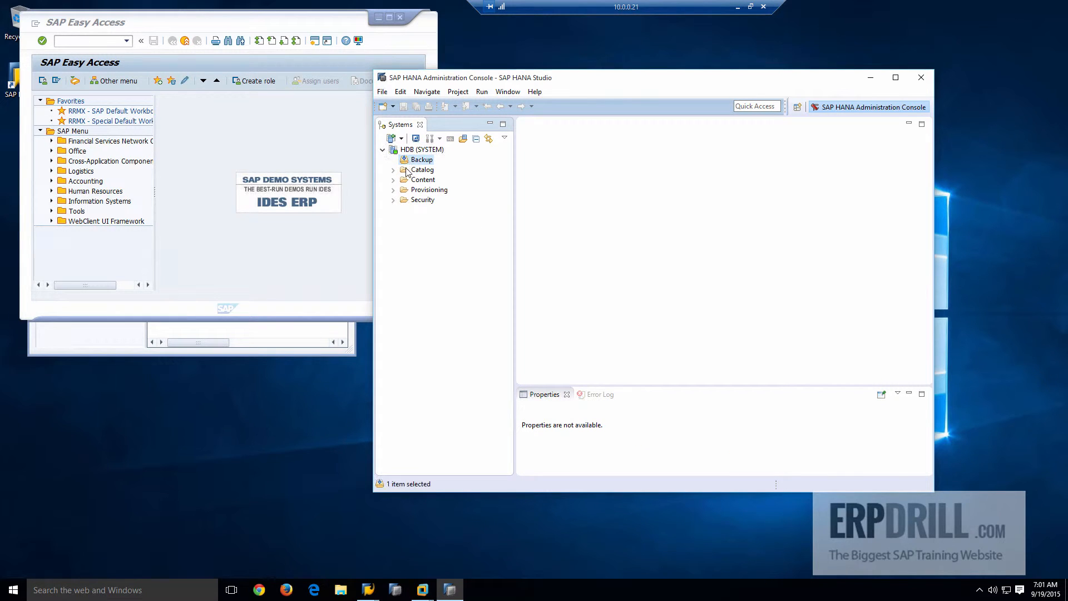
left_click(394, 170)
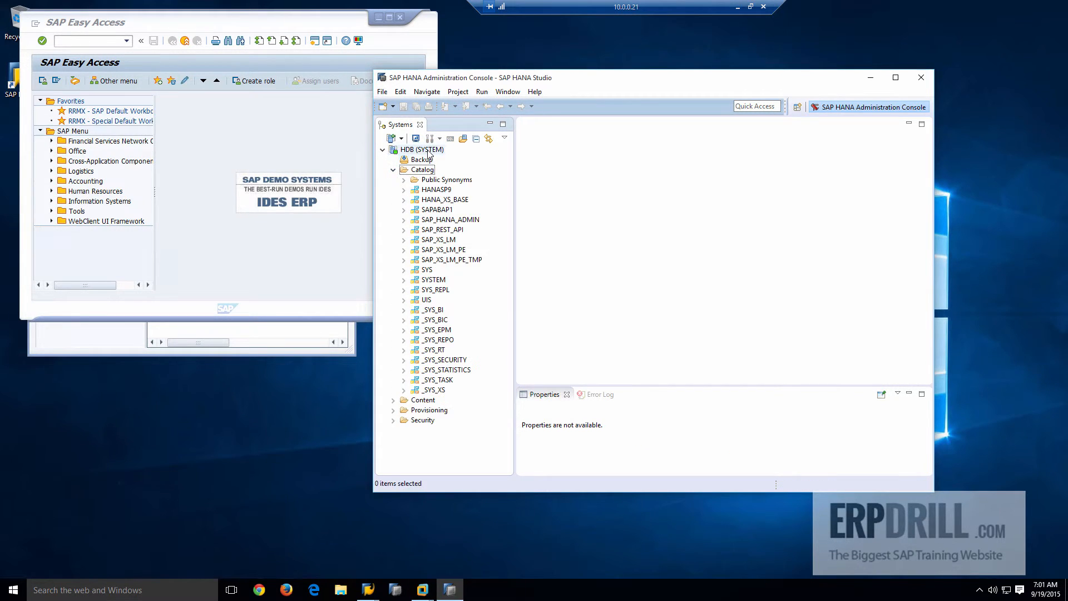
right_click(420, 149)
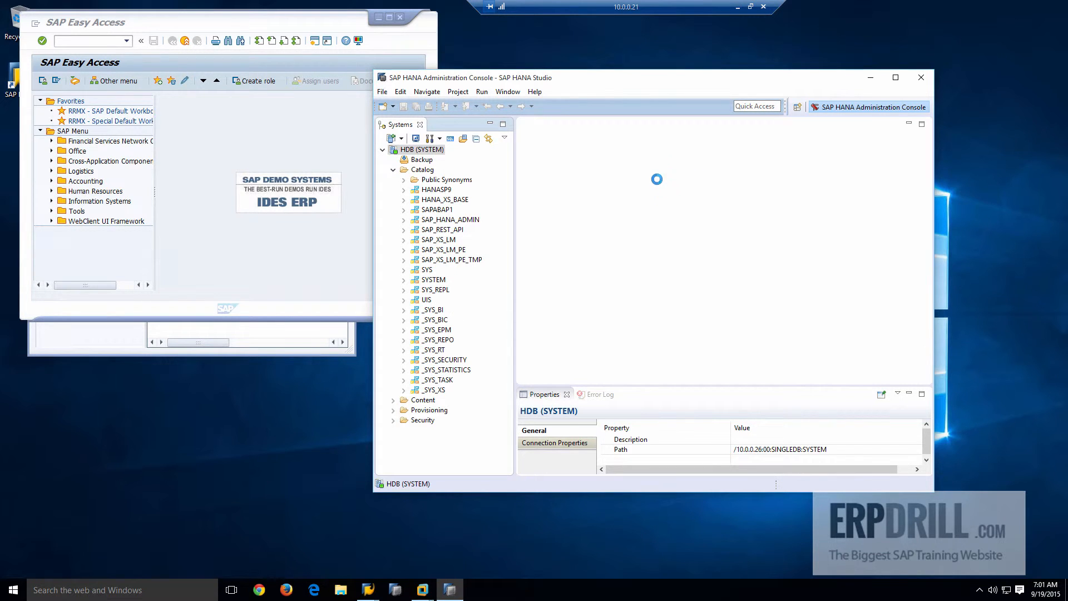
double_click(422, 149)
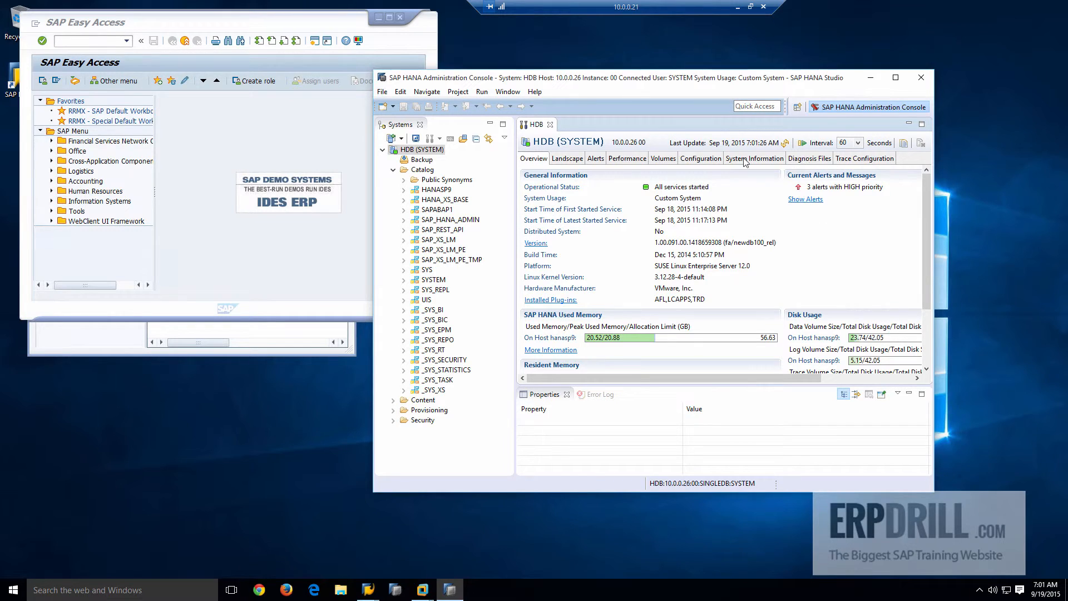
mouse_move(584, 327)
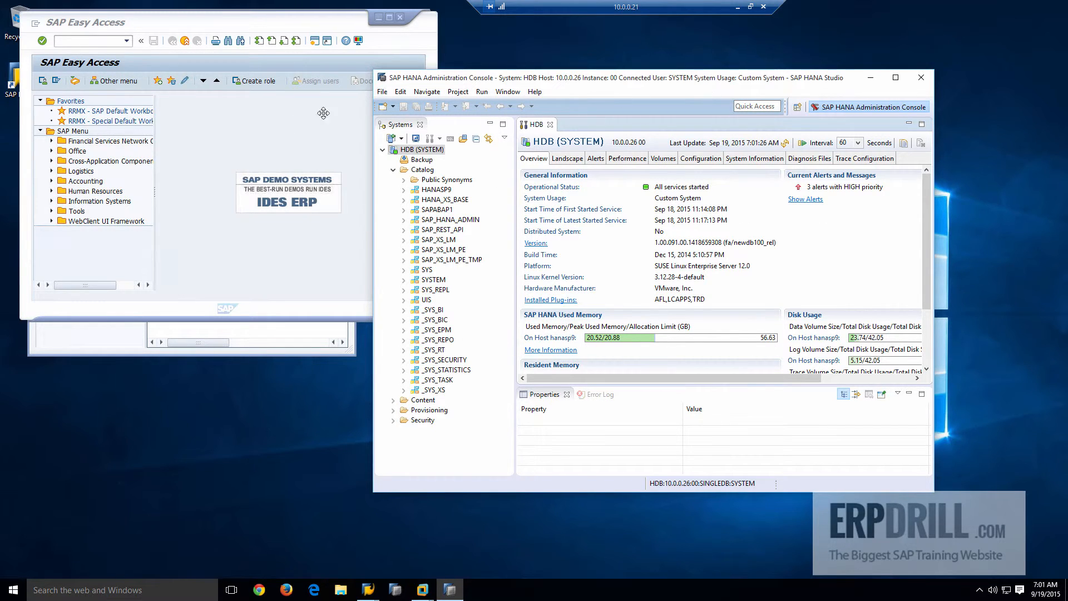
left_click(11, 590)
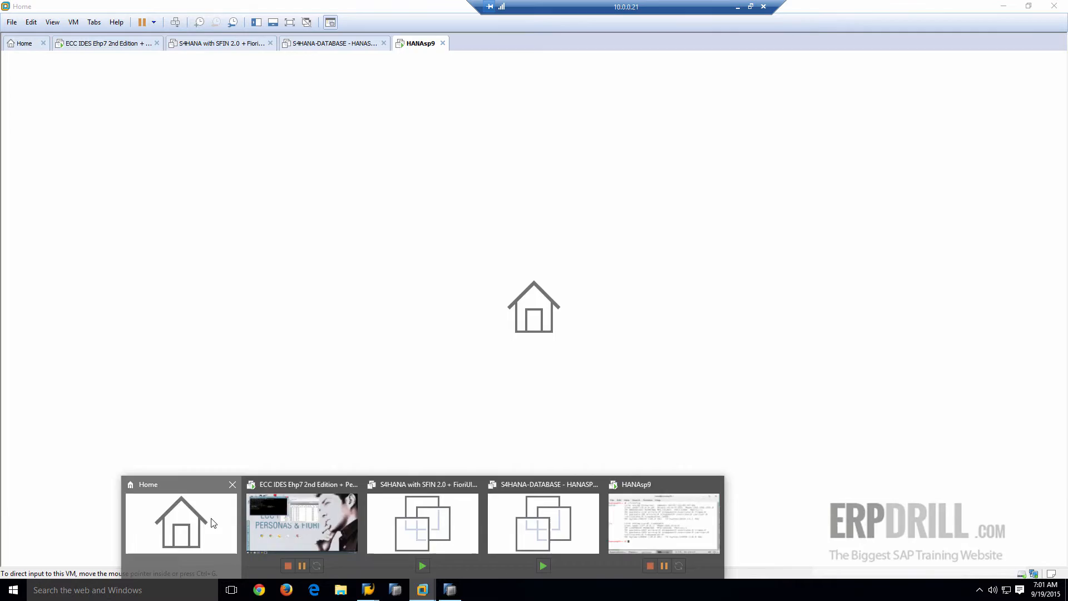
- Stop the EH7 system from SAP MMC in the ECC VM, confirming the hard shutdown
left_click(180, 523)
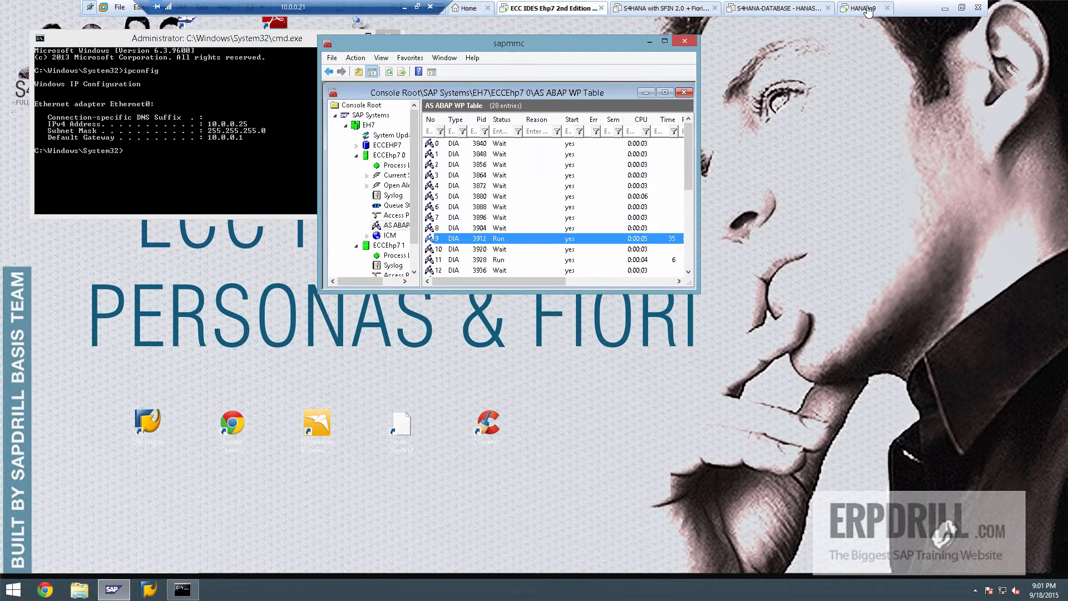
left_click(861, 8)
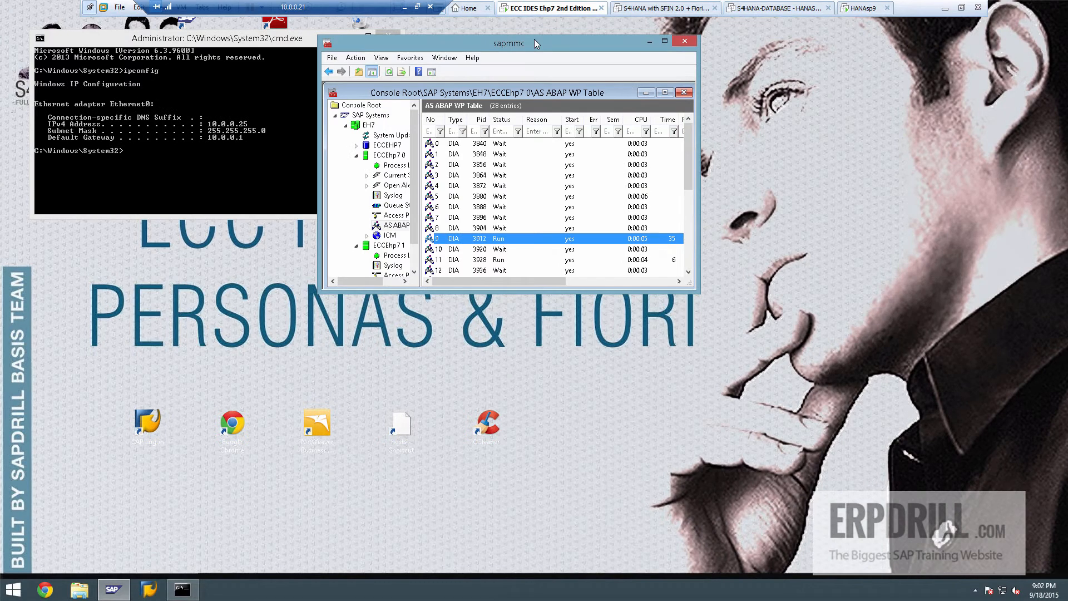
right_click(363, 125)
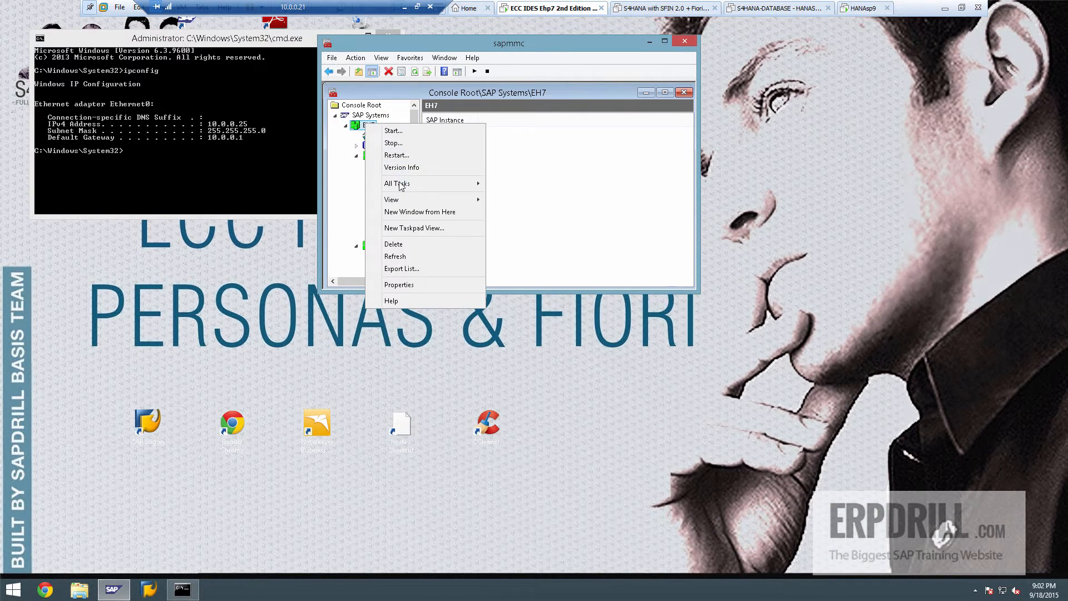
left_click(393, 143)
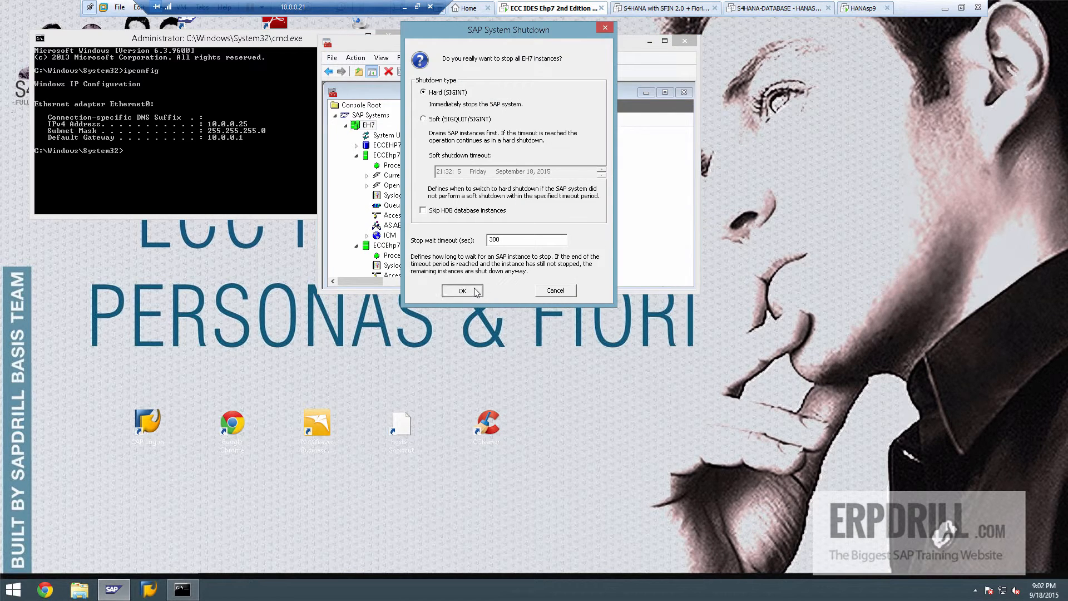
left_click(463, 290)
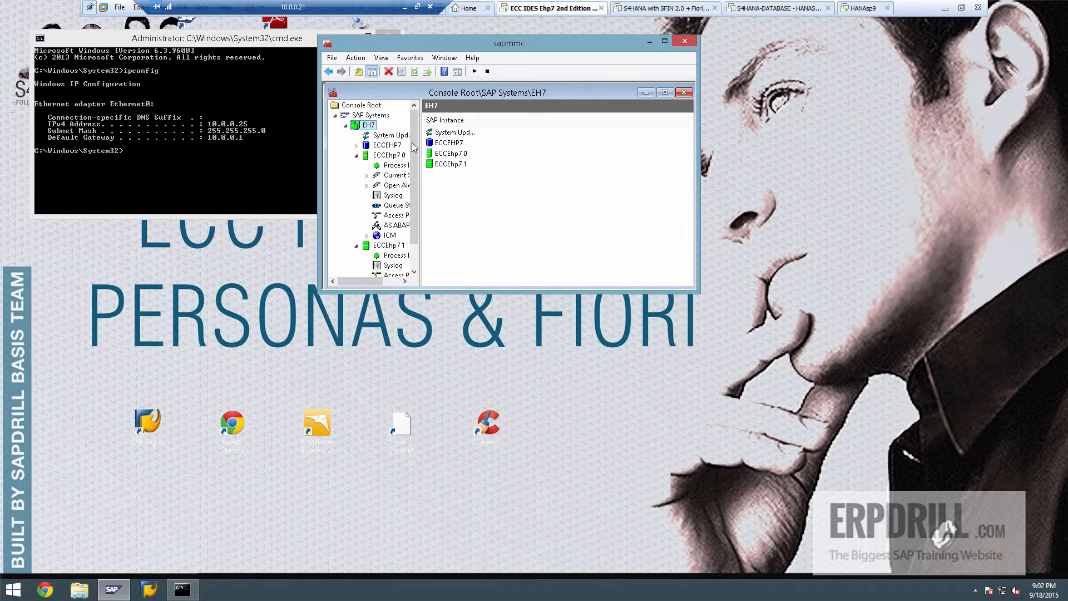
- Check EH7's instances, decline the error details and return to the HANA machine
left_click(356, 124)
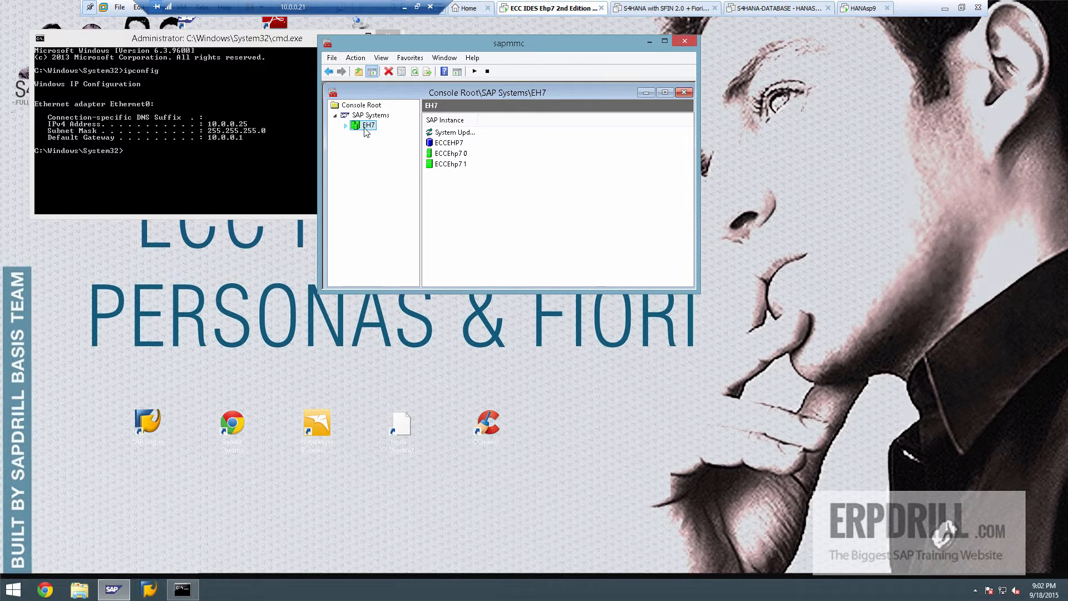
left_click(346, 125)
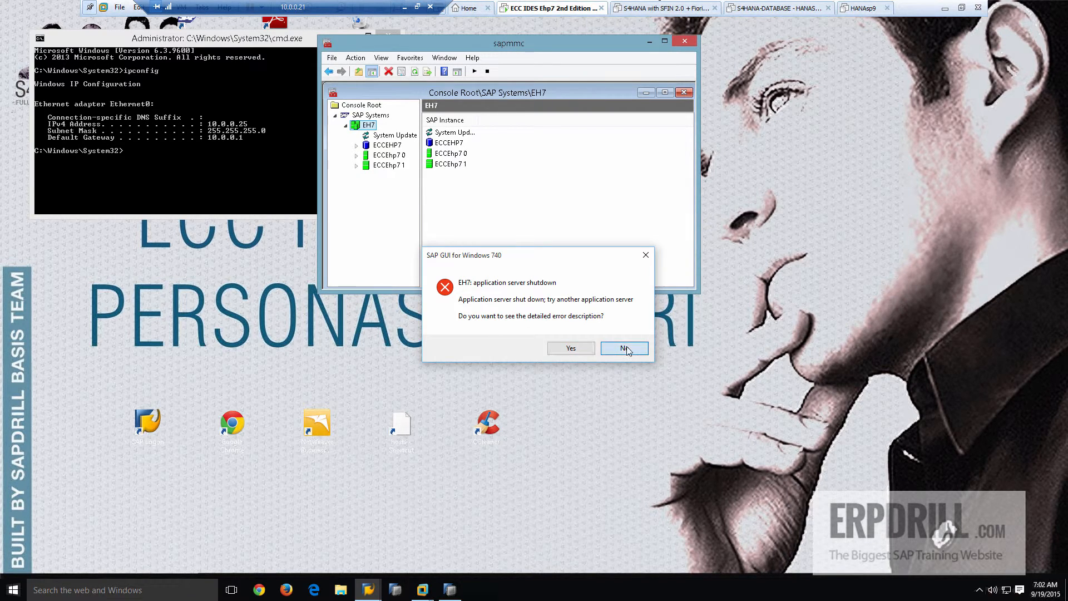
left_click(621, 349)
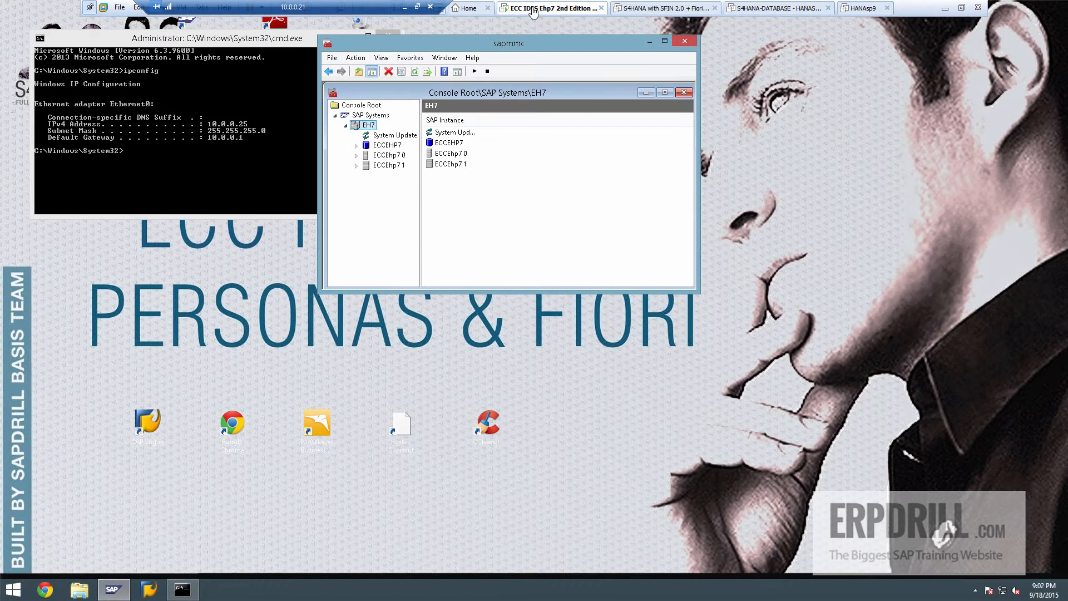
left_click(469, 7)
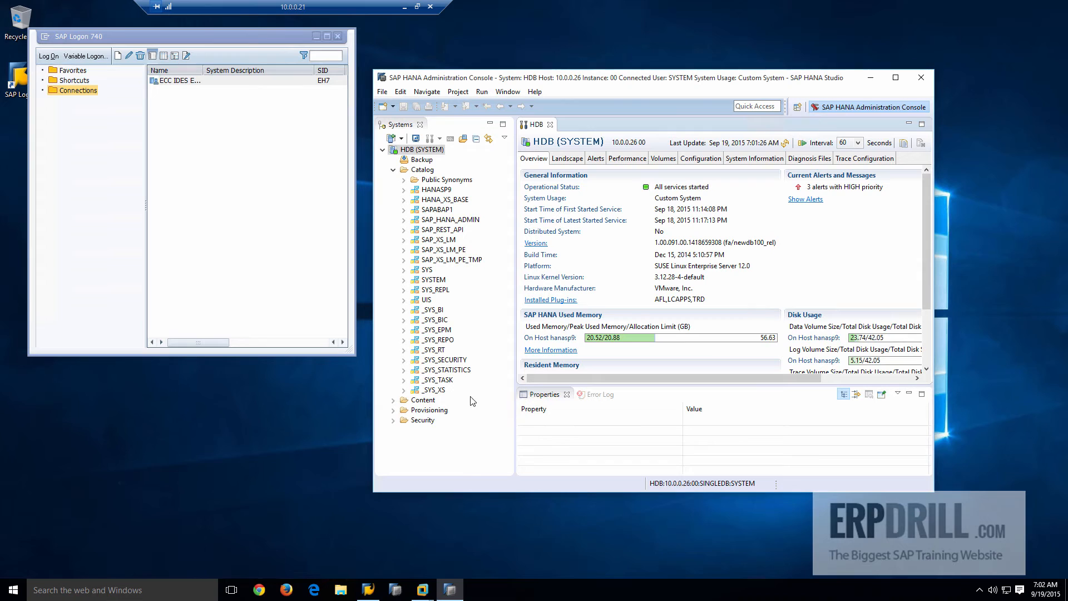
mouse_move(464, 119)
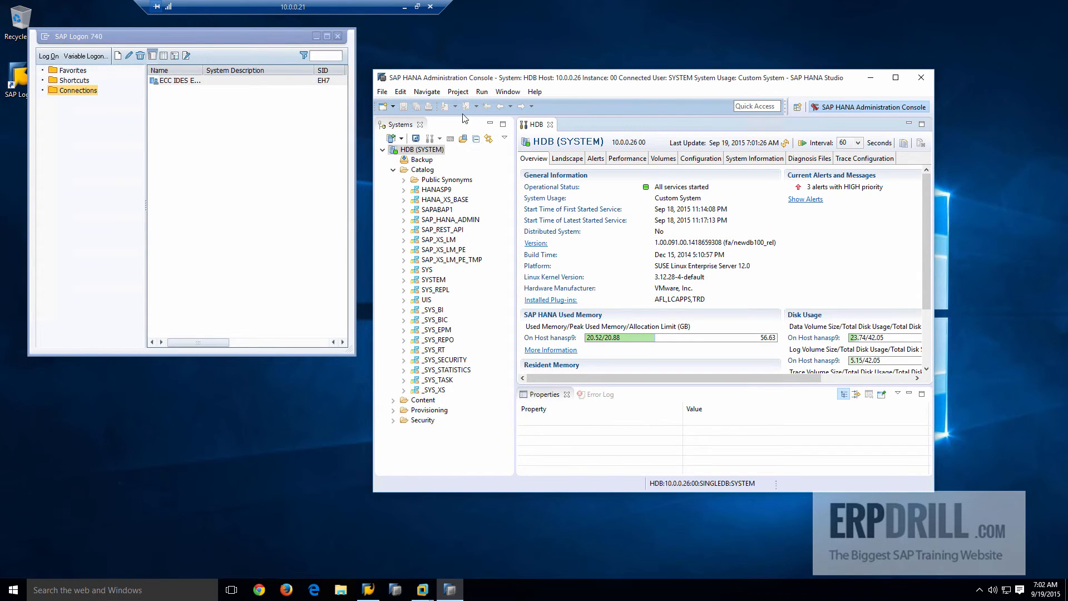
- Collapse the HDB (SYSTEM) tree in the Systems view
right_click(420, 149)
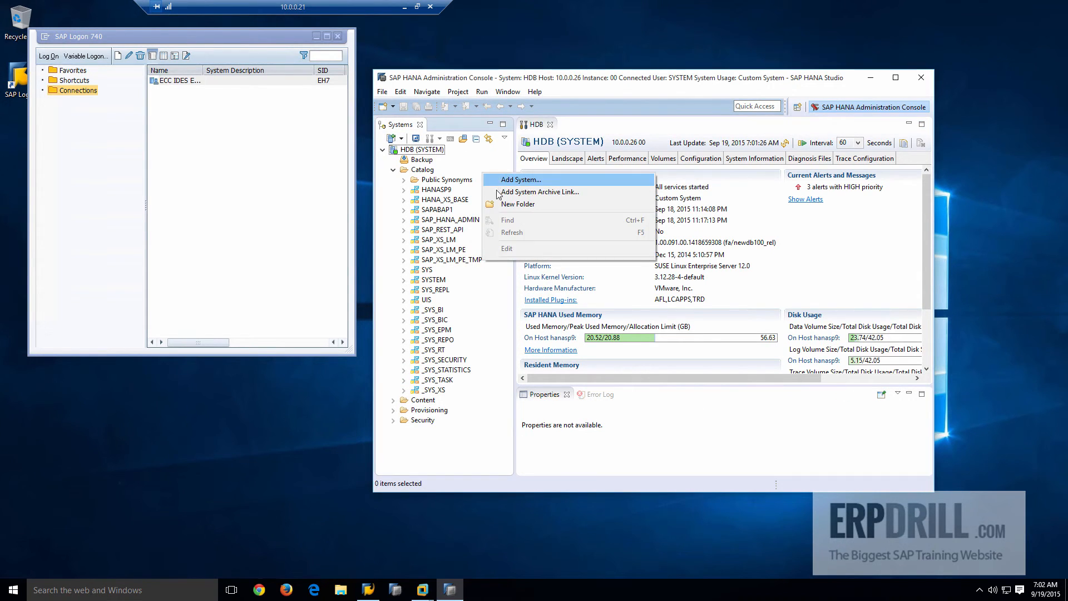
right_click(420, 149)
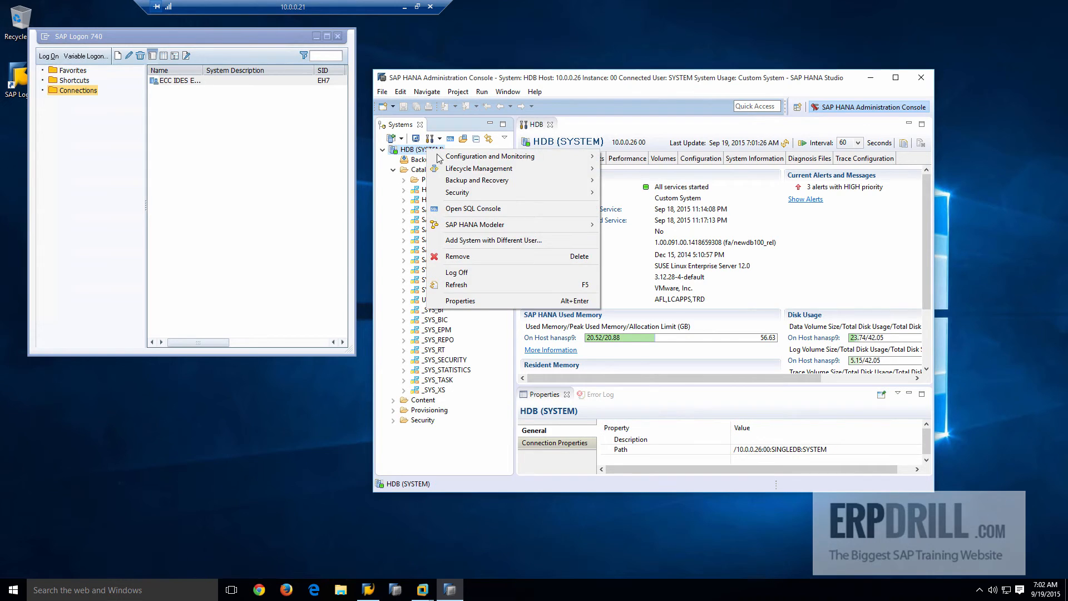
left_click(456, 284)
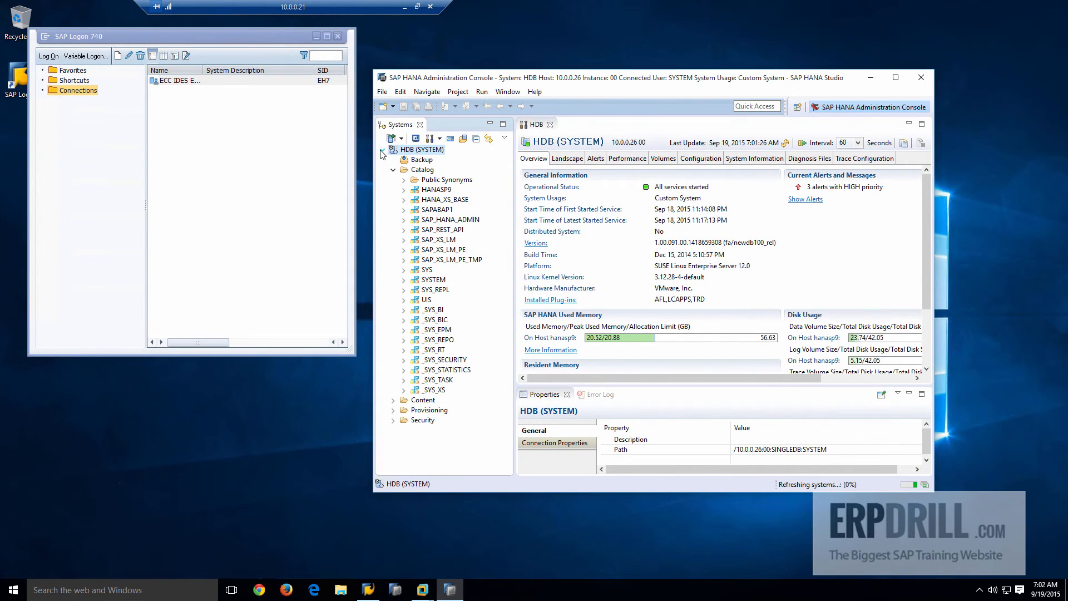
- Quit SAP HANA Studio, keeping 'Always exit without prompt' unchecked and confirming OK
left_click(920, 77)
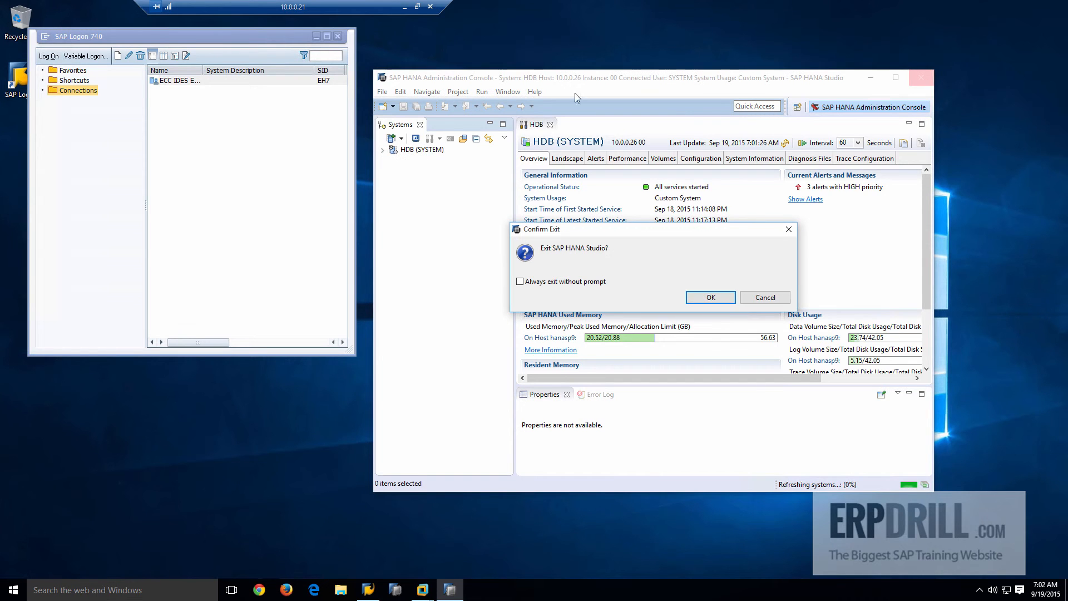
left_click(520, 281)
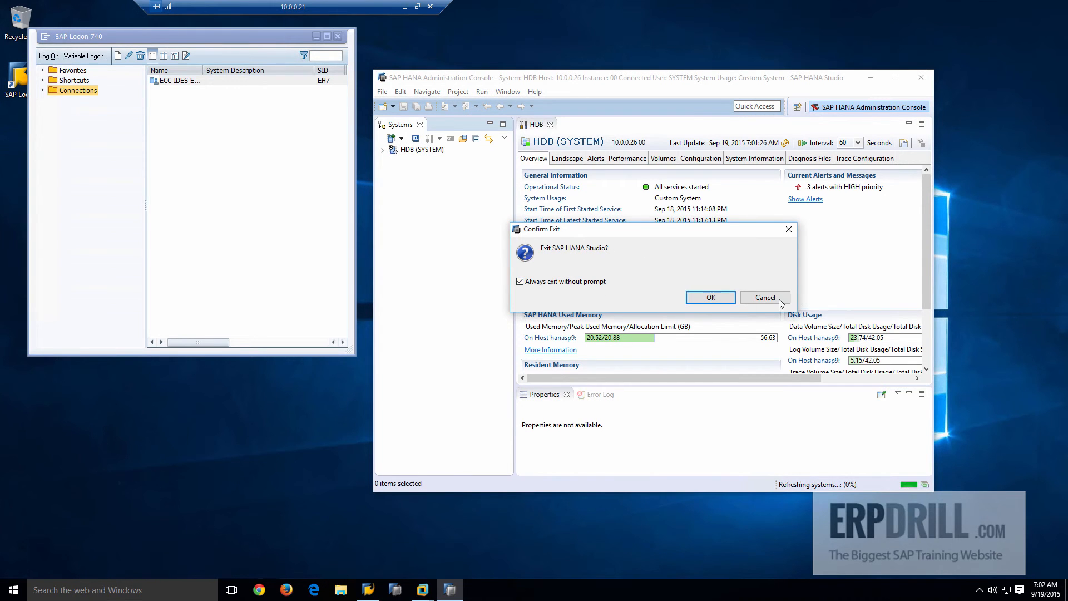
left_click(764, 297)
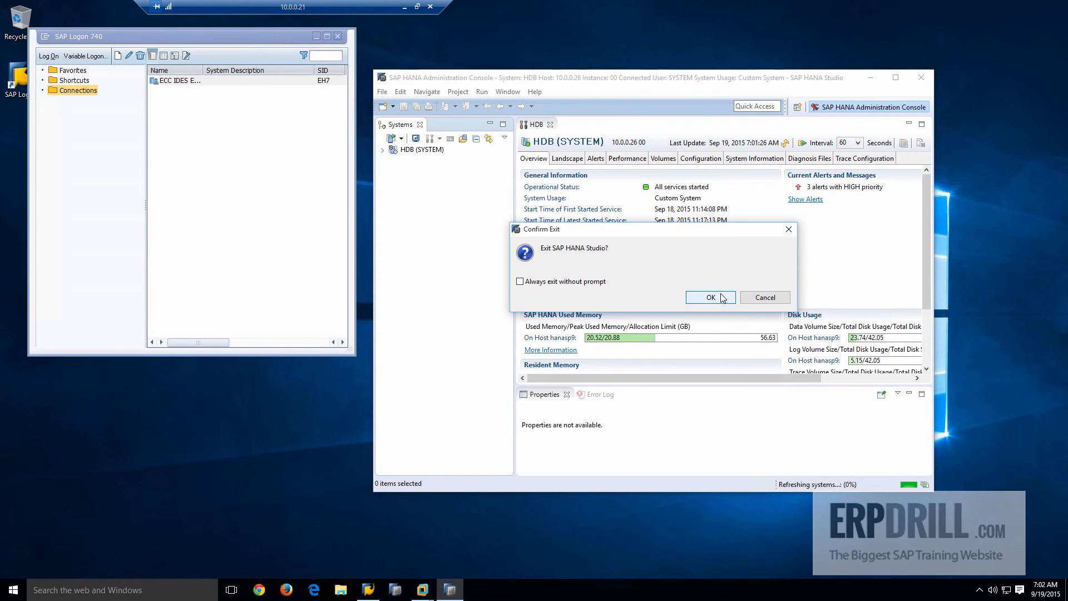
left_click(764, 297)
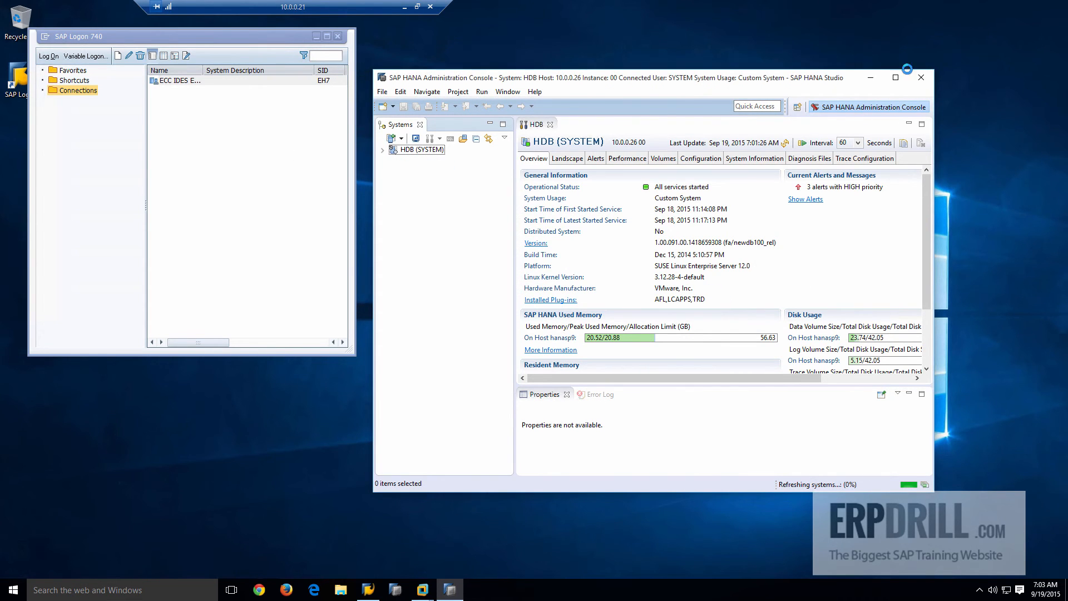
- Close the SAP Logon window, leaving the bare desktop
left_click(337, 36)
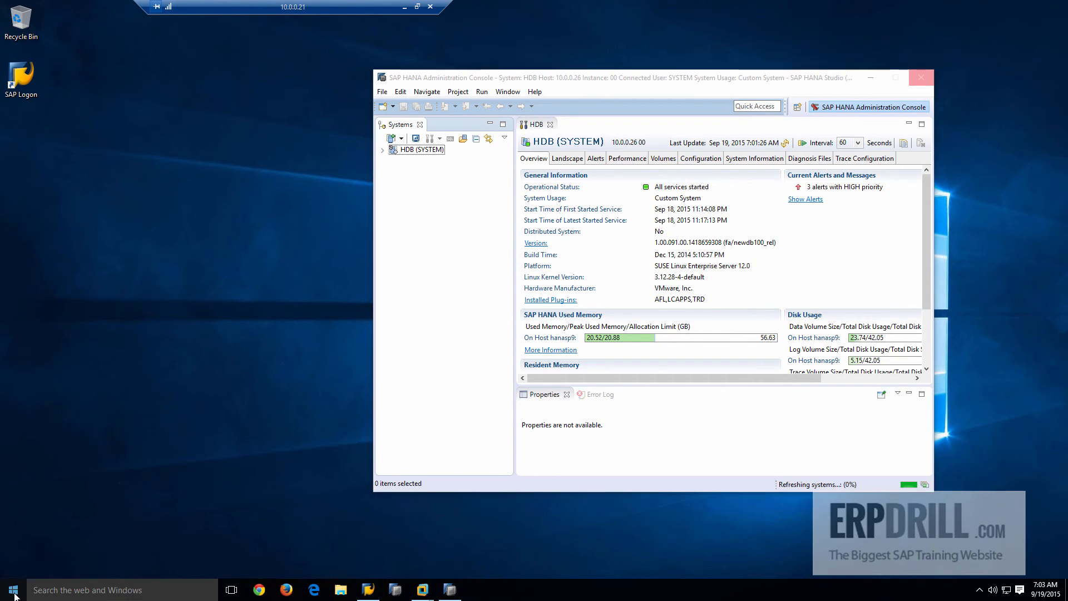
mouse_move(981, 90)
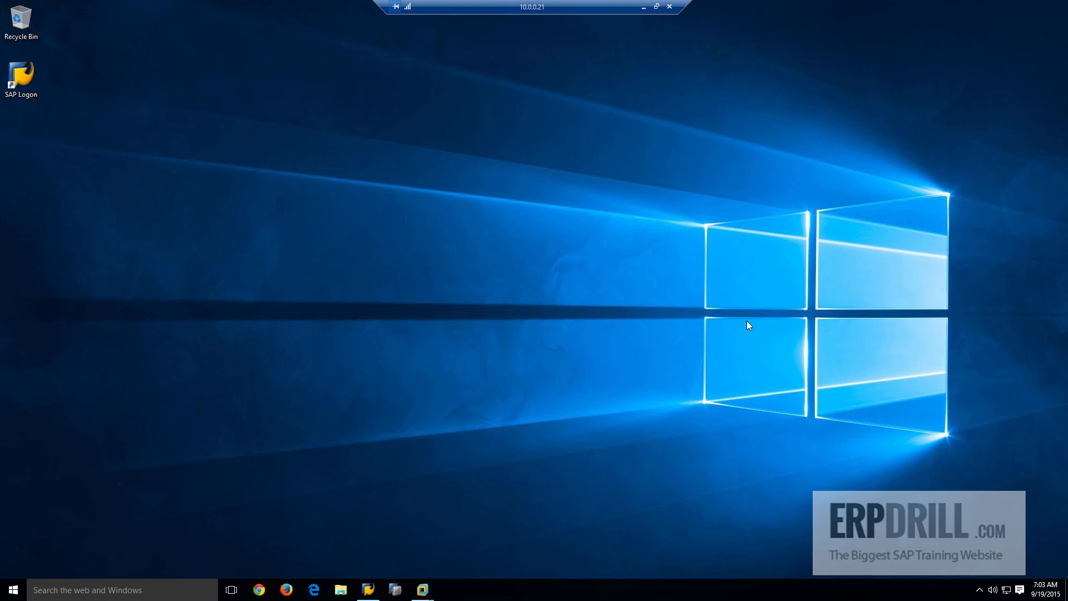
mouse_move(36, 353)
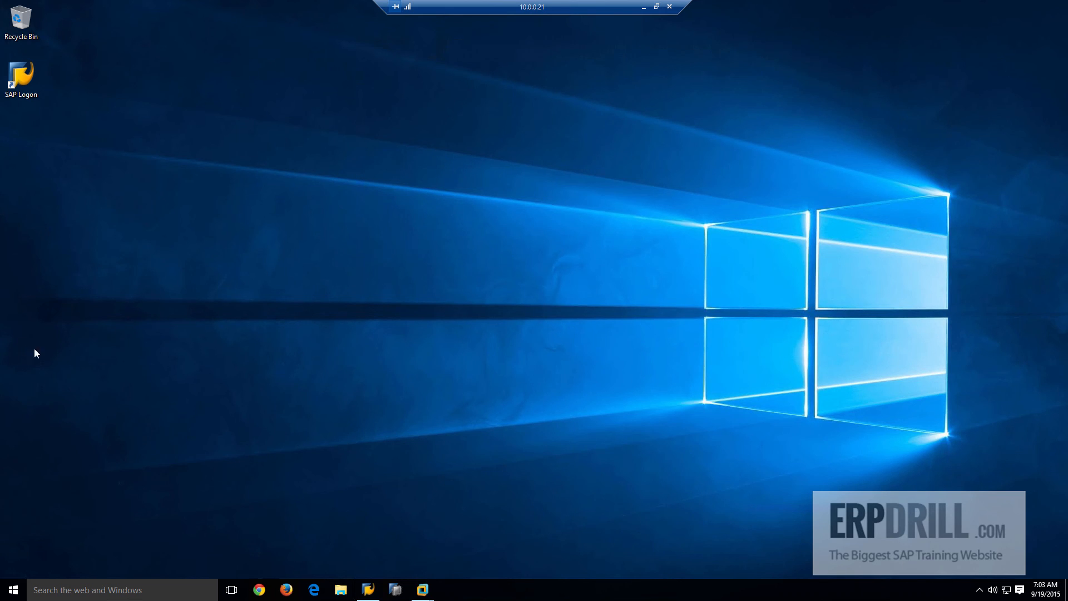
mouse_move(277, 280)
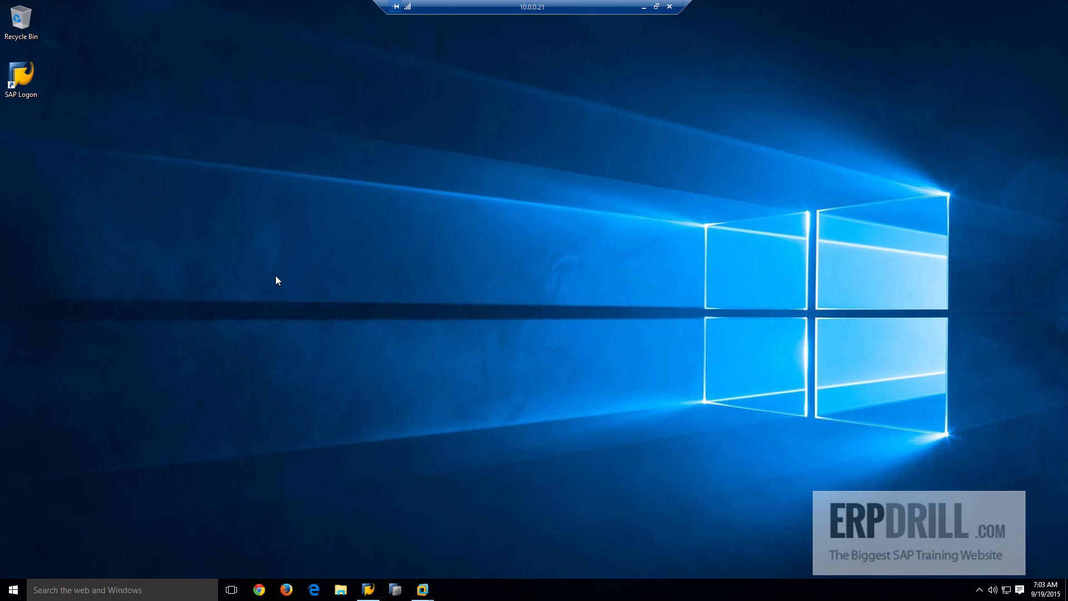
mouse_move(587, 143)
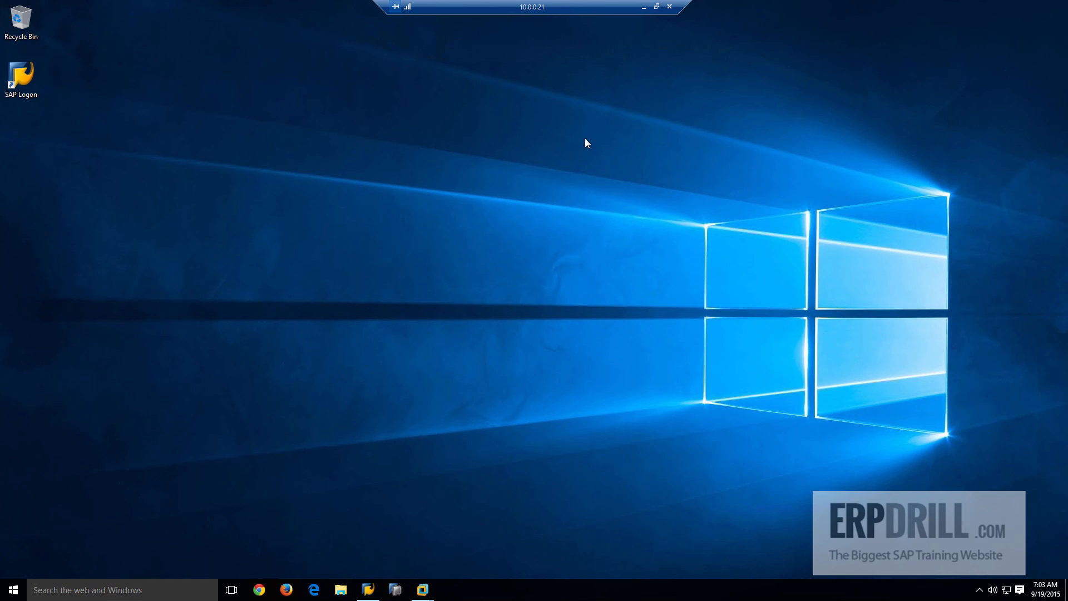
mouse_move(511, 308)
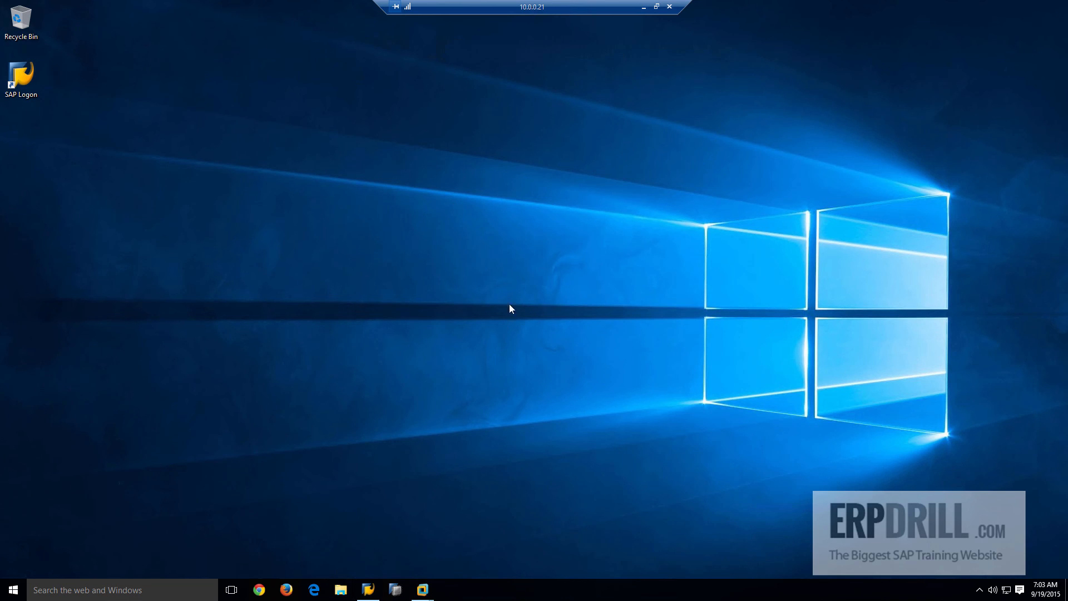